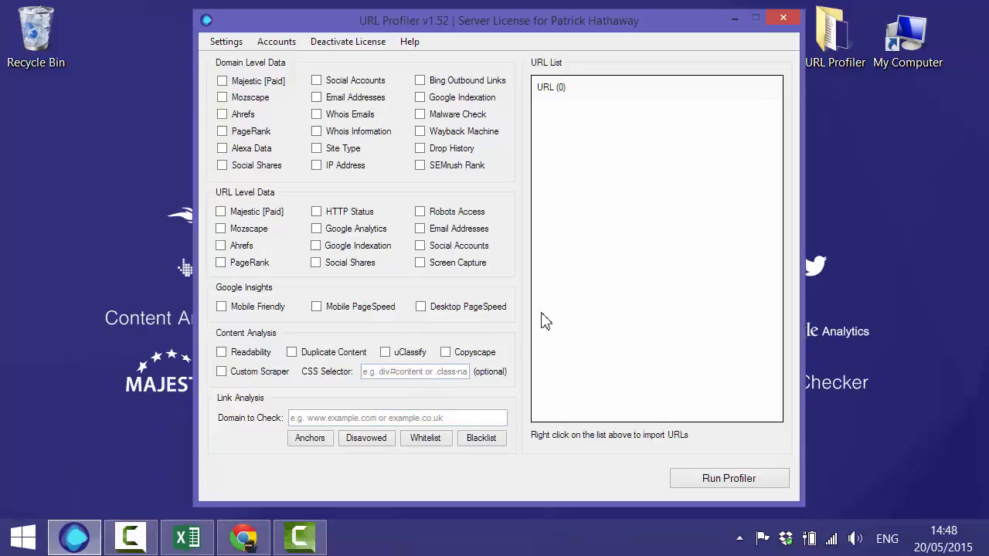
mouse_move(550, 316)
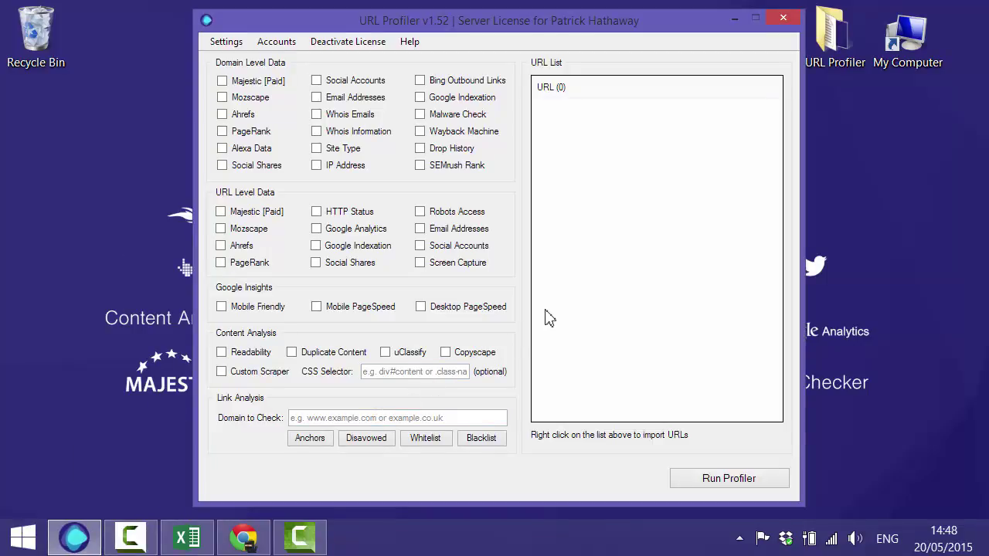
mouse_move(278, 415)
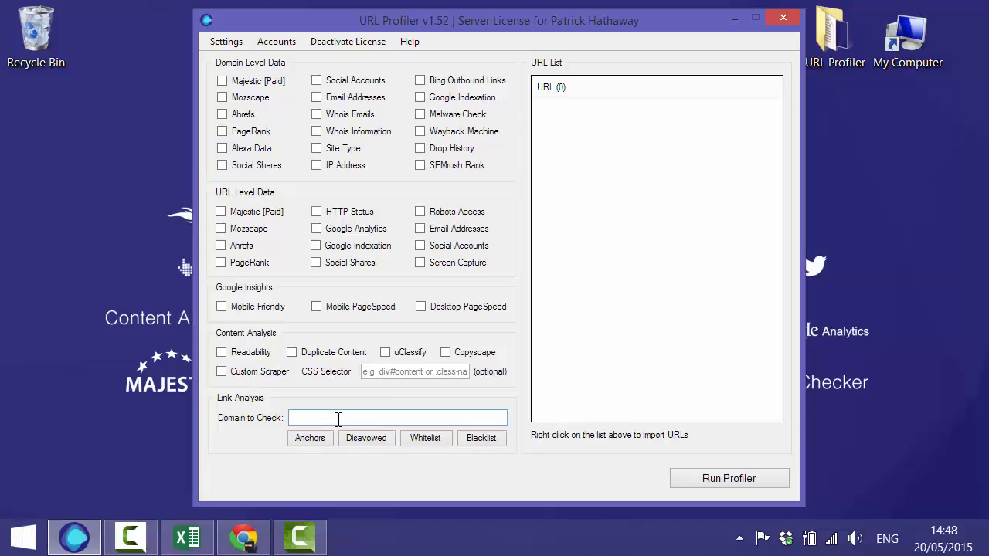
Step: Enter bannerbuzz.com in the Domain to Check field for link analysis
type("bannerbuzz.com")
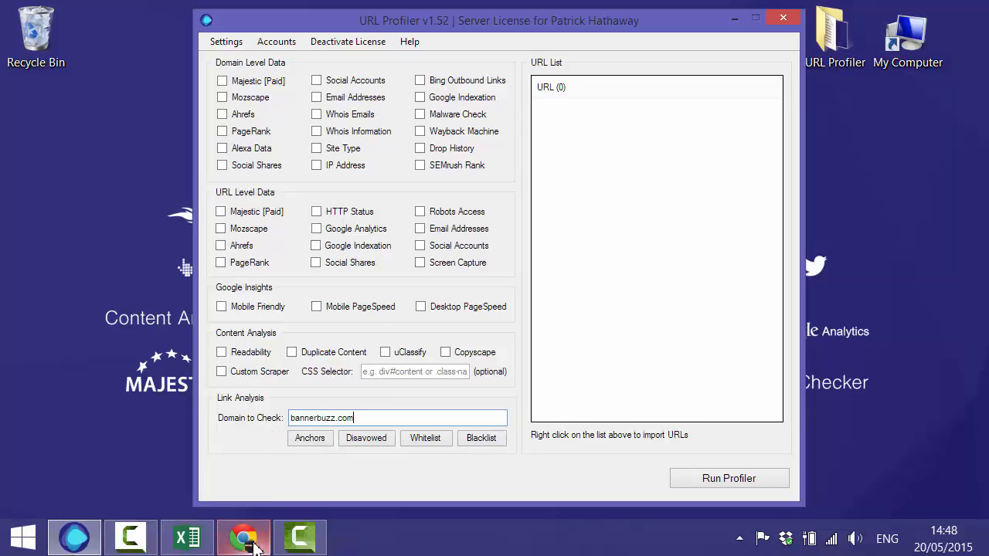
Step: Switch to the SEMrush overview for bannerbuzz.com and scroll to its Top Keywords section
left_click(244, 537)
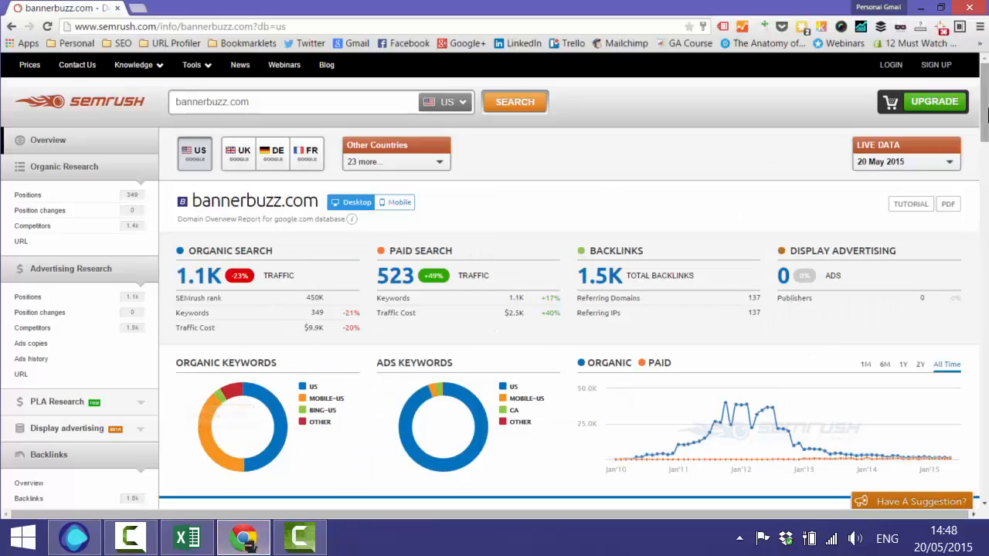
scroll("down", 3)
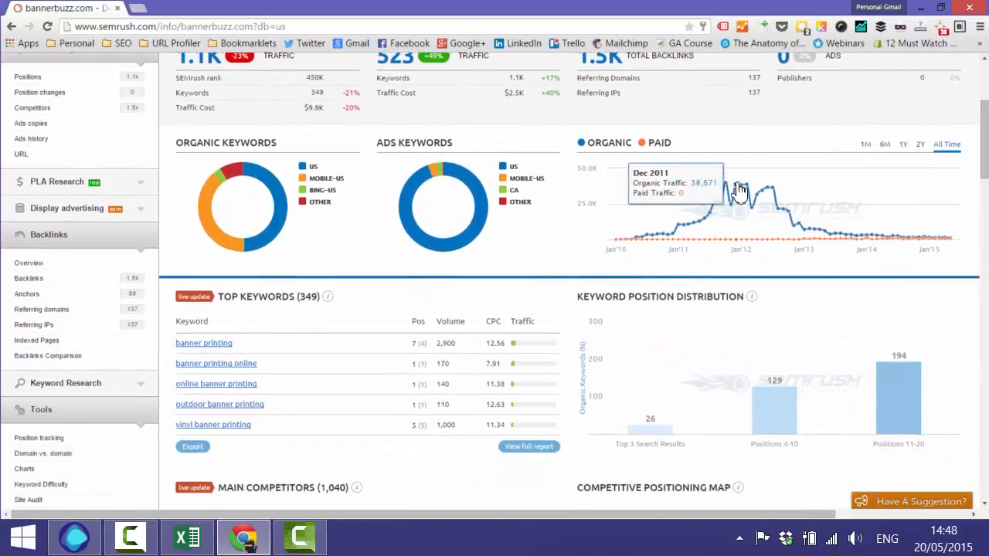
mouse_move(803, 189)
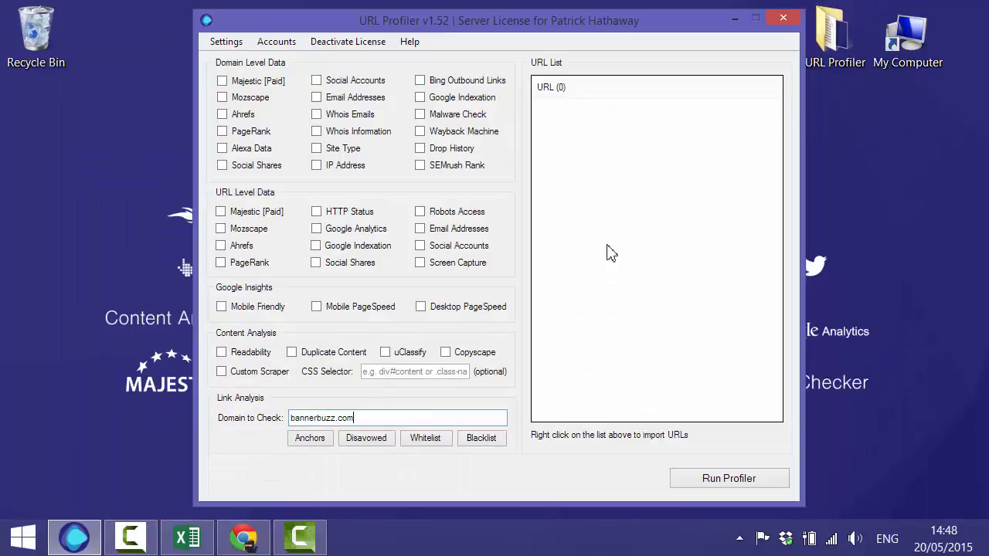
mouse_move(575, 142)
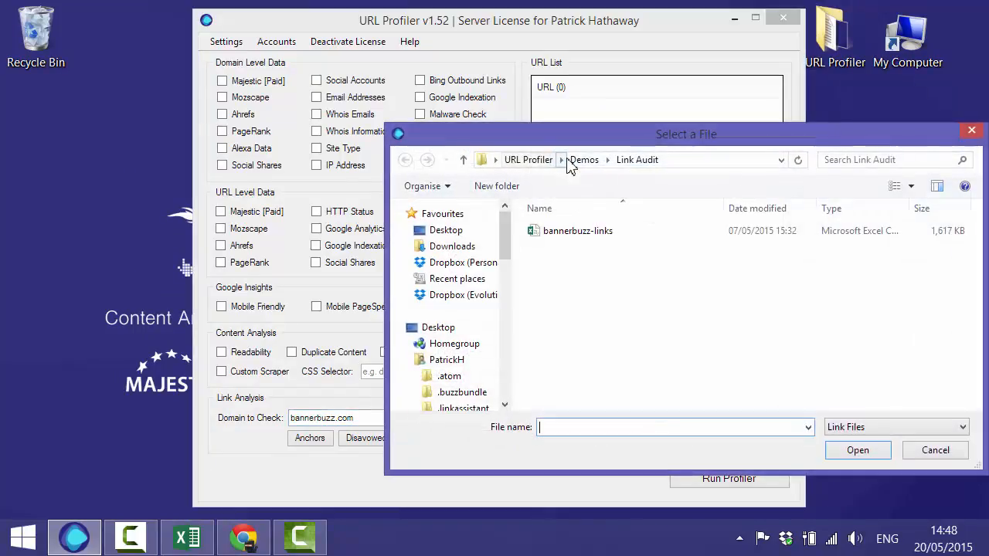
Step: Import the bannerbuzz-links spreadsheet from the Link Audit folder into the URL list
left_click(578, 231)
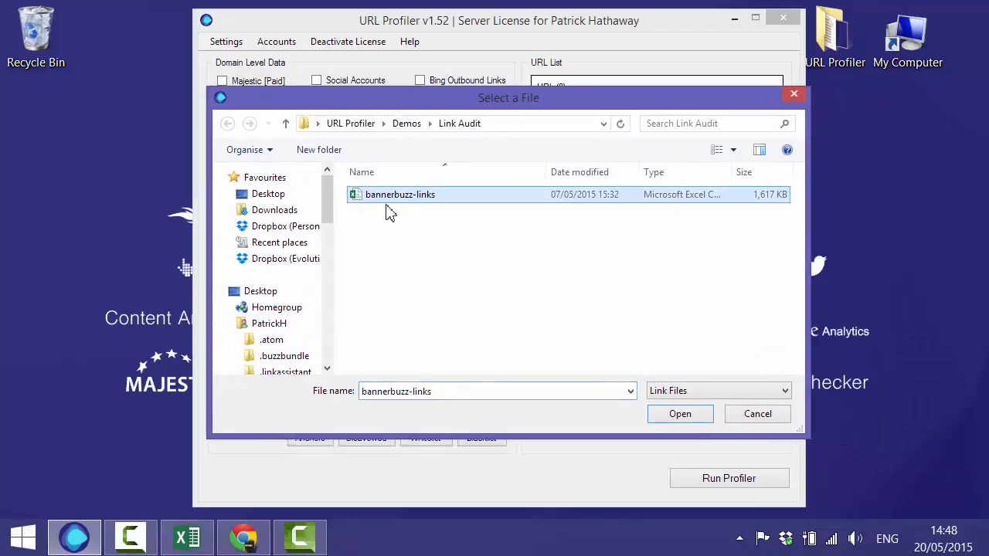
mouse_move(648, 411)
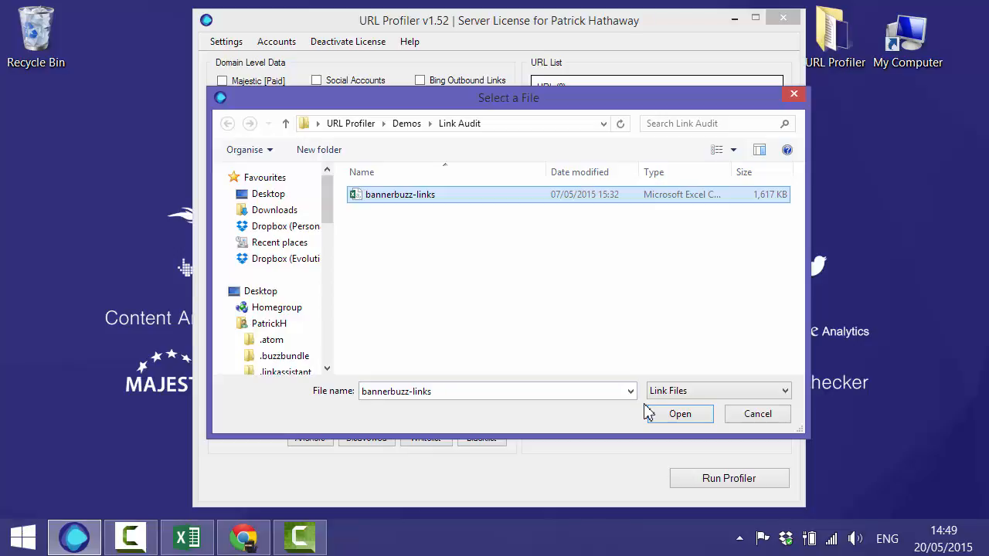
left_click(679, 414)
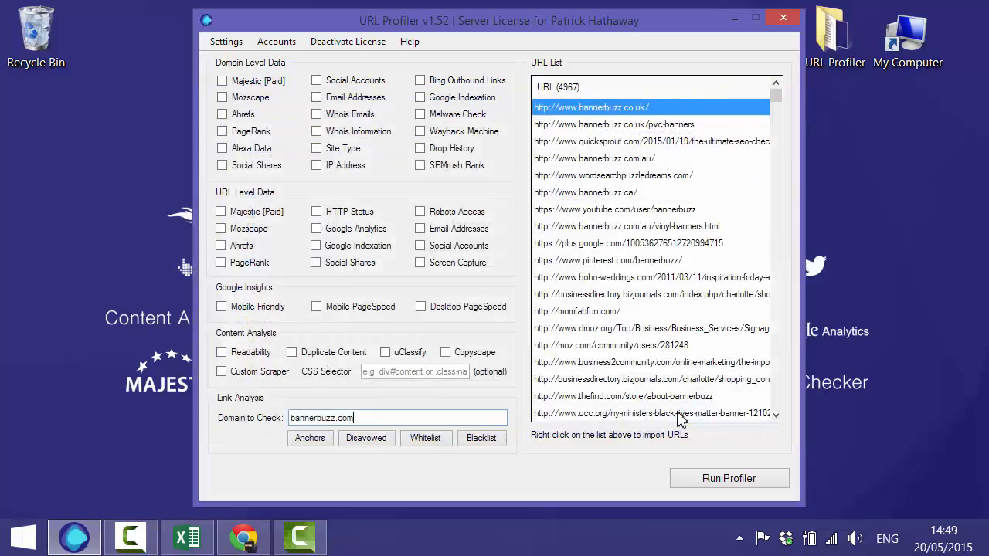
mouse_move(626, 401)
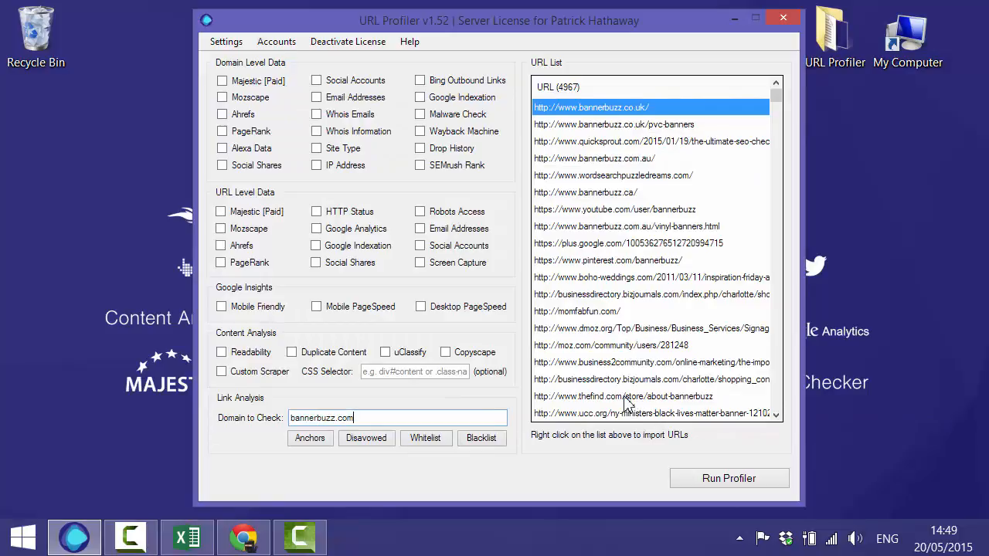
mouse_move(569, 99)
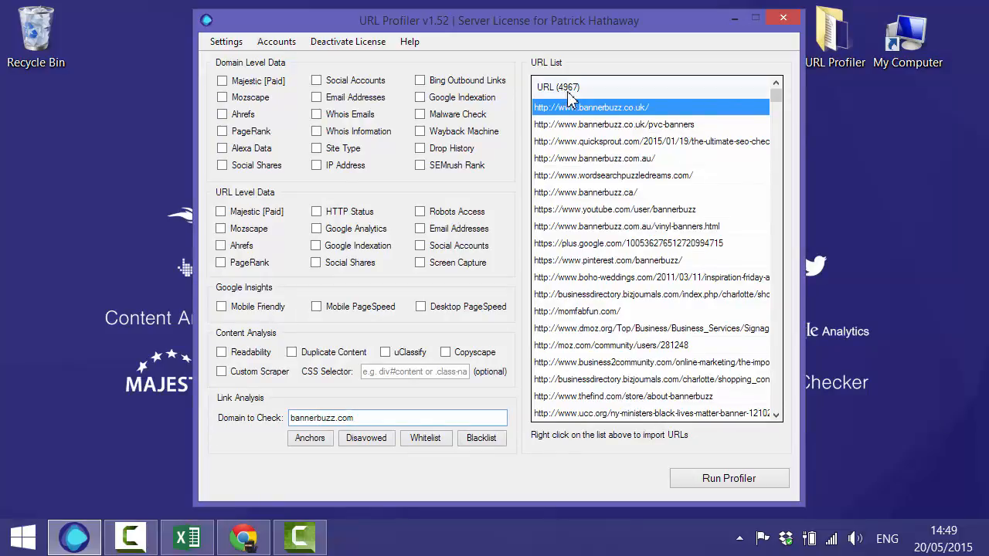
mouse_move(572, 99)
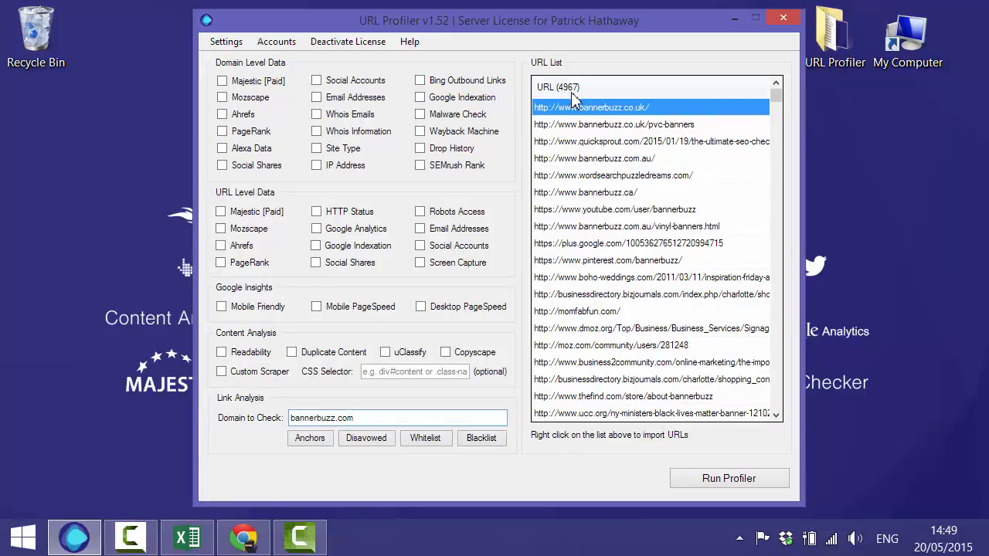
mouse_move(525, 197)
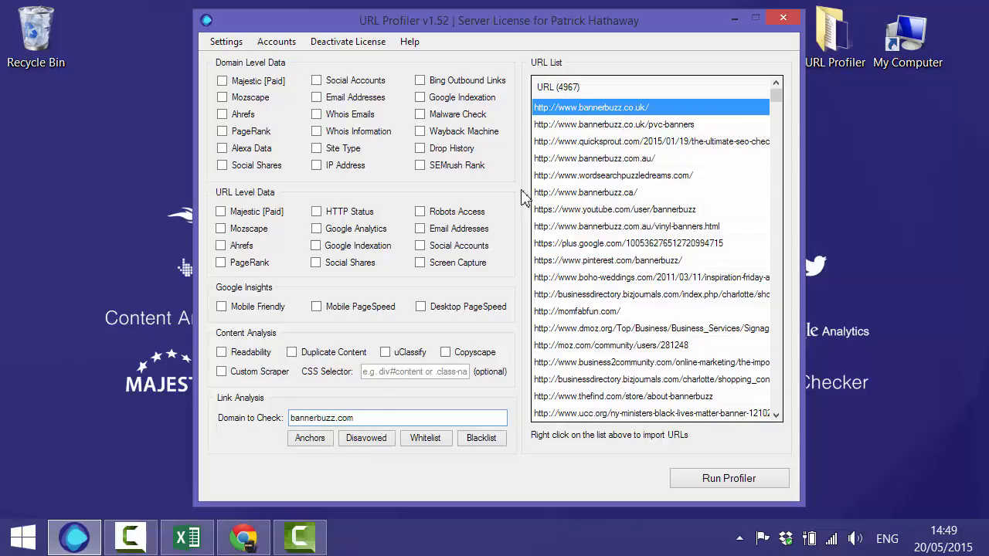
left_click(396, 417)
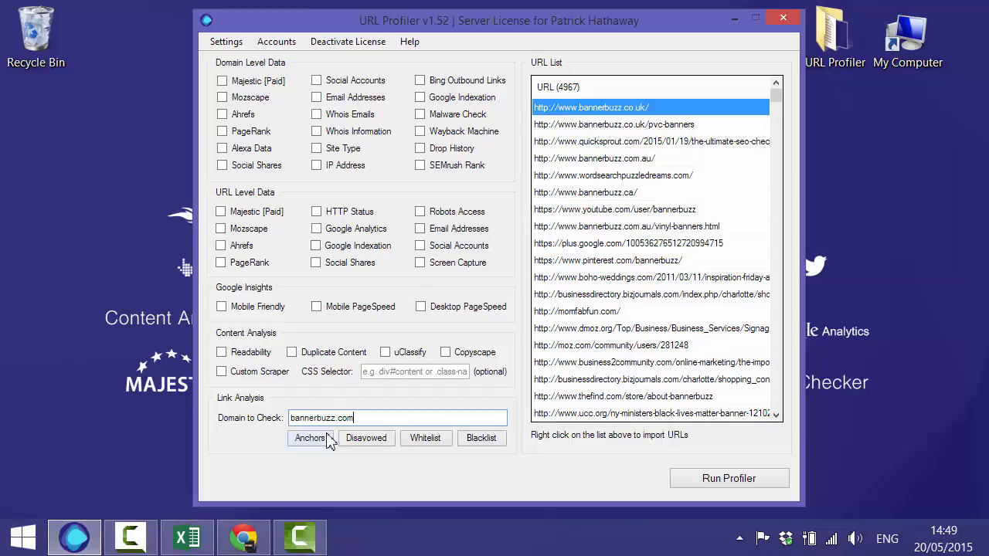
left_click(309, 438)
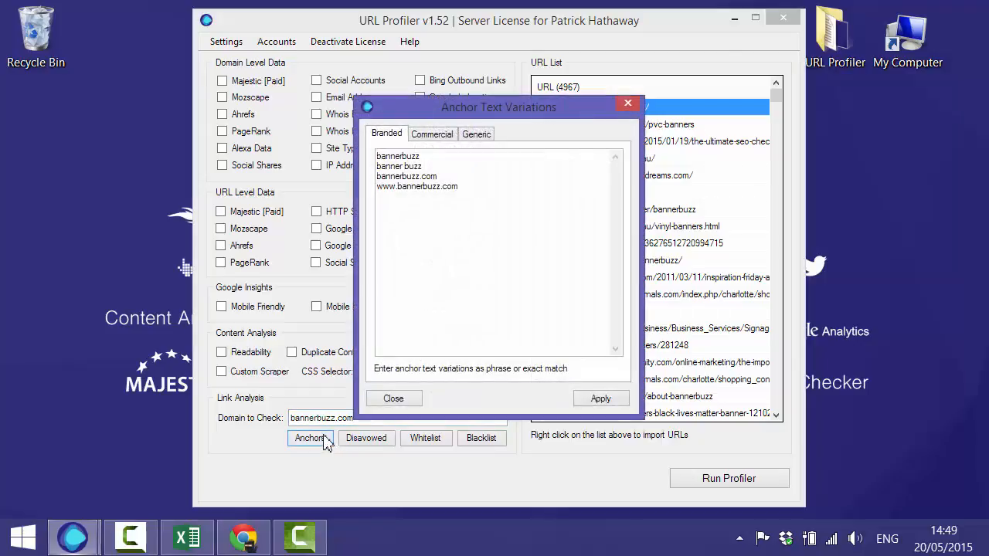
mouse_move(378, 294)
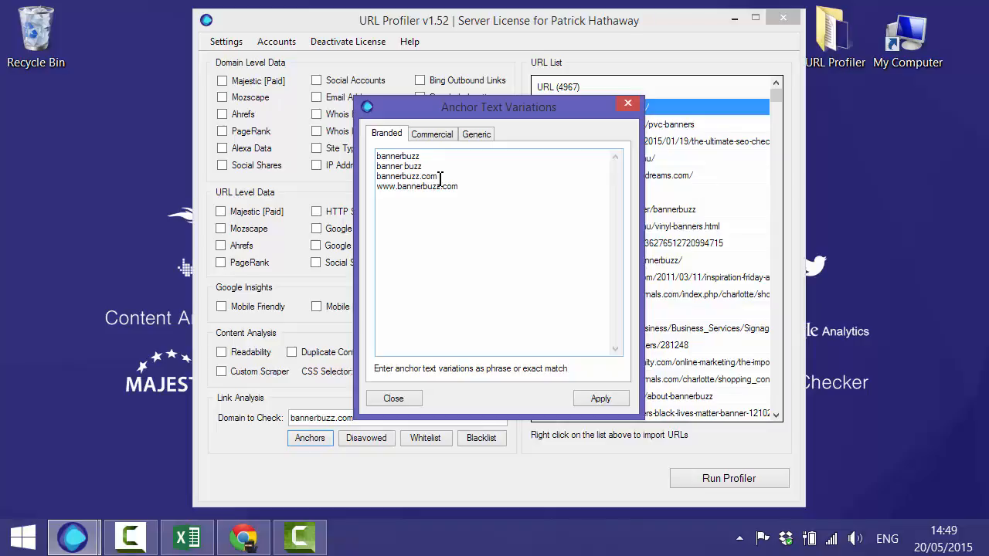
left_click(432, 132)
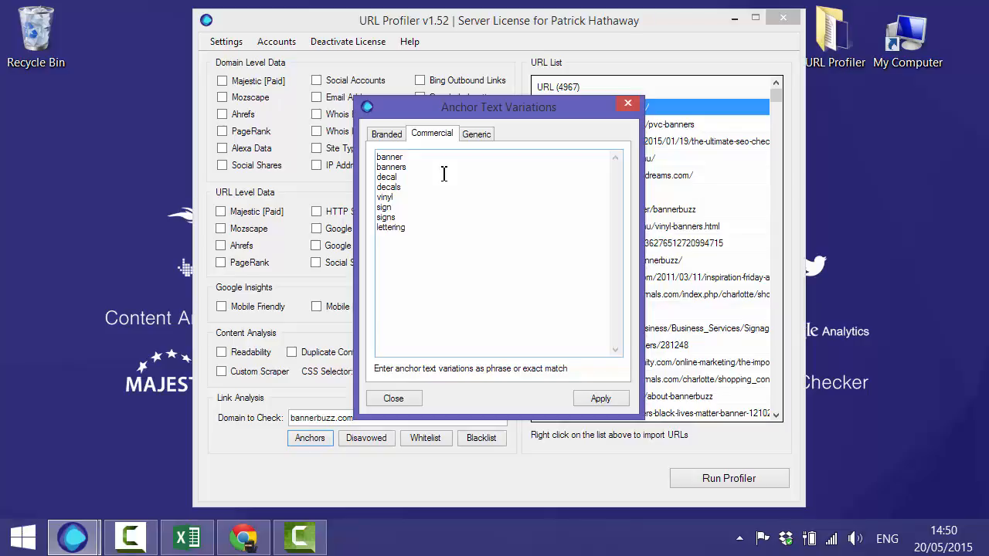
mouse_move(425, 159)
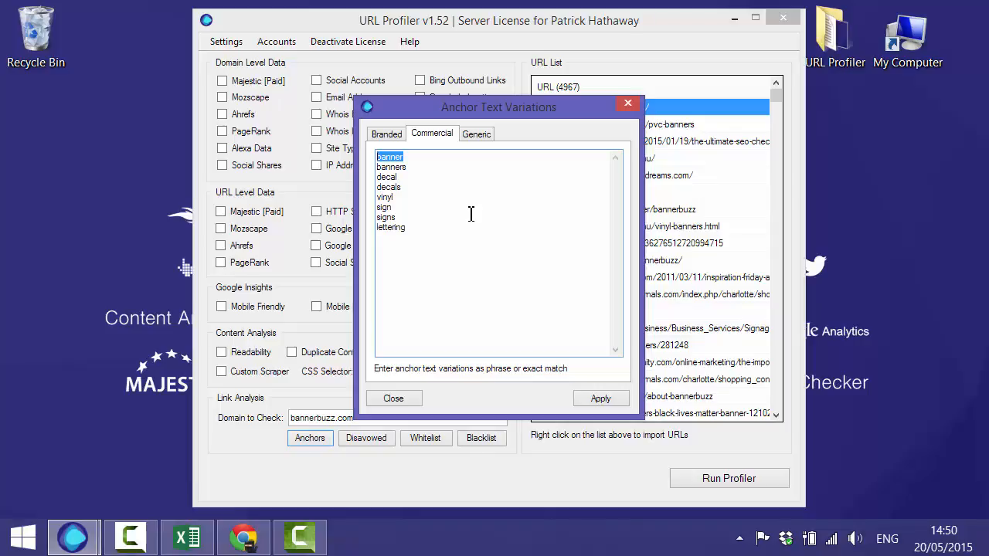
left_click(475, 133)
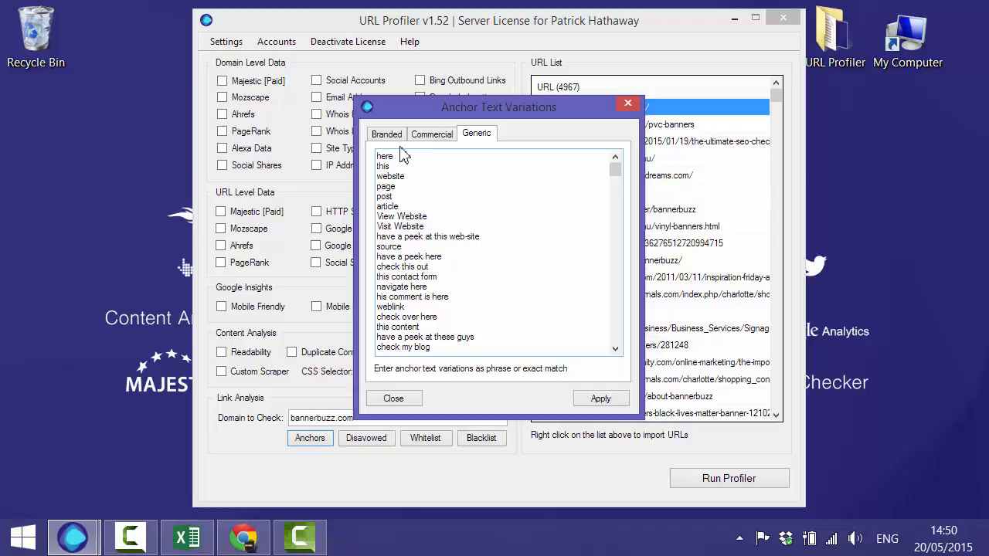
left_click(386, 133)
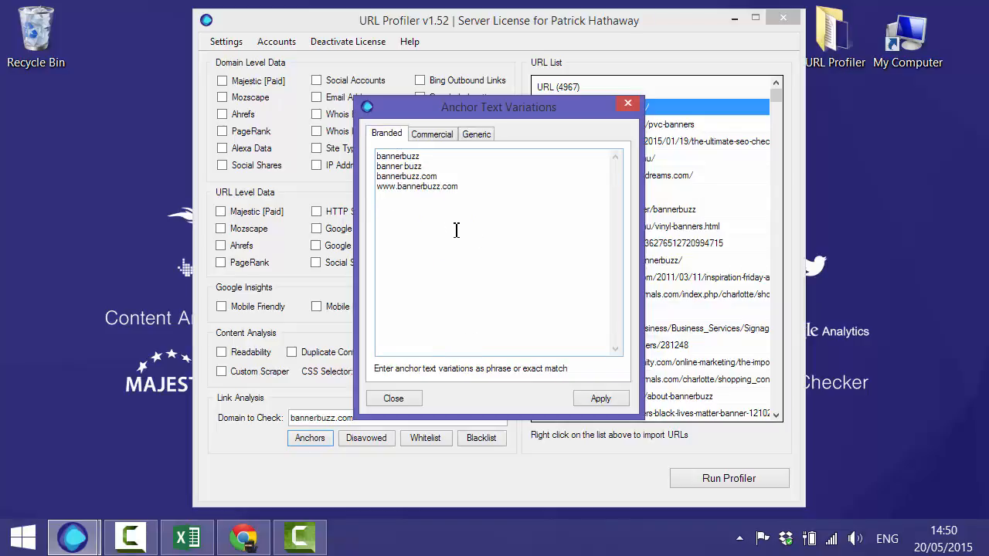
left_click(392, 399)
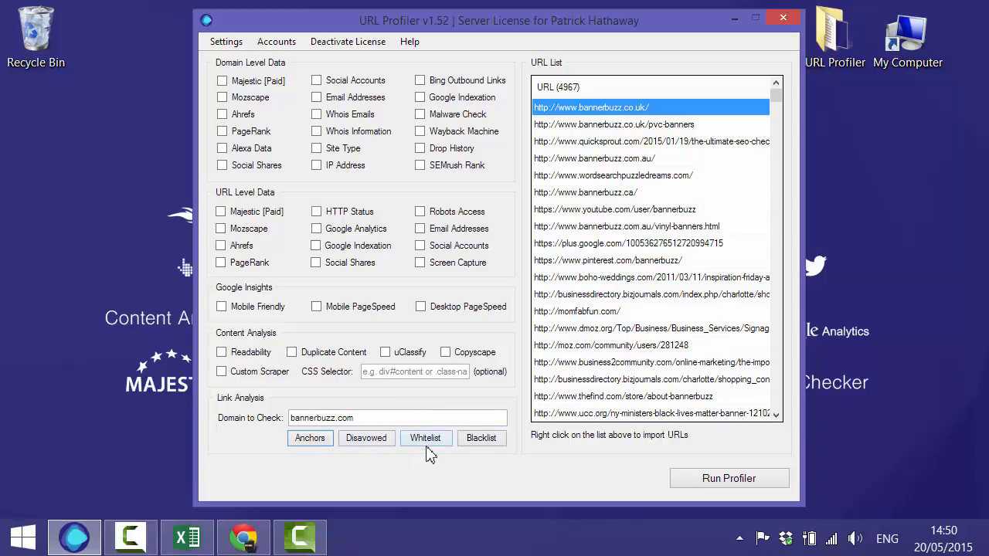
mouse_move(543, 448)
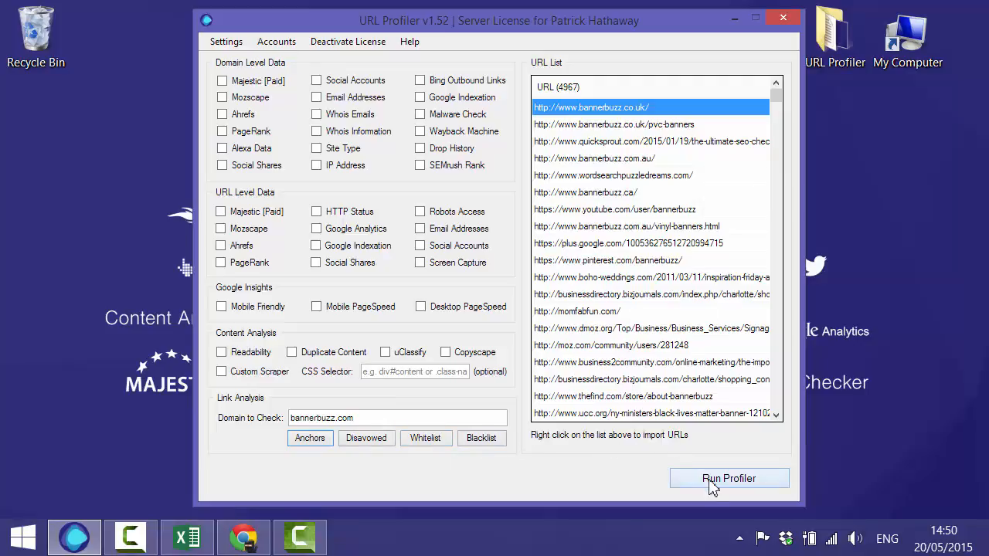
Step: Run the profiler on the 4,967 imported URLs and wait for it to finish
left_click(727, 479)
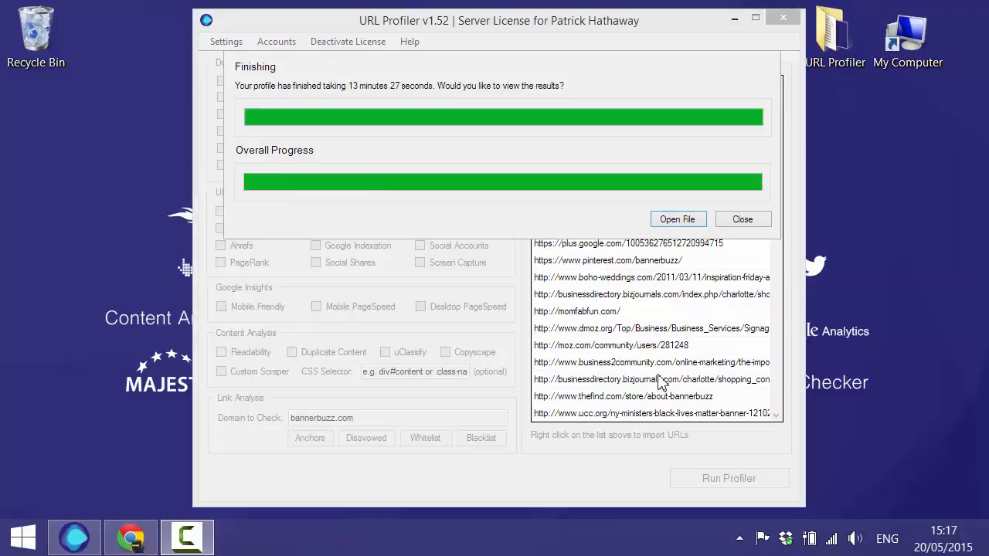
mouse_move(400, 110)
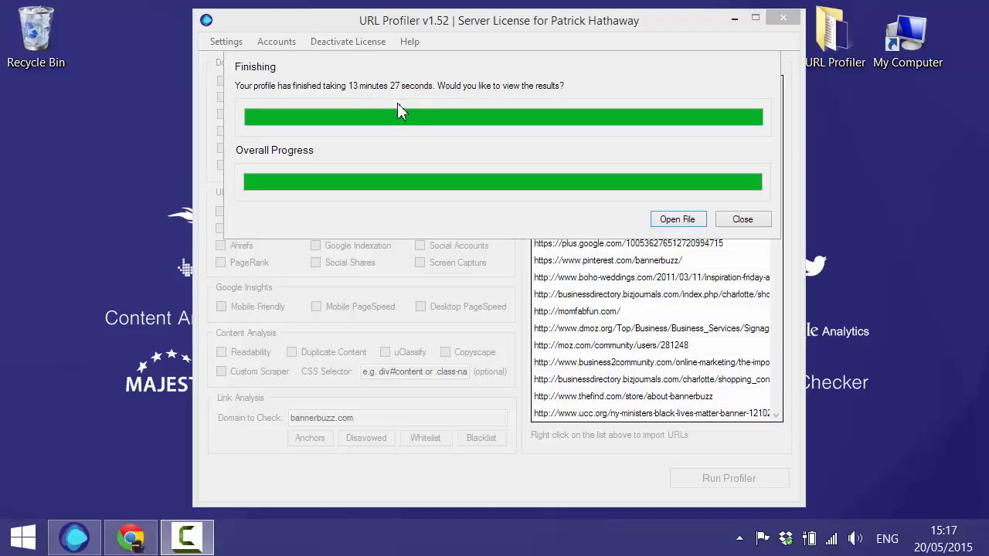
mouse_move(454, 162)
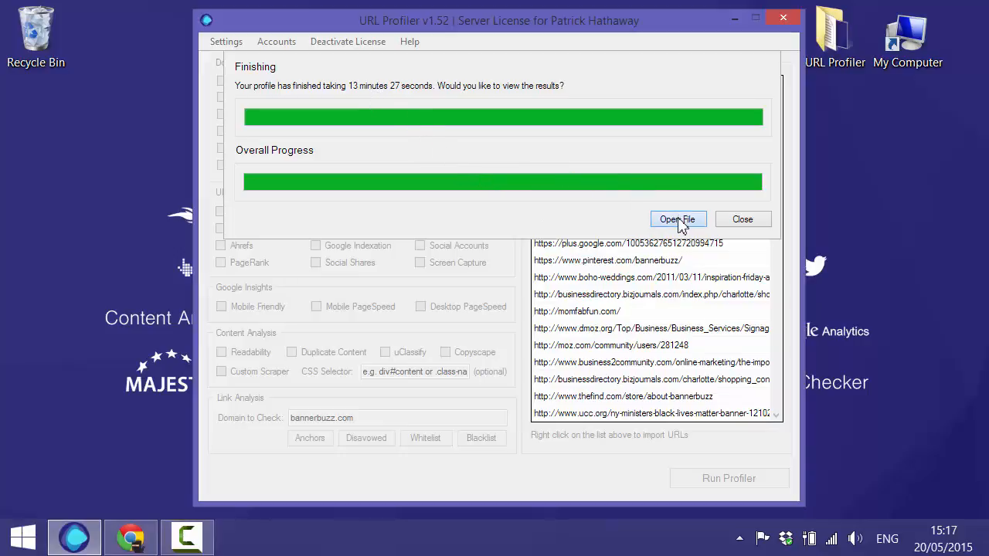
left_click(677, 219)
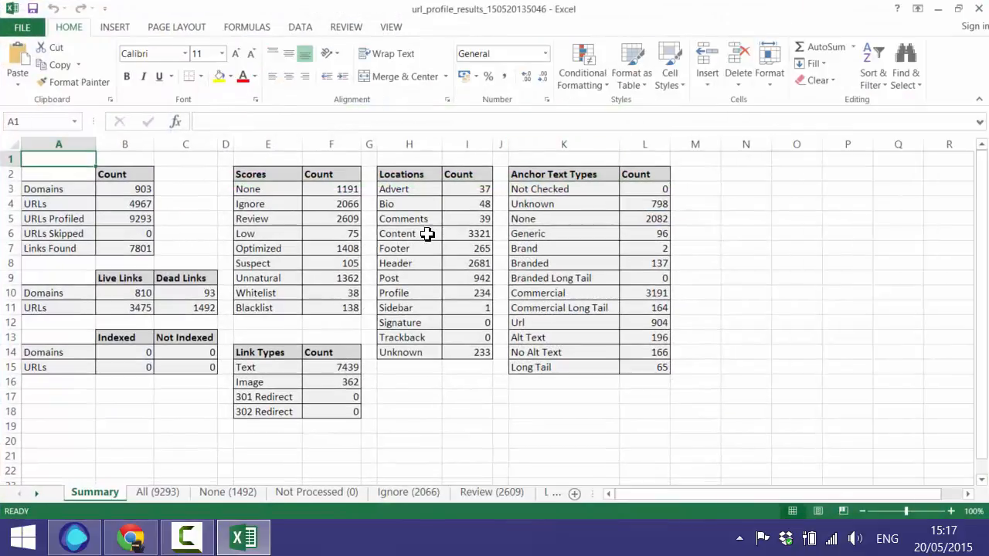
mouse_move(425, 232)
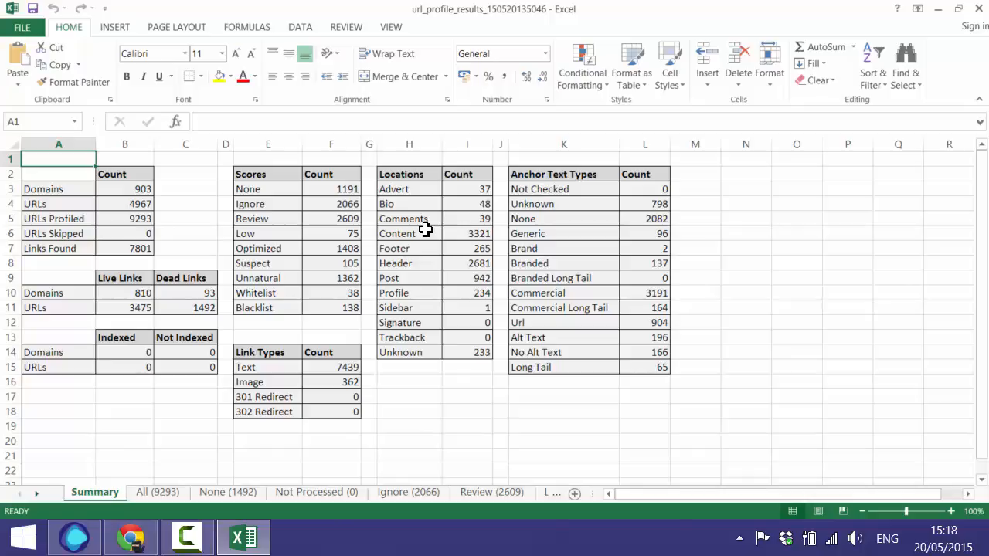
mouse_move(142, 297)
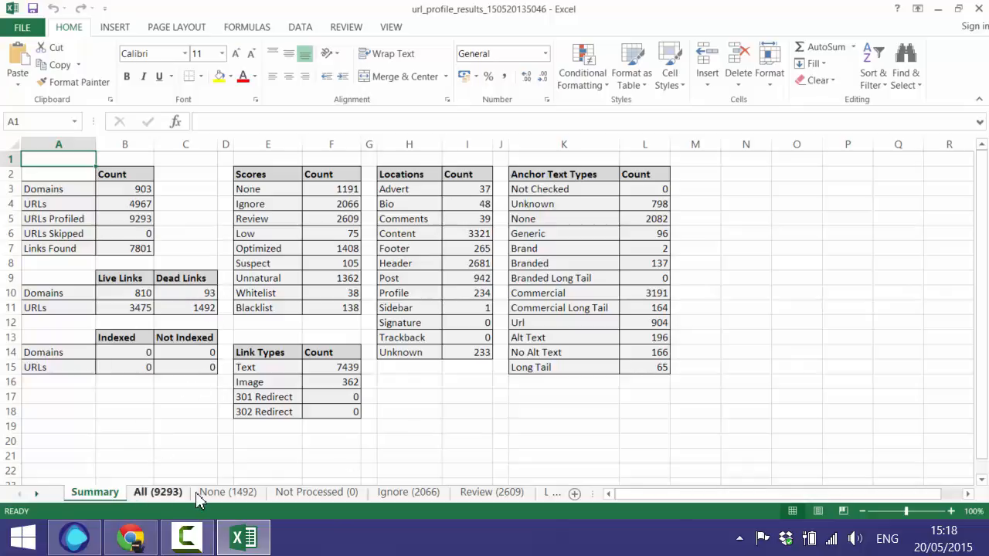
mouse_move(461, 420)
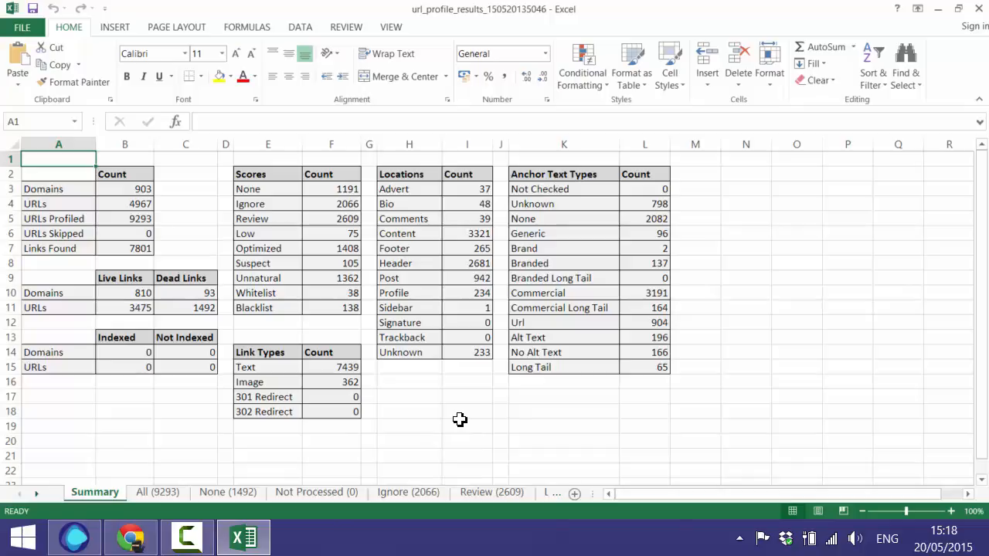
mouse_move(421, 411)
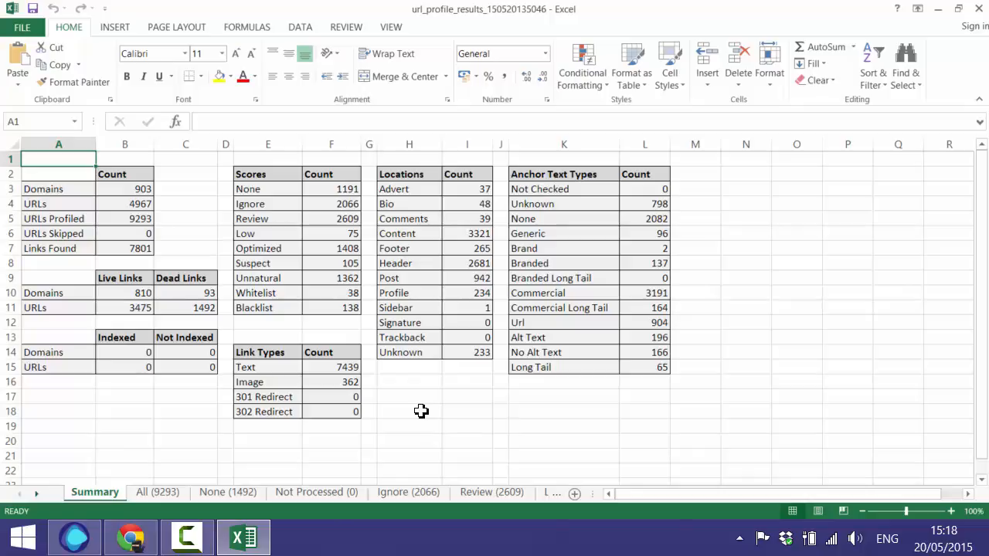
mouse_move(217, 332)
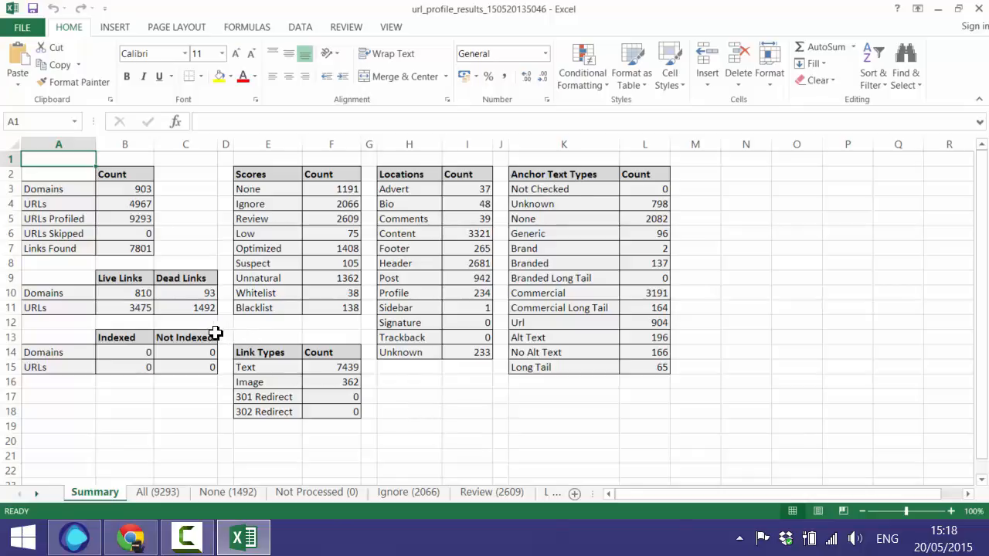
mouse_move(162, 191)
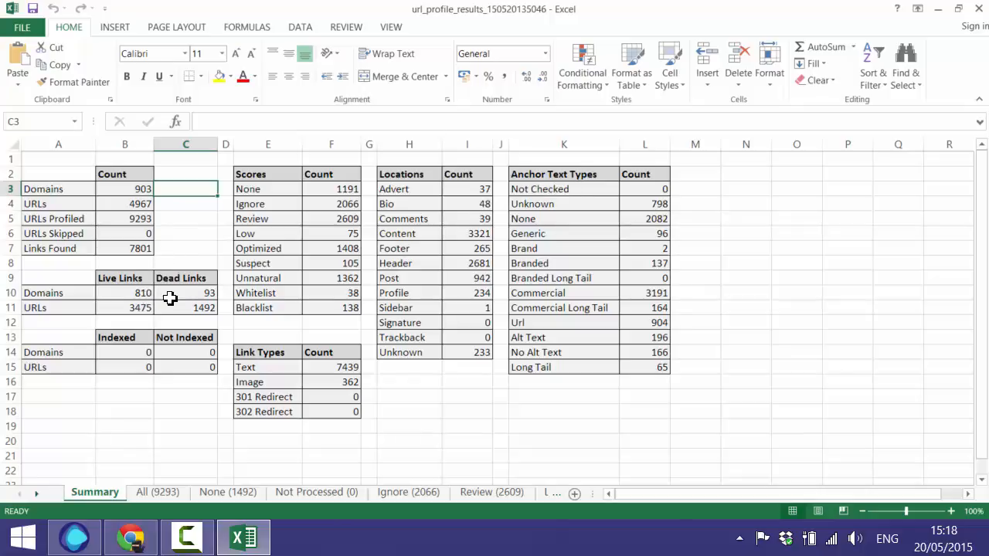
mouse_move(126, 352)
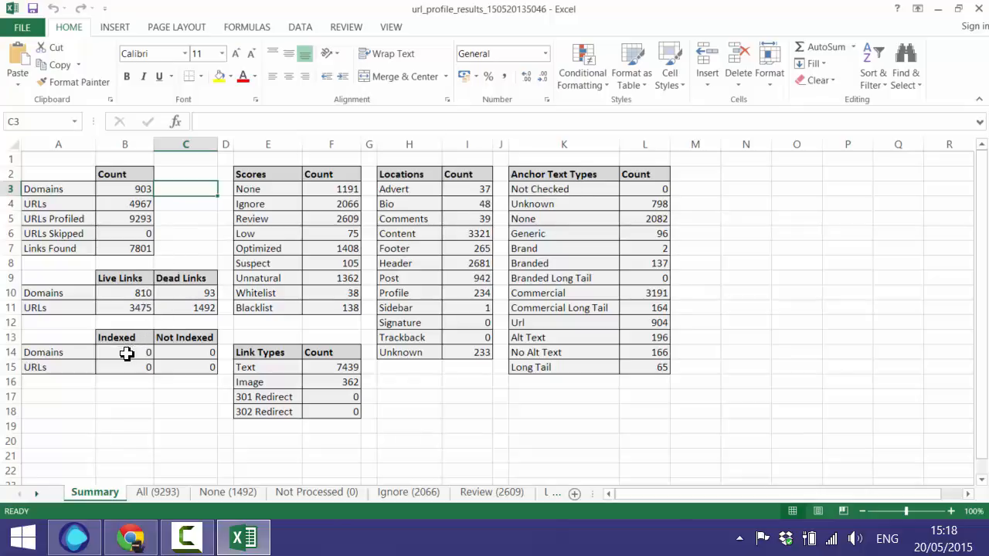
mouse_move(147, 408)
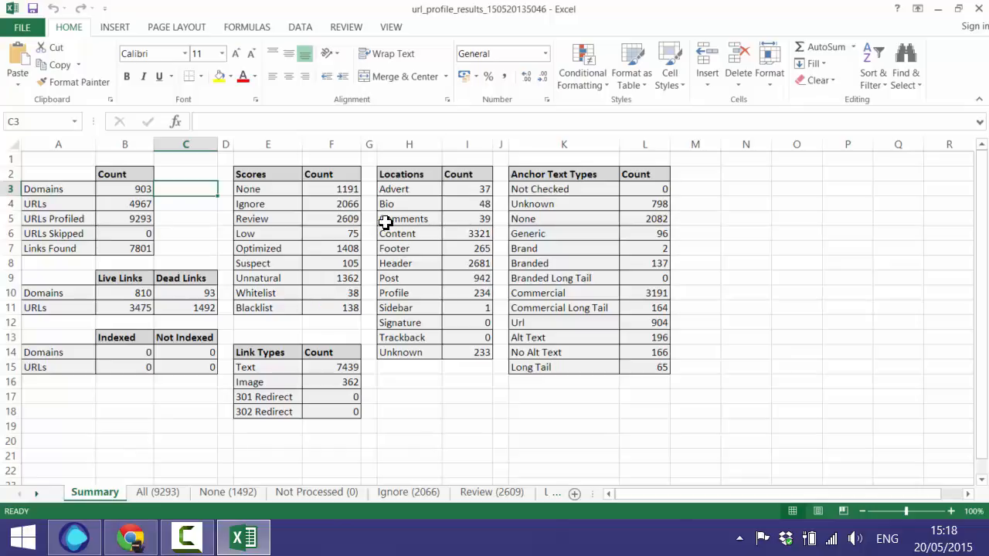
mouse_move(318, 232)
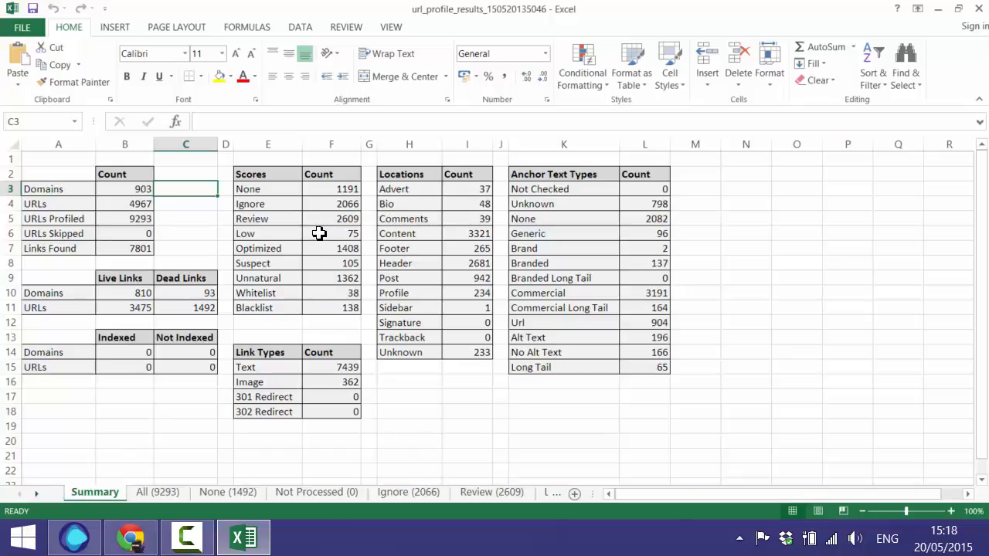
mouse_move(324, 278)
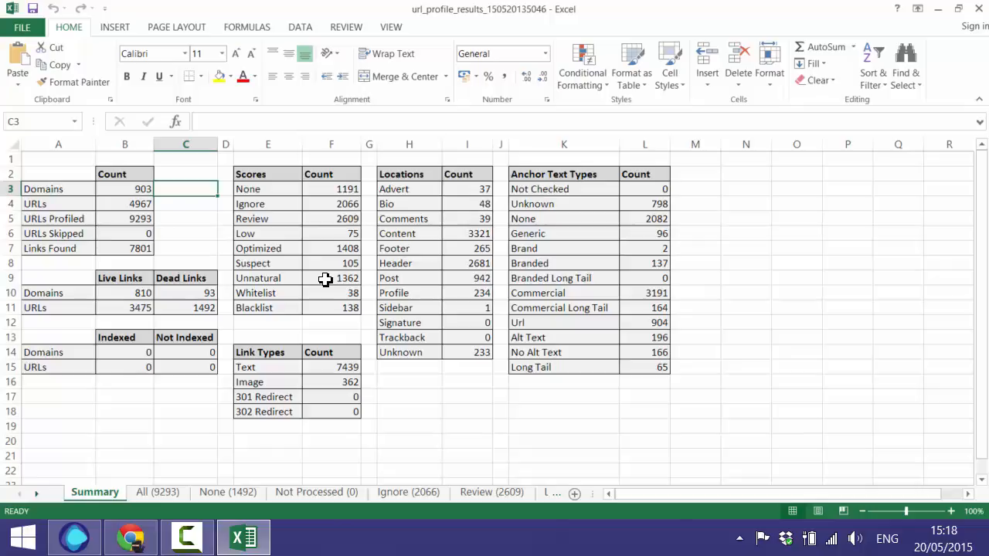
mouse_move(325, 219)
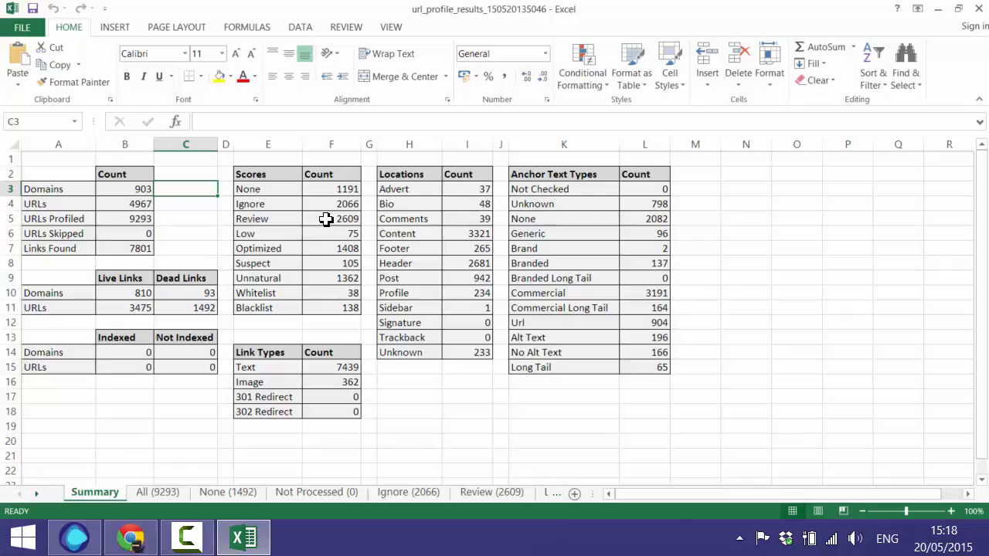
mouse_move(448, 228)
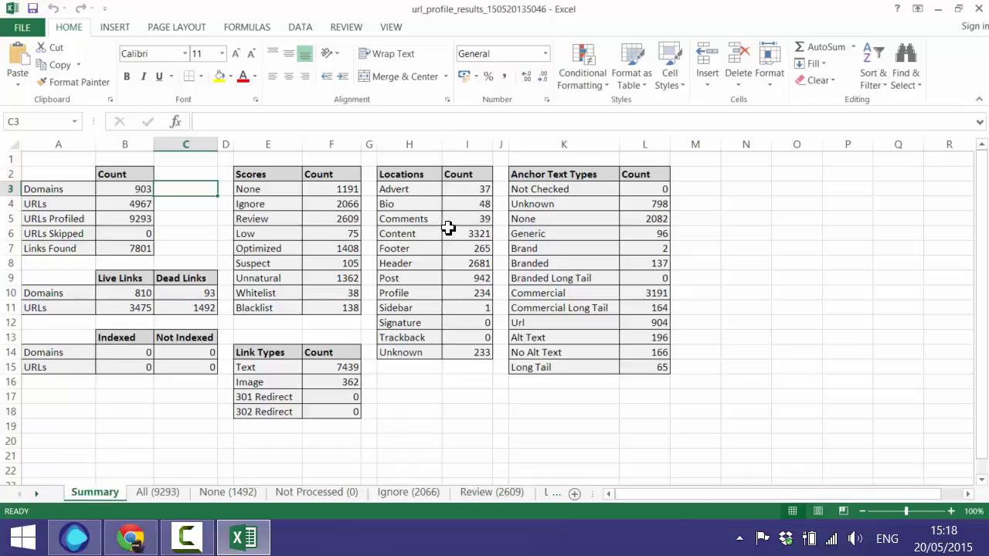
mouse_move(326, 327)
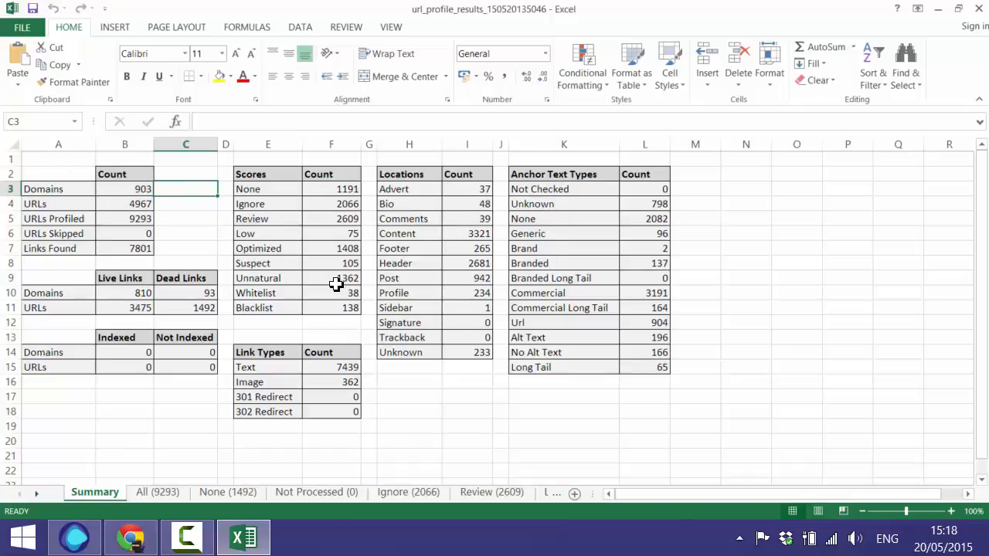
mouse_move(170, 445)
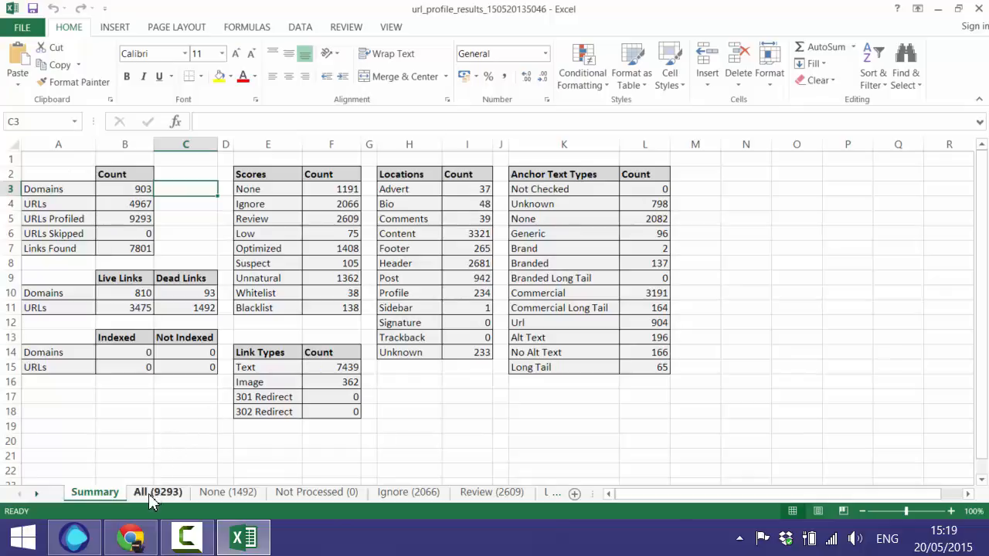
Step: Glance at the All sheet, then move to the None (1492) sheet and widen its HTTP status columns
left_click(158, 491)
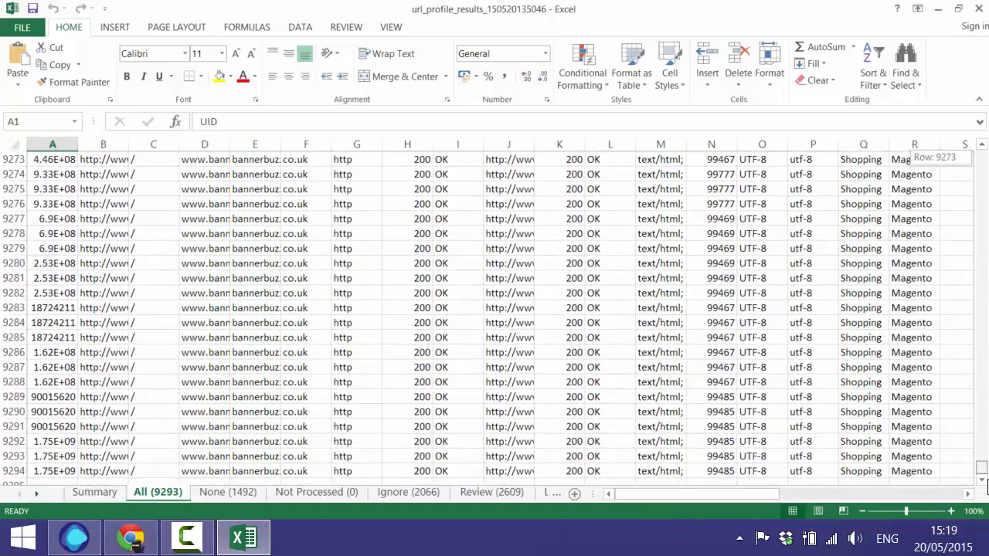
scroll("up", 3)
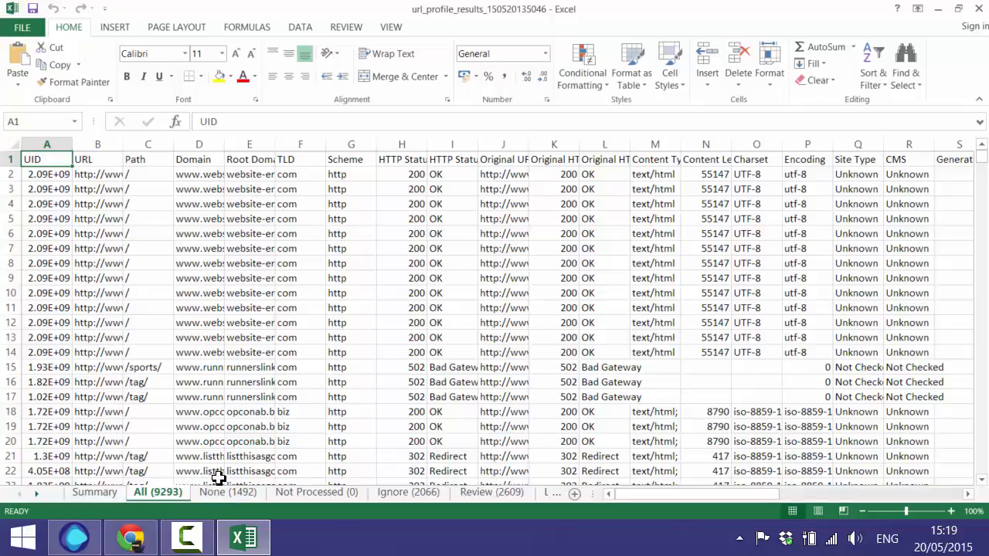
left_click(227, 492)
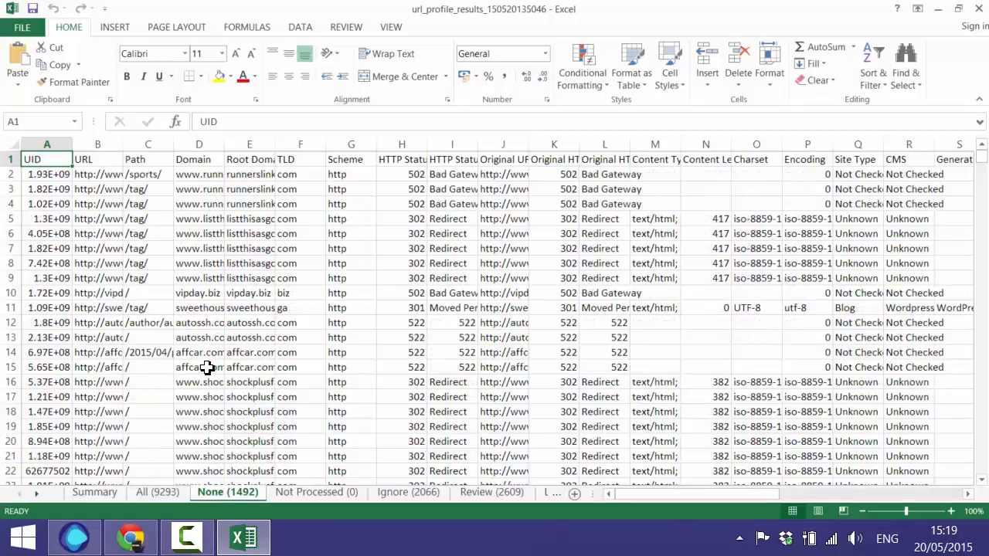
left_click_drag(528, 145, 528, 146)
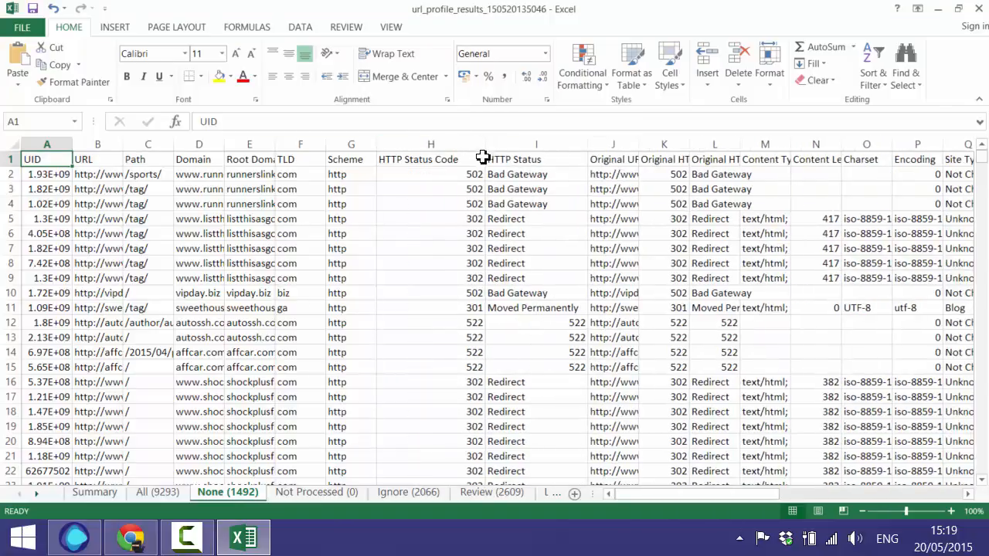
Step: Look down the None rows, check the HTTP status code in row 77 and widen the status columns
scroll("down", 3)
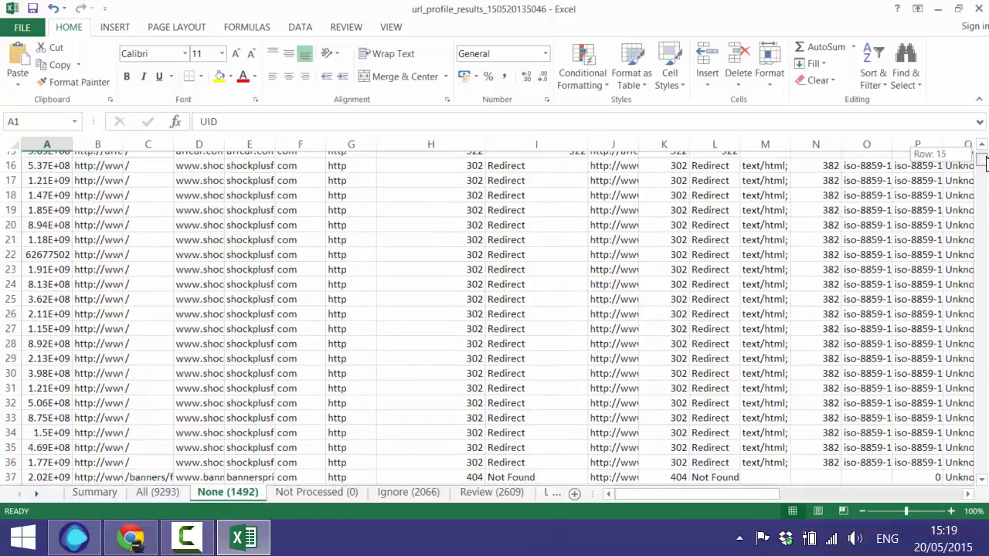
scroll("down", 3)
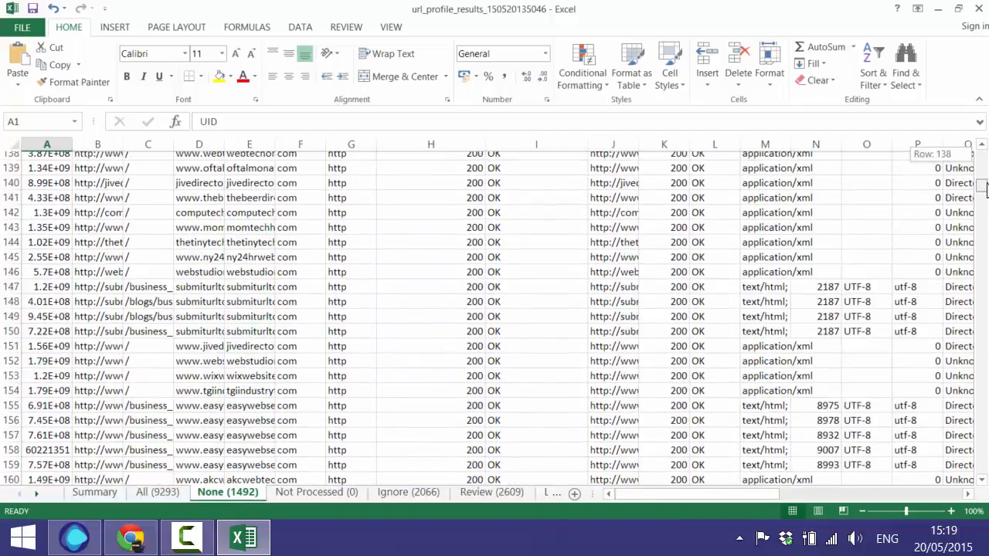
scroll("down", 3)
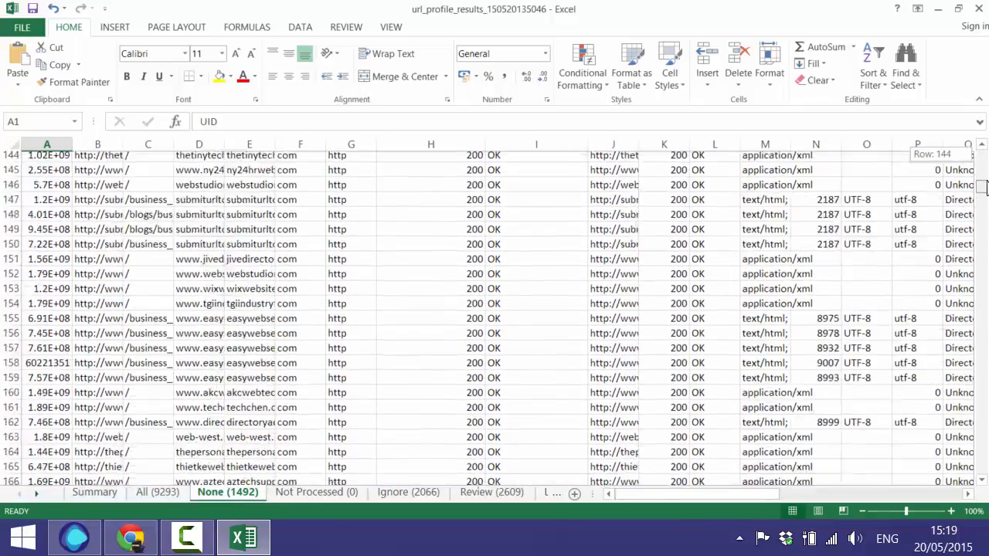
scroll("up", 3)
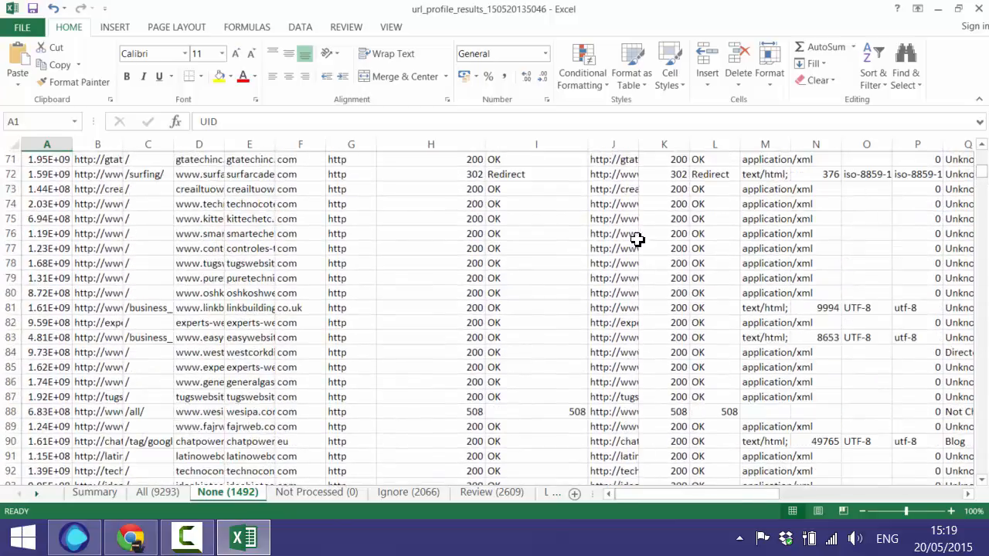
left_click(430, 247)
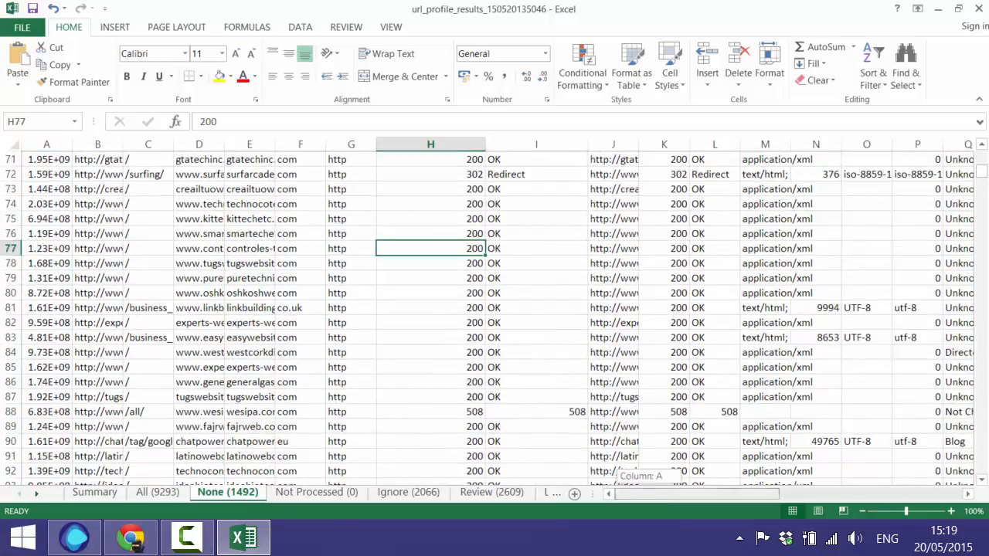
scroll("right", 3)
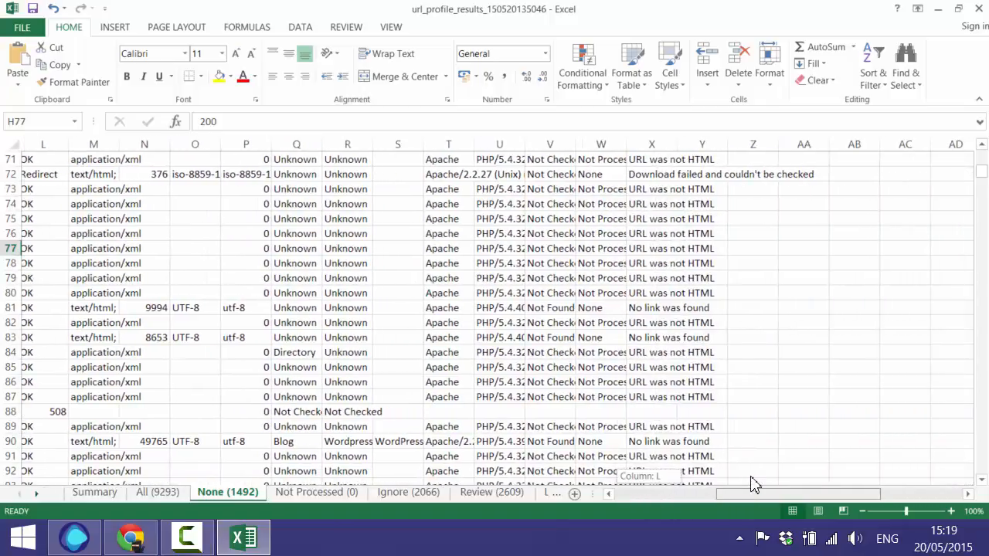
left_click_drag(652, 145, 609, 146)
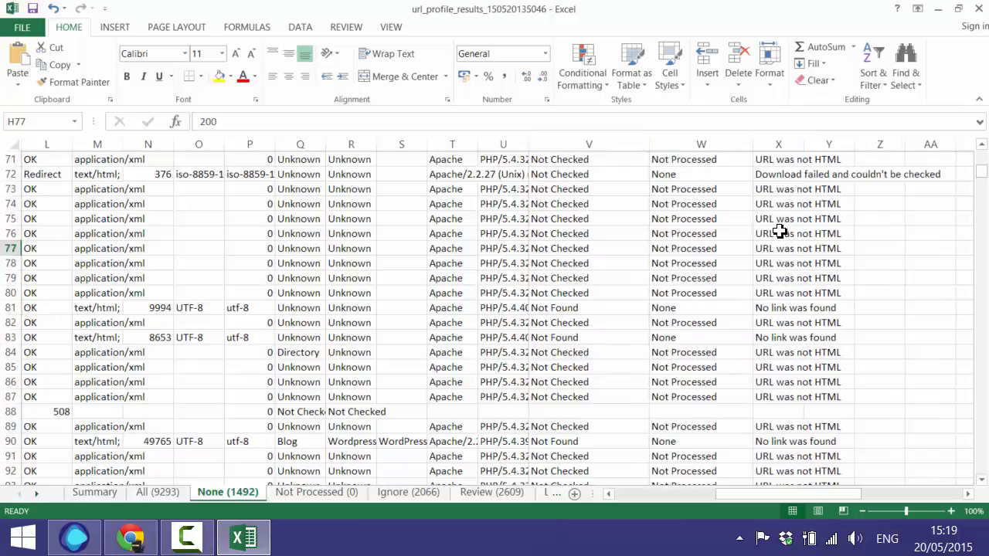
mouse_move(778, 315)
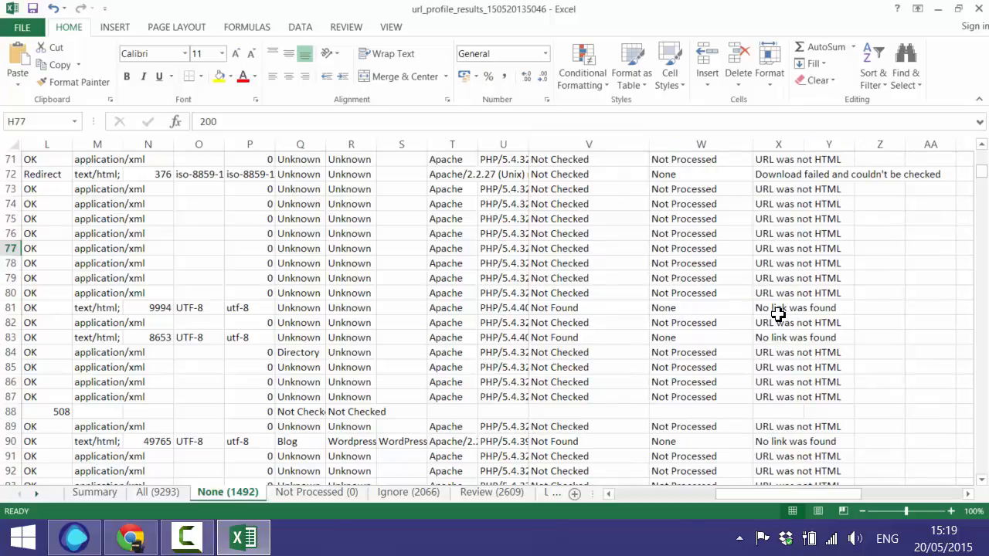
mouse_move(775, 323)
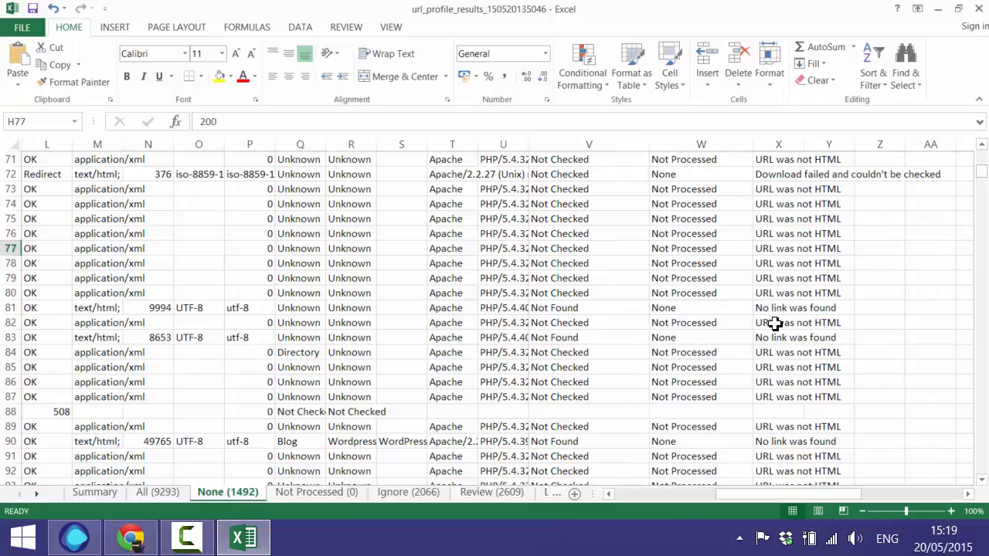
Step: Check the 'No link was found' note in row 81, then return to cell A1
left_click(778, 308)
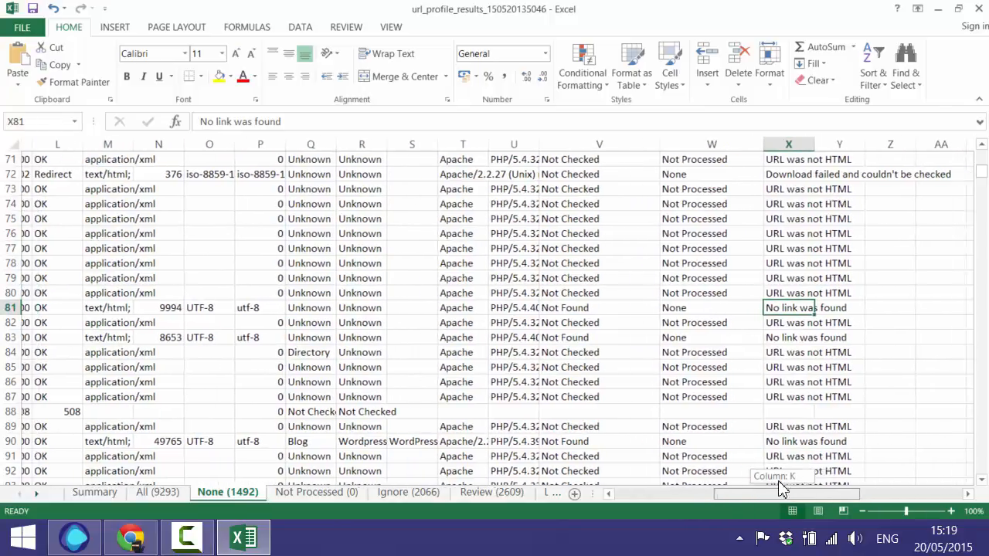
scroll("left", 3)
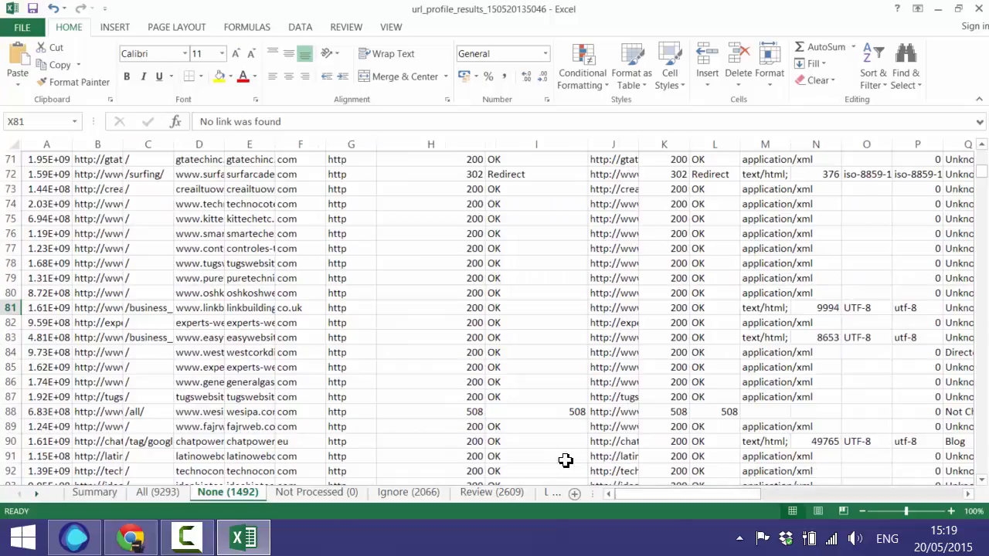
mouse_move(522, 383)
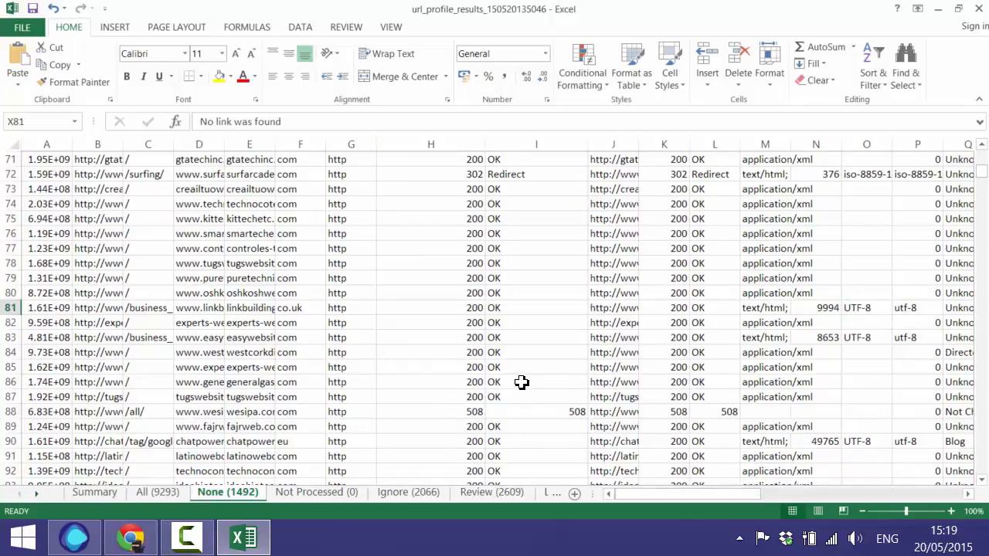
key("ctrl+Home")
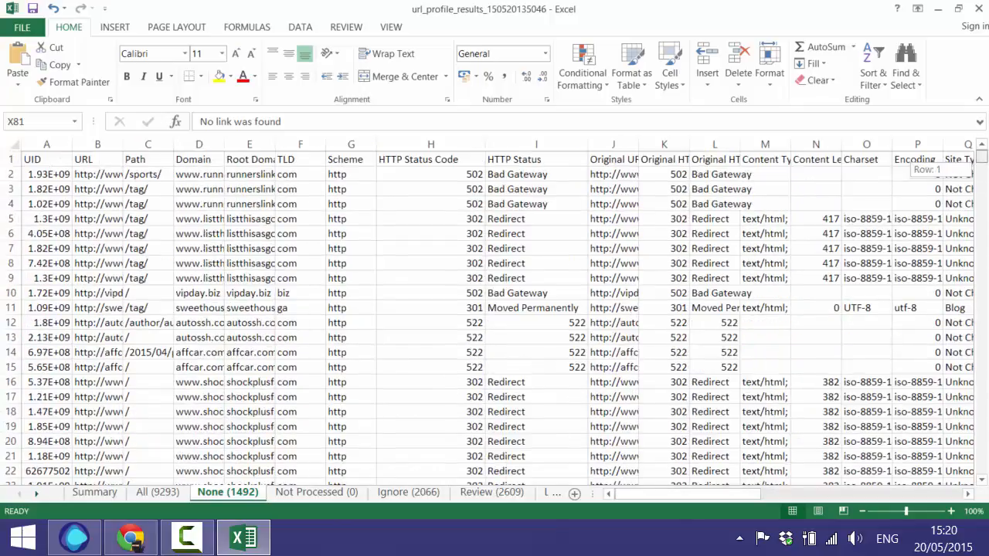
mouse_move(398, 388)
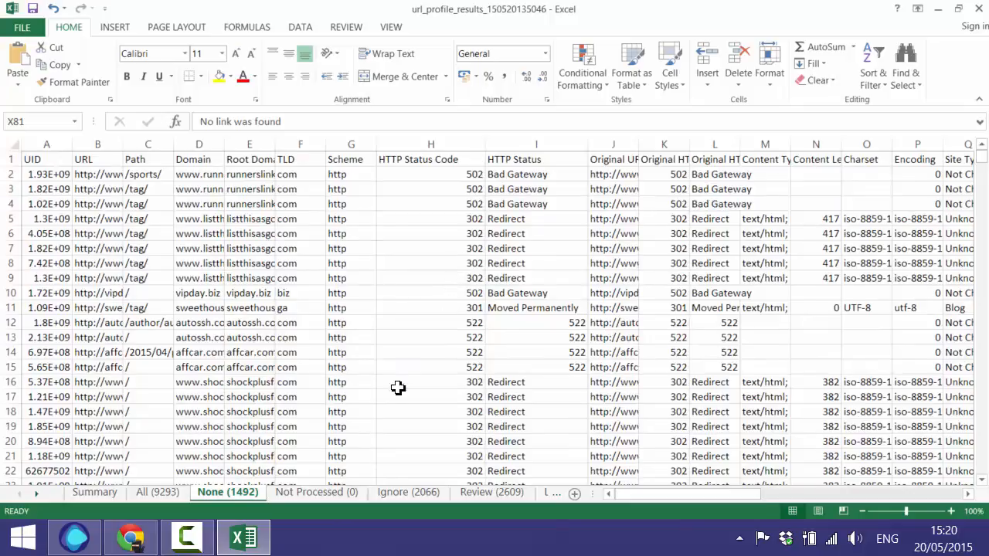
Step: Switch to the Not Processed (0) sheet, which shows only column headers
left_click(315, 492)
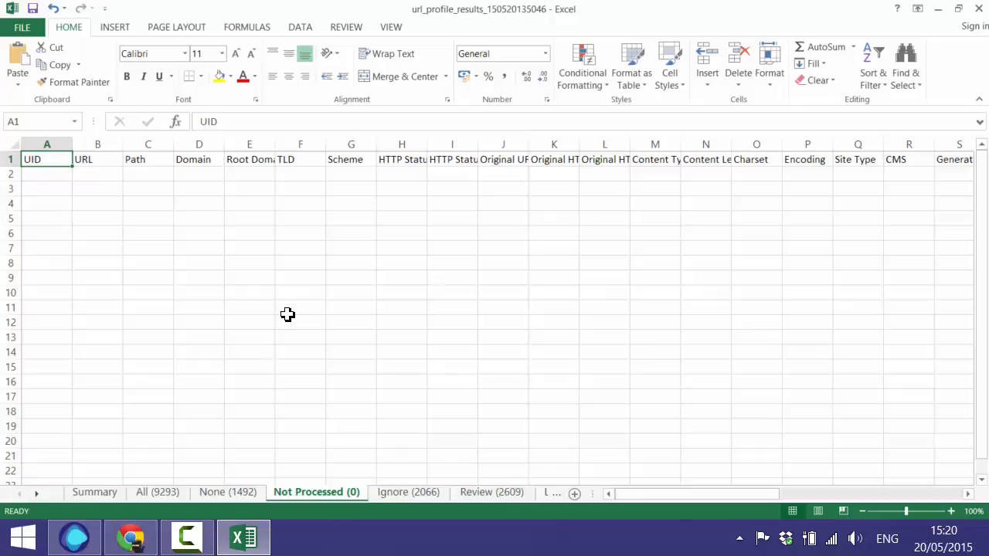
mouse_move(297, 326)
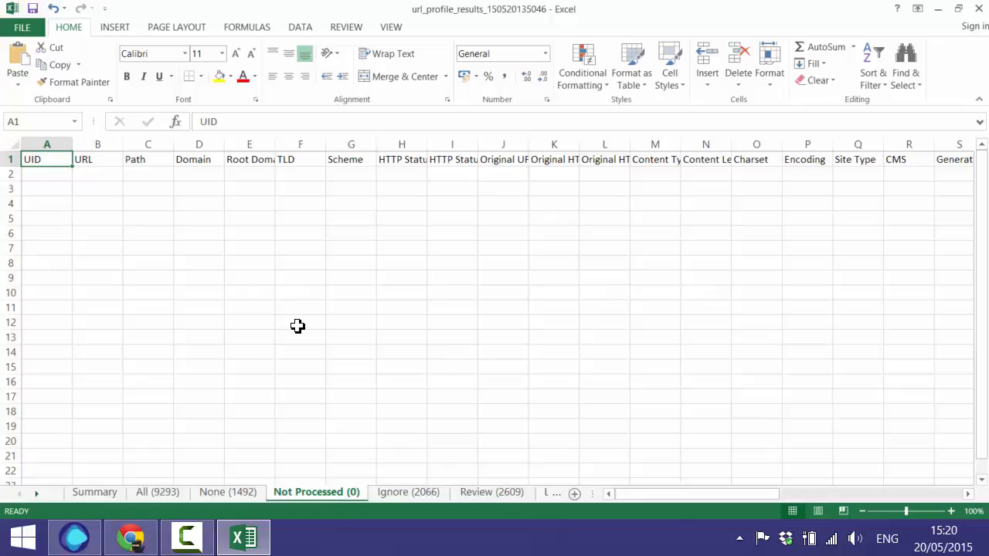
mouse_move(311, 343)
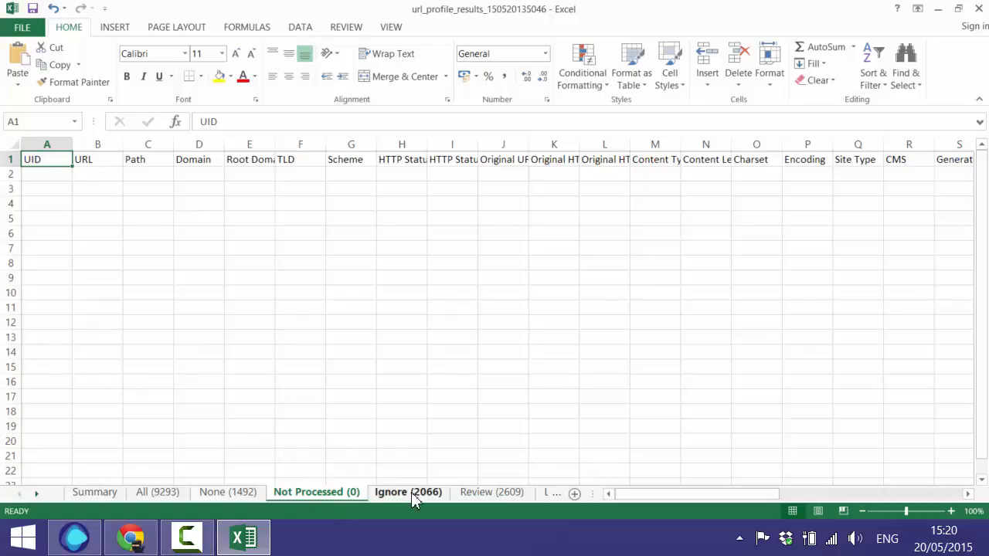
Step: Open the Ignore (2066) sheet, widen its Link Score Reason column and look down the nofollow rows
left_click(408, 491)
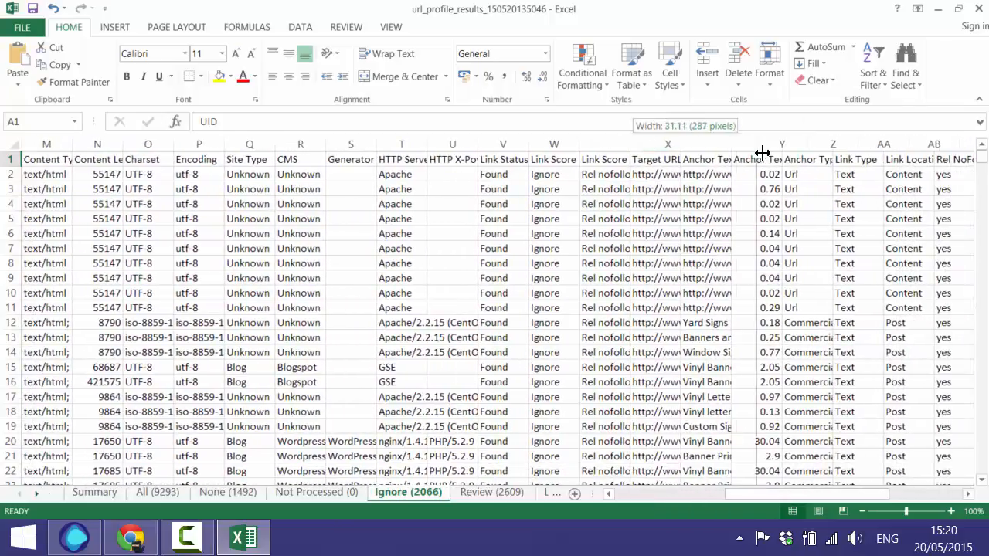
left_click_drag(739, 145, 698, 145)
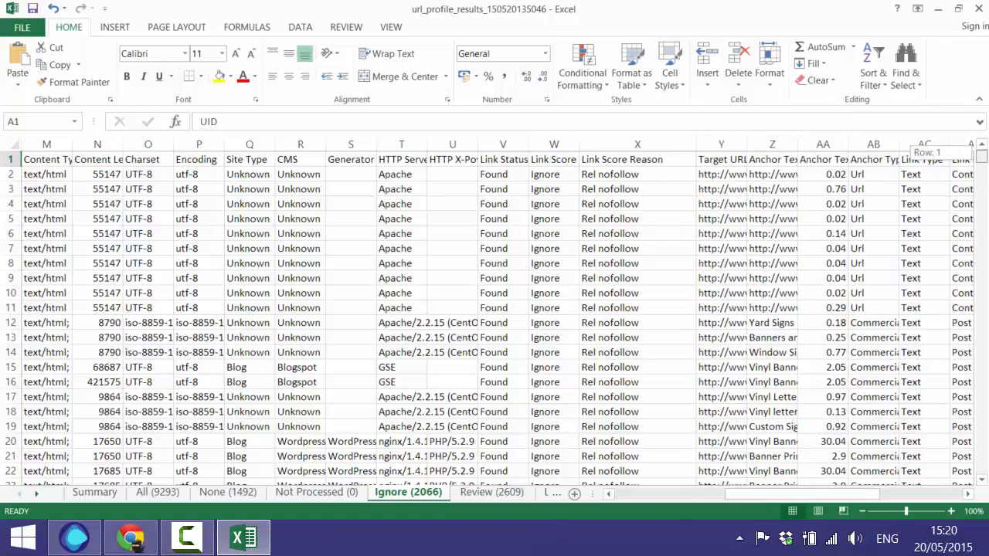
scroll("down", 3)
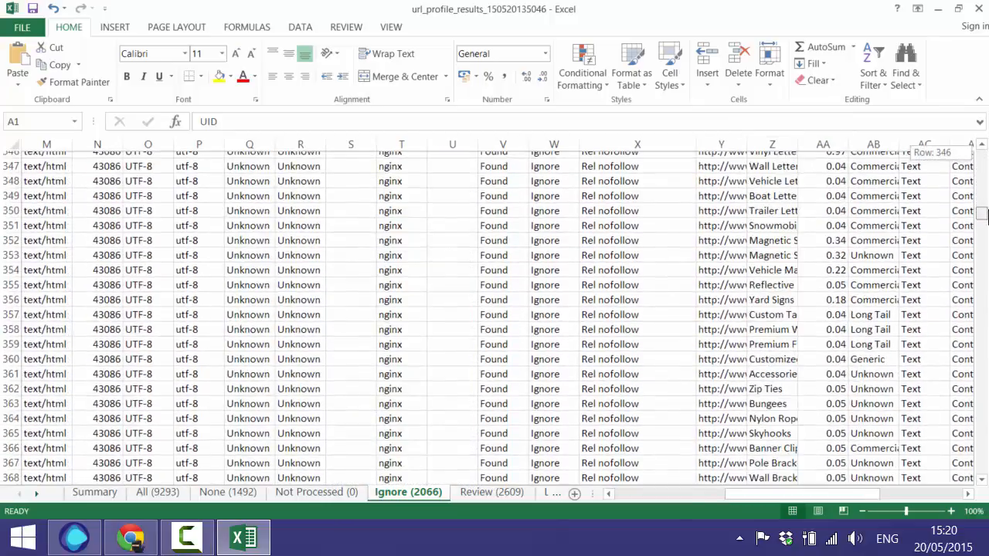
scroll("down", 3)
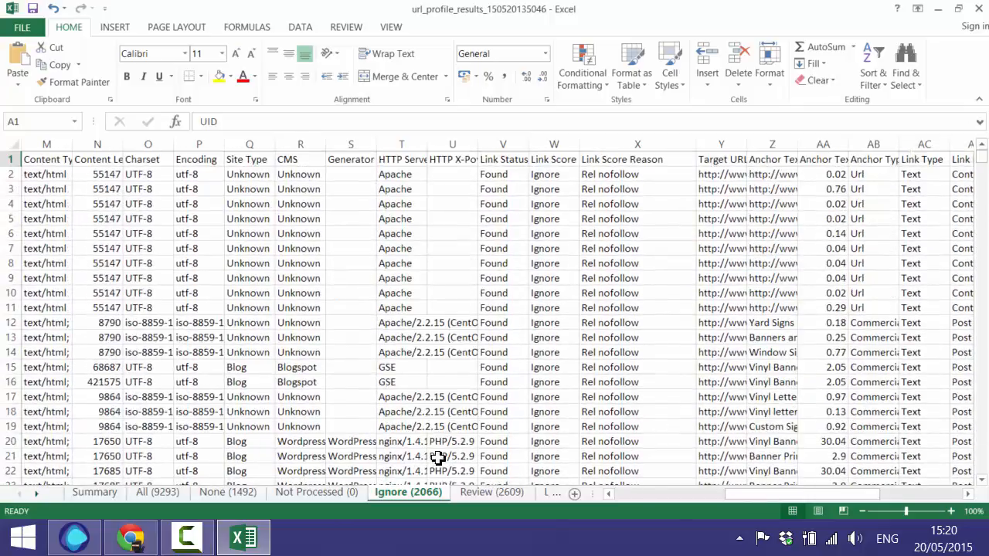
Step: Open the Review (2609) sheet and browse its Link Score Reason, Target URL and Anchor Text entries such as 'Window clings'
left_click(491, 492)
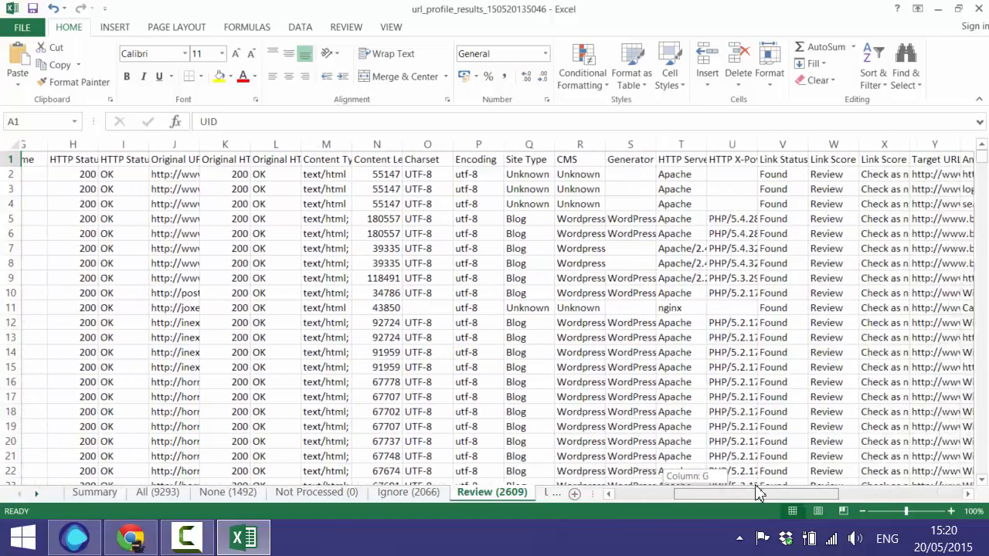
scroll("right", 3)
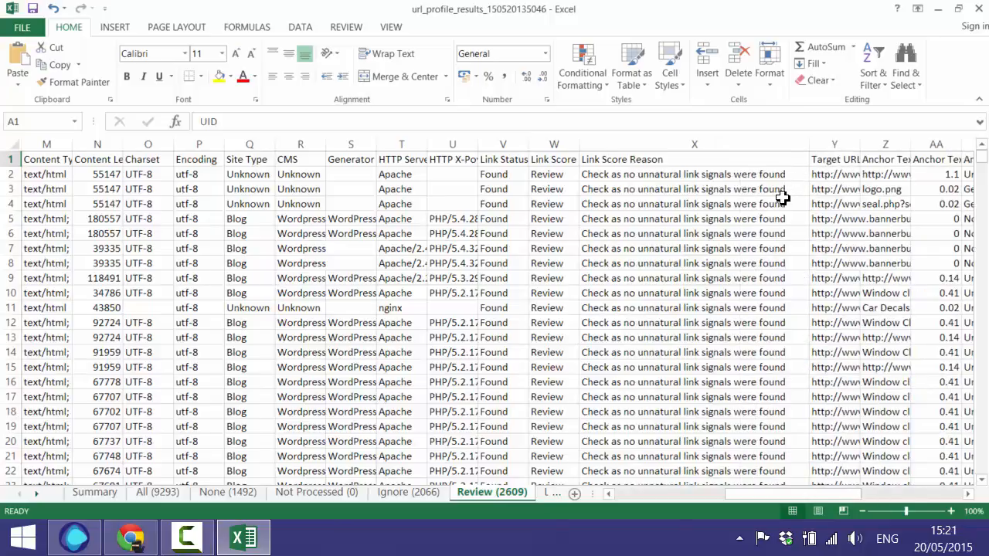
mouse_move(713, 292)
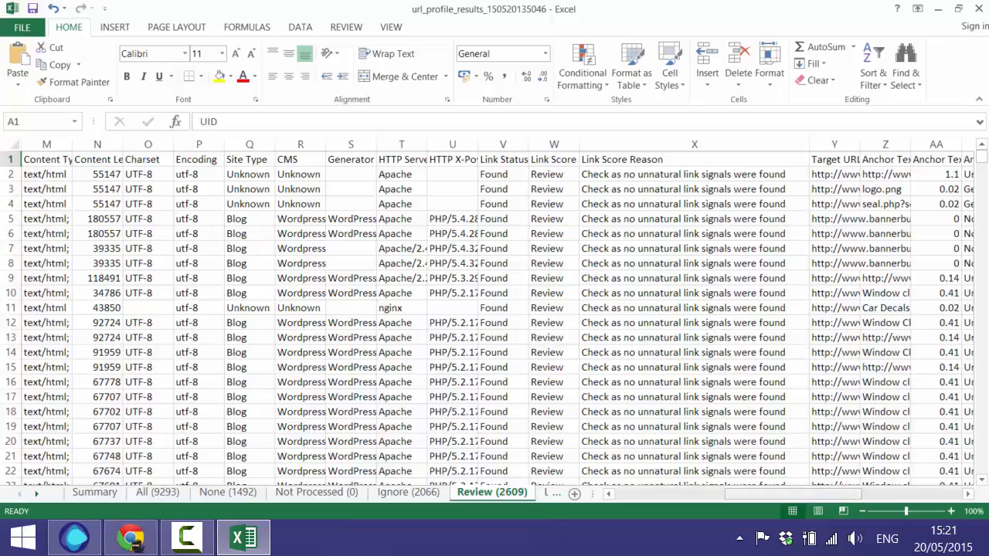
scroll("right", 3)
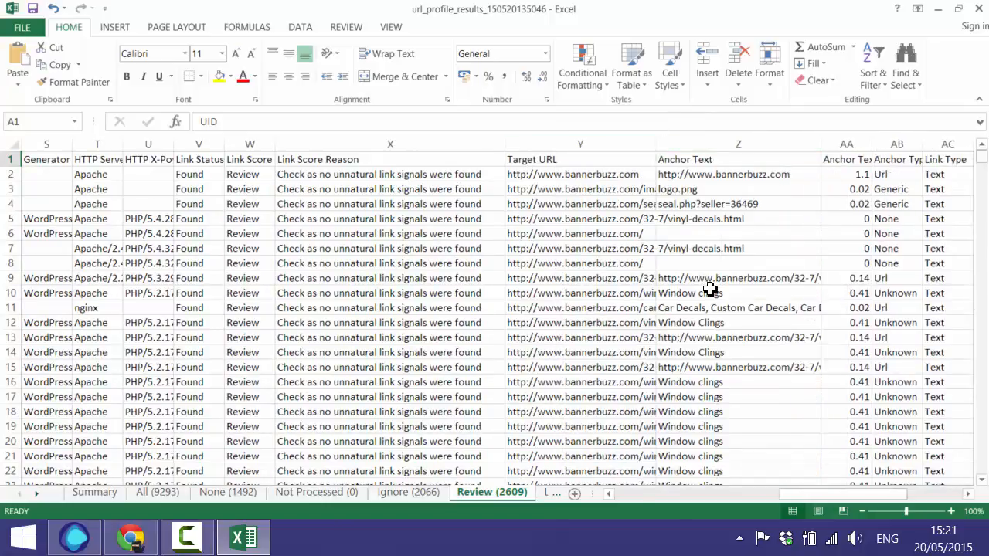
scroll("down", 3)
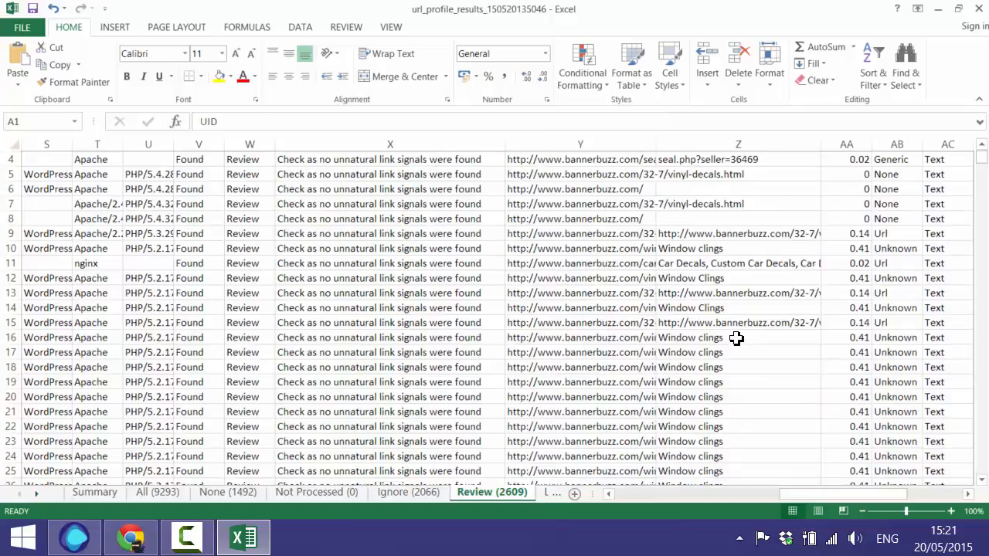
left_click(738, 336)
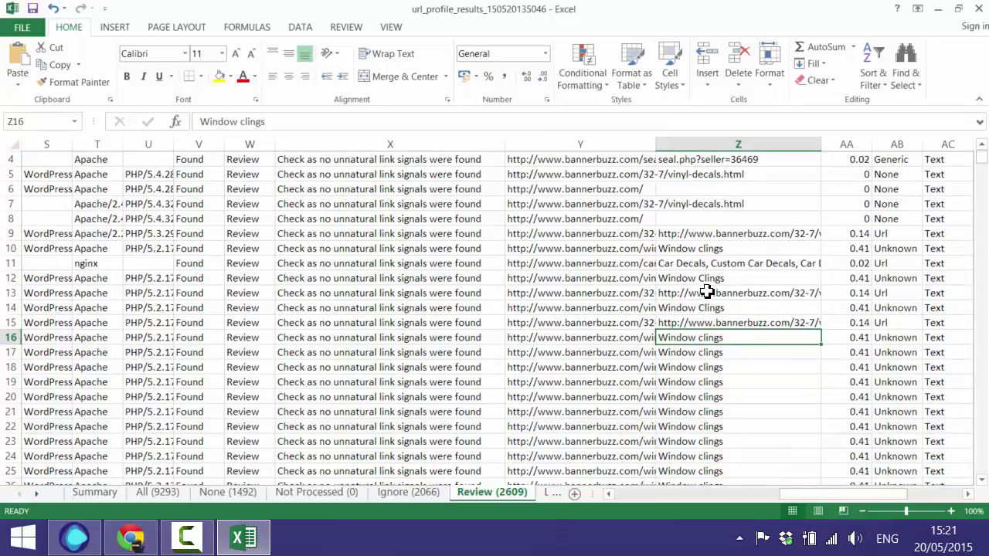
scroll("up", 3)
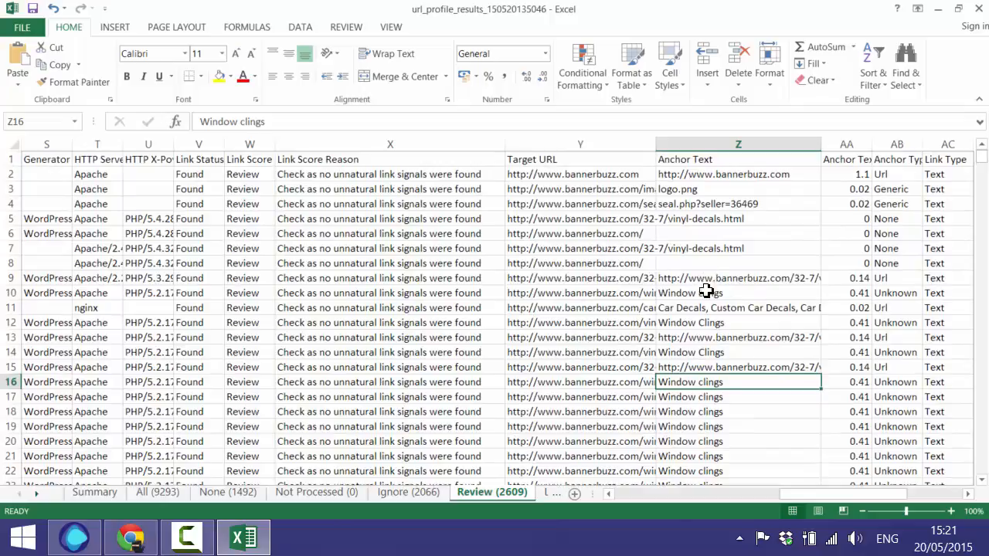
scroll("down", 3)
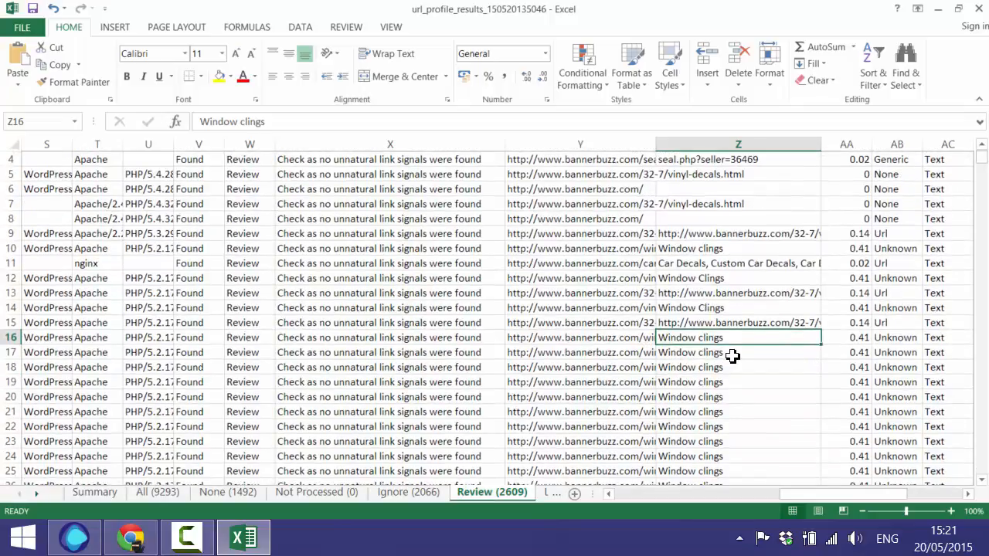
scroll("down", 3)
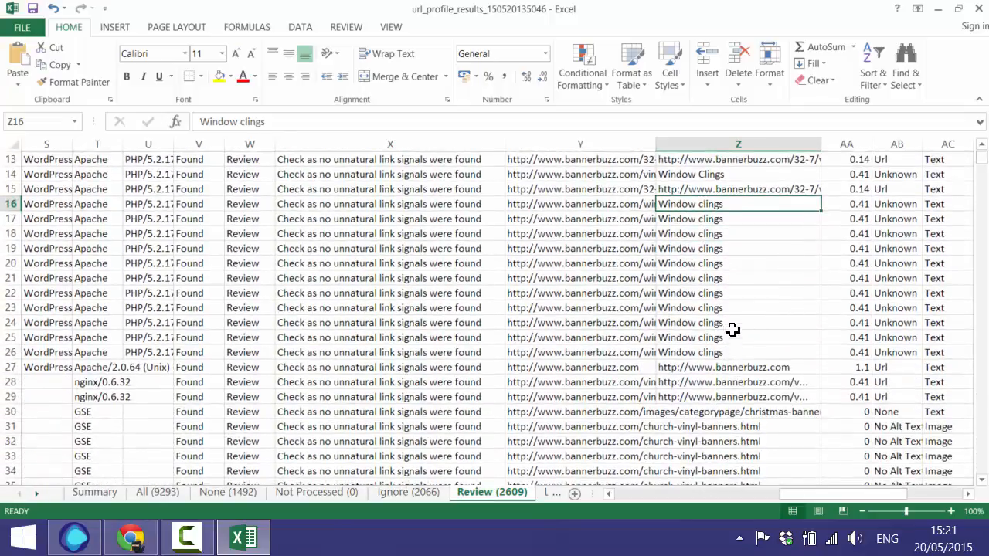
scroll("up", 3)
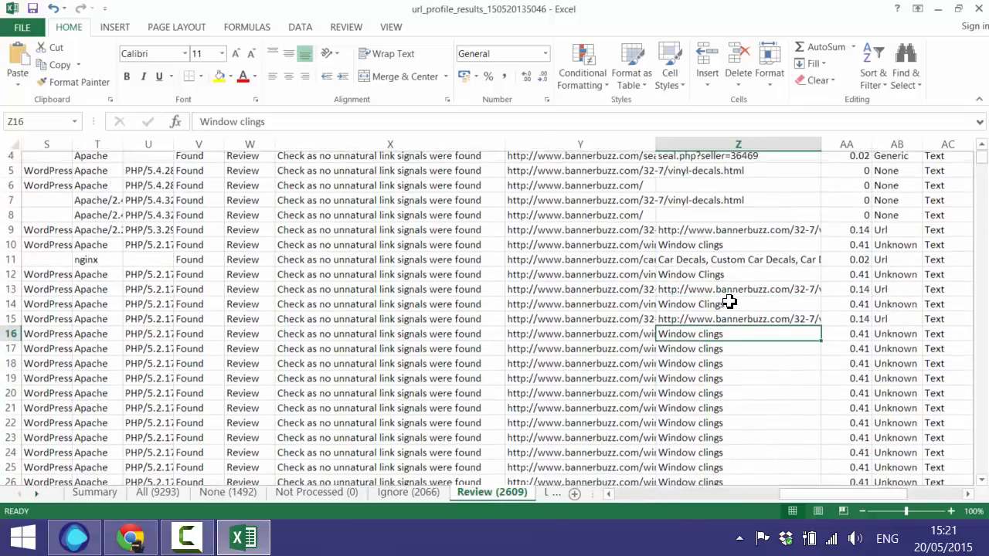
scroll("up", 3)
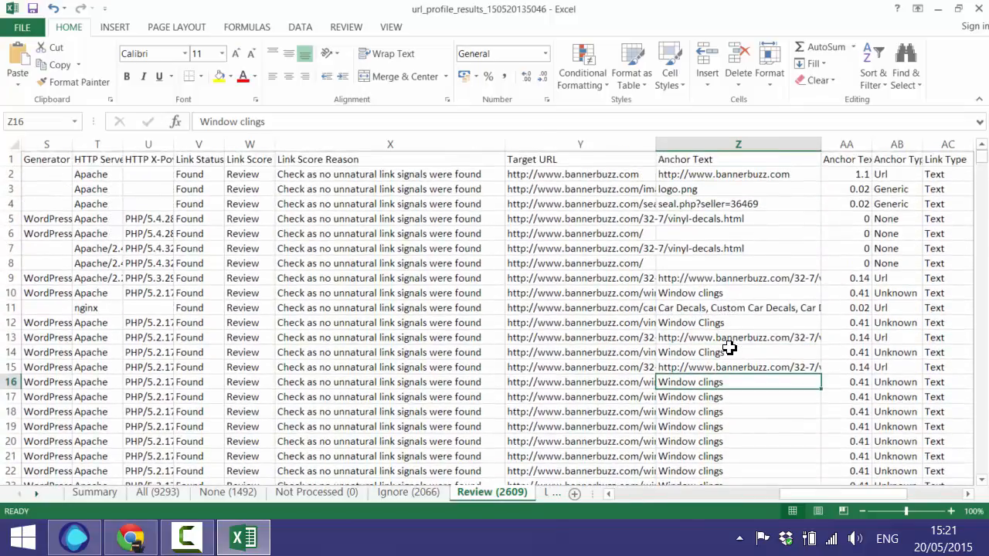
mouse_move(732, 358)
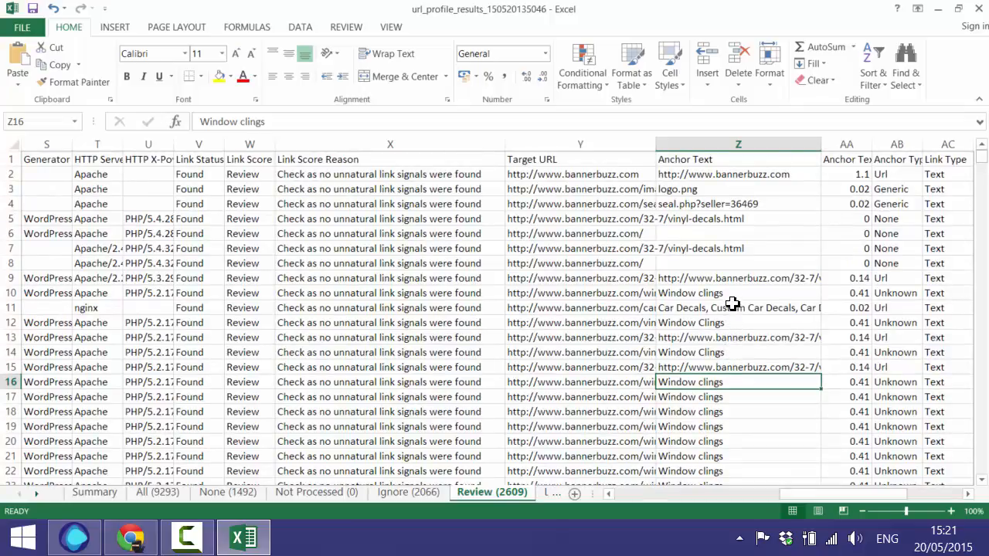
mouse_move(742, 353)
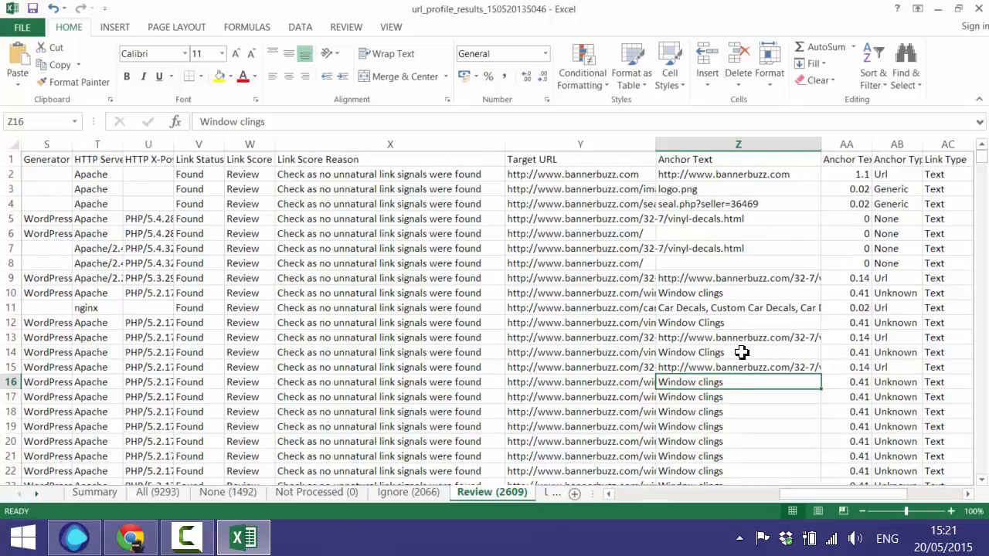
mouse_move(621, 386)
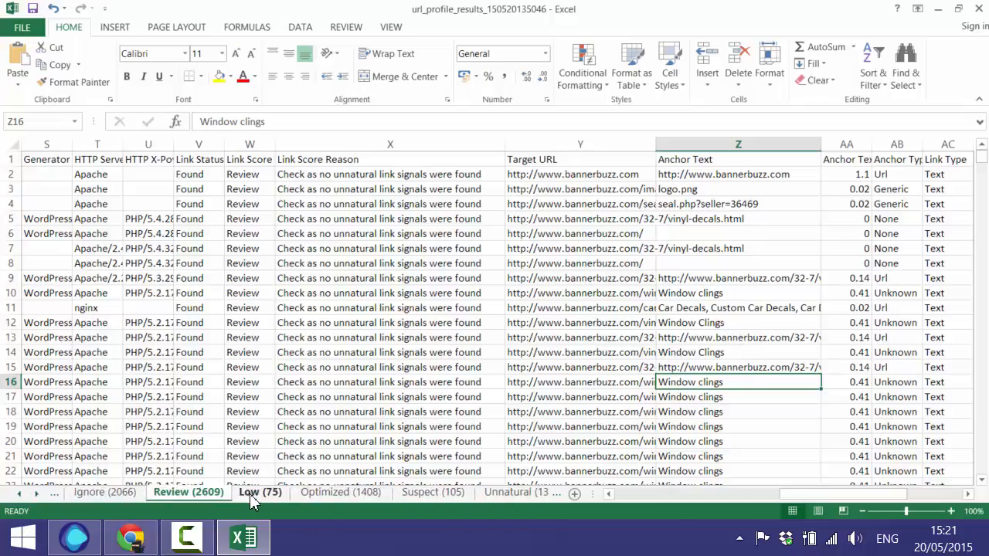
Step: Open the Low (75) sheet and look through its Low-scored links with reasons like In bio and Forum link
left_click(260, 492)
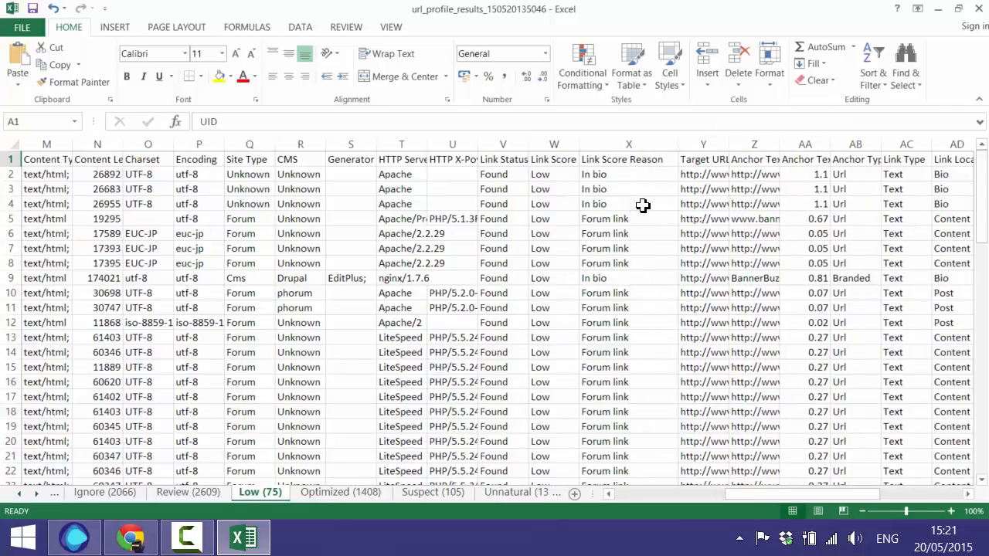
mouse_move(377, 194)
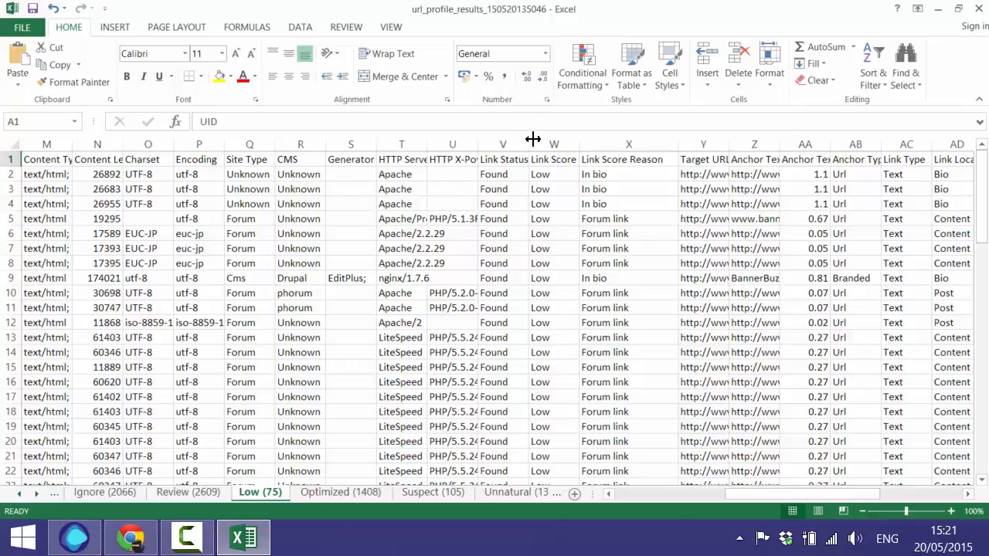
left_click(553, 173)
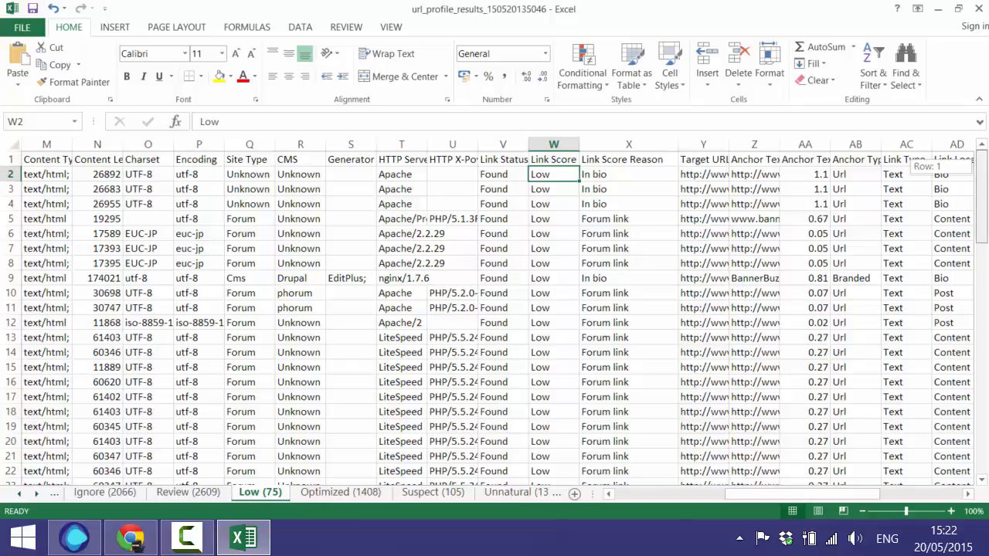
scroll("down", 3)
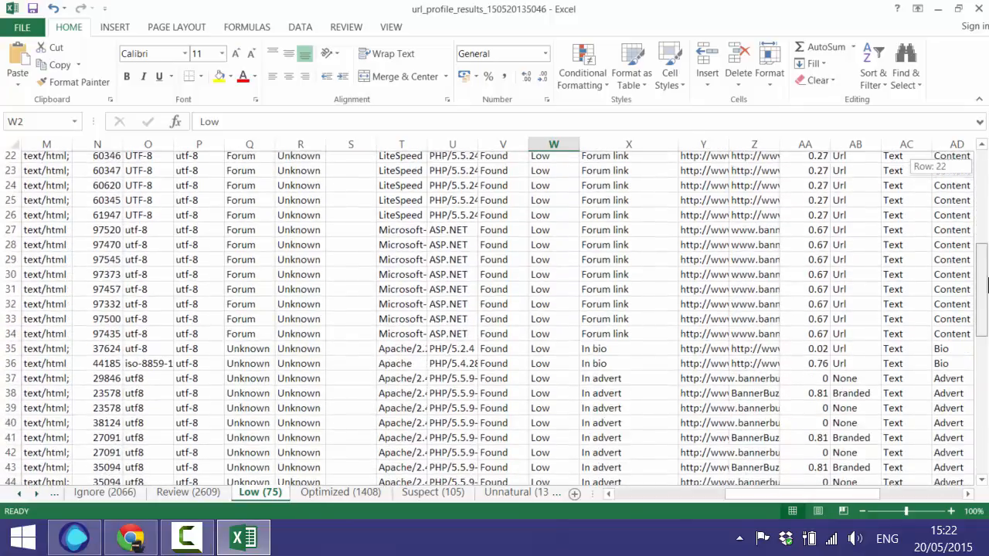
scroll("down", 3)
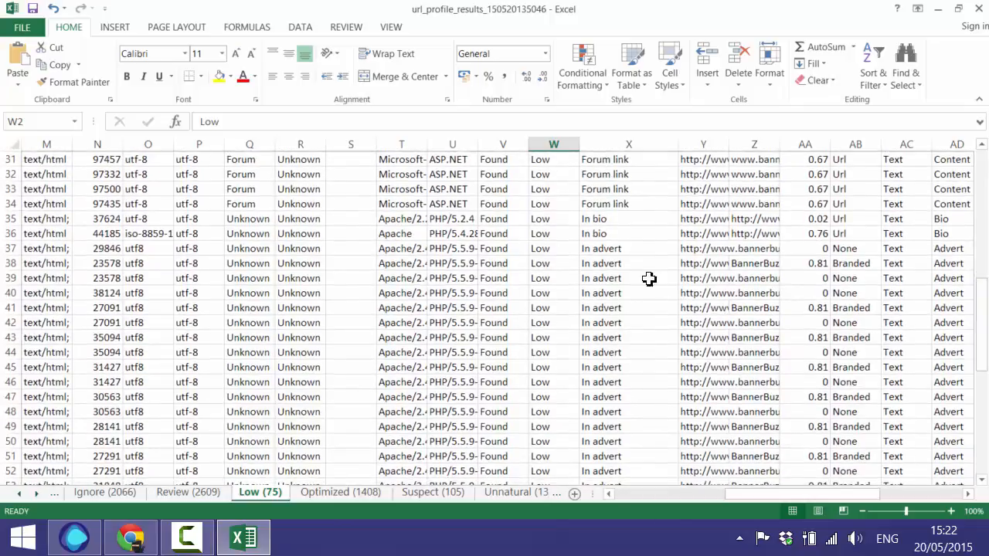
scroll("down", 3)
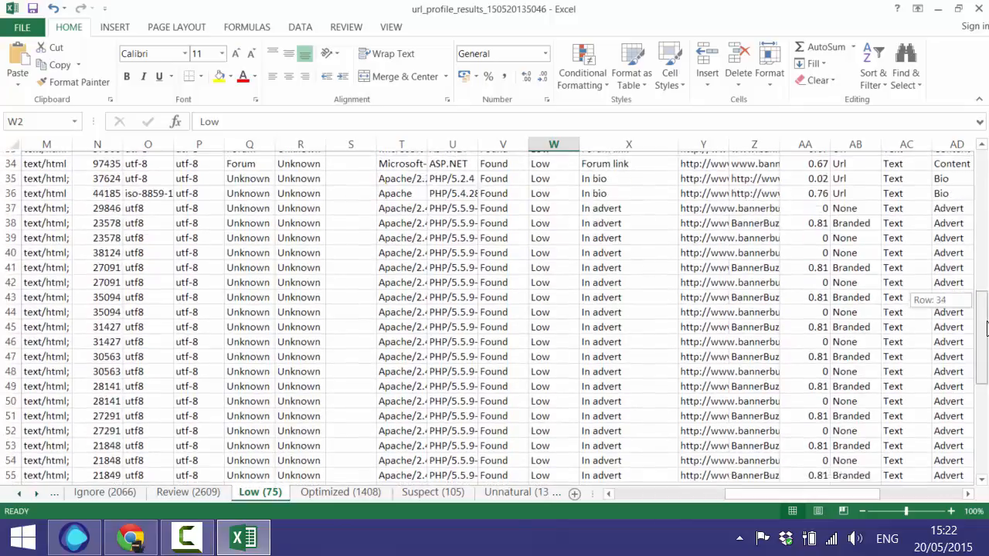
scroll("up", 3)
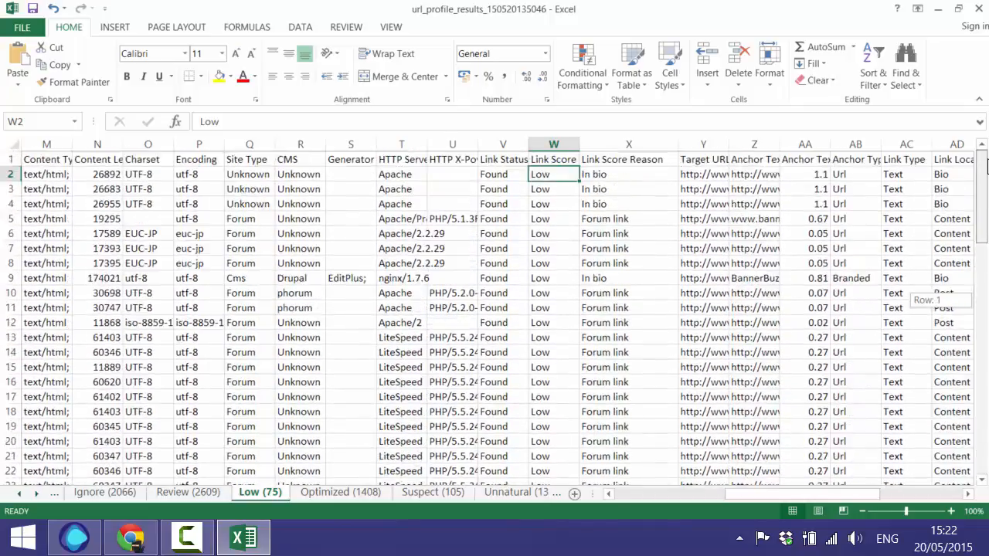
mouse_move(676, 411)
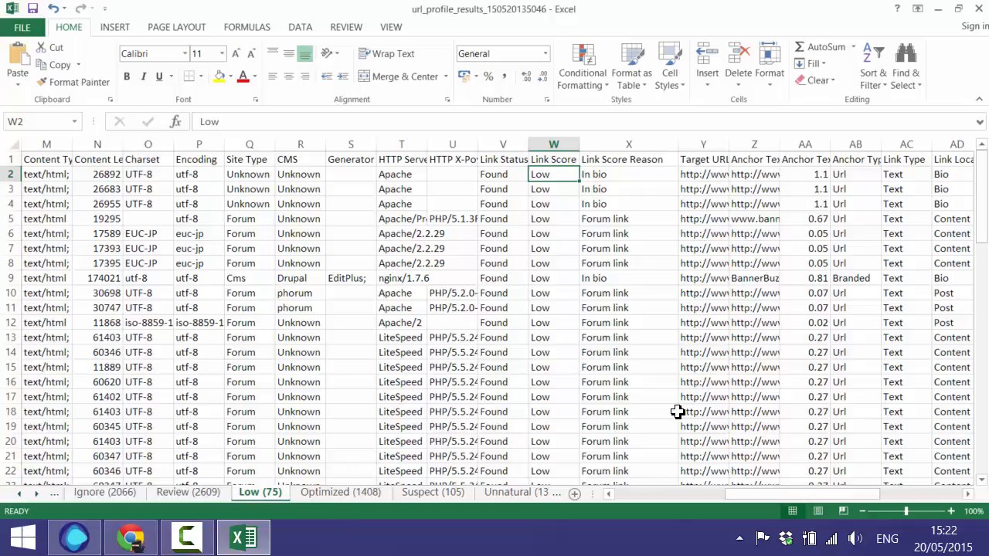
mouse_move(695, 204)
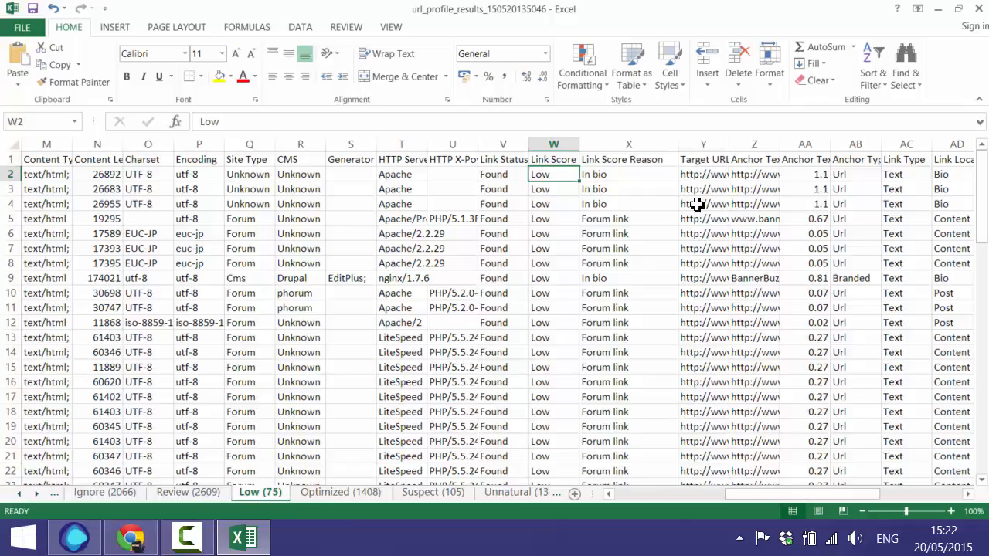
mouse_move(572, 301)
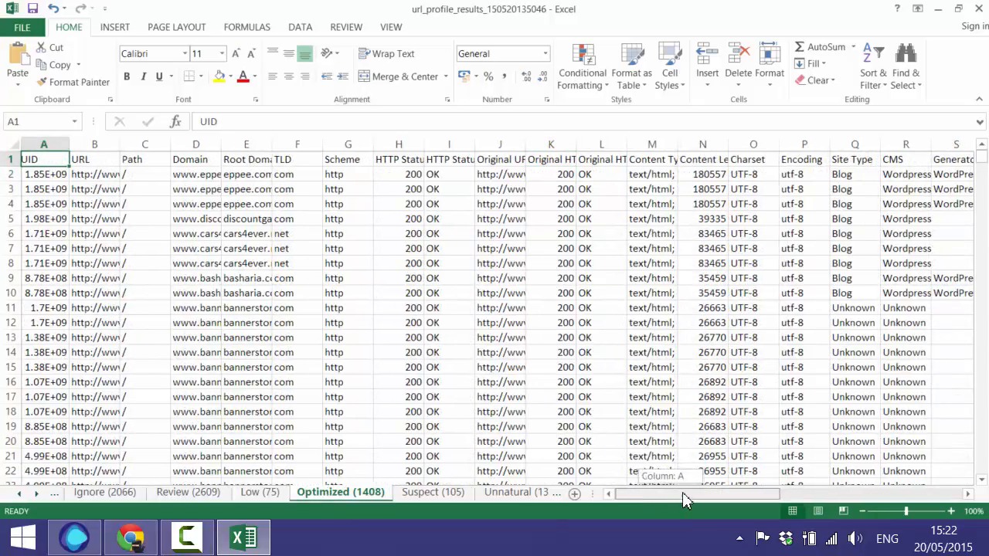
Step: Widen the Optimized sheet's Anchor Text column to read phrases like vinyl decals and Banners
scroll("right", 3)
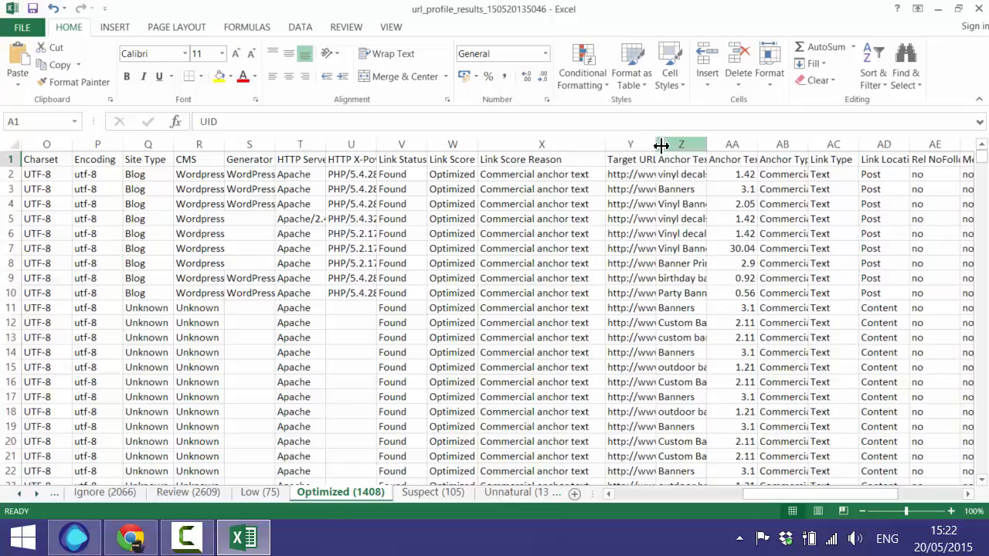
left_click_drag(661, 145, 695, 145)
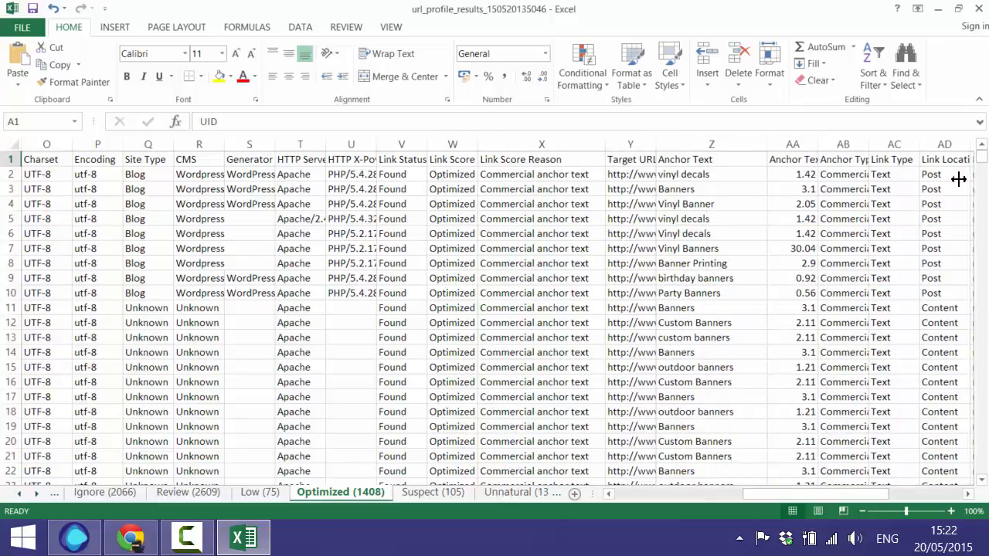
mouse_move(673, 279)
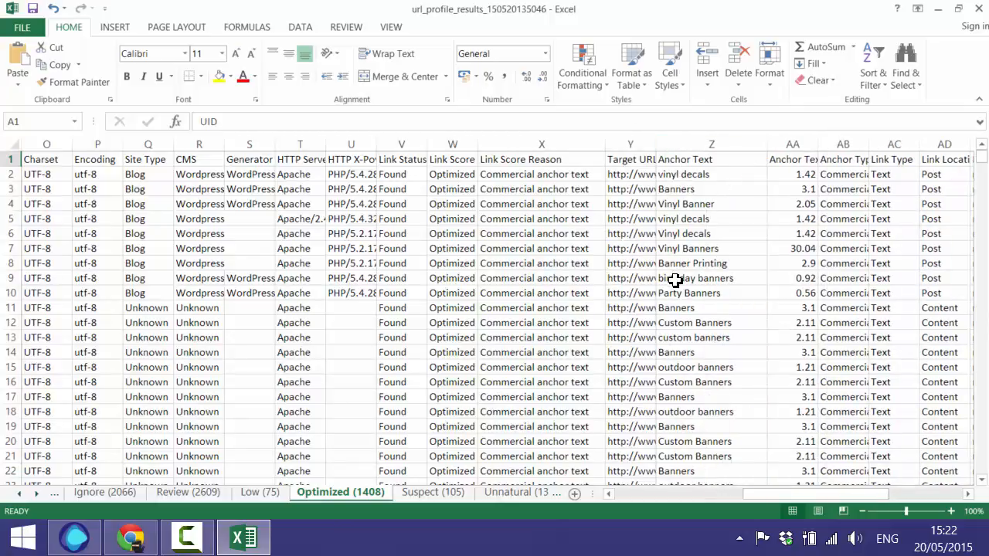
mouse_move(555, 255)
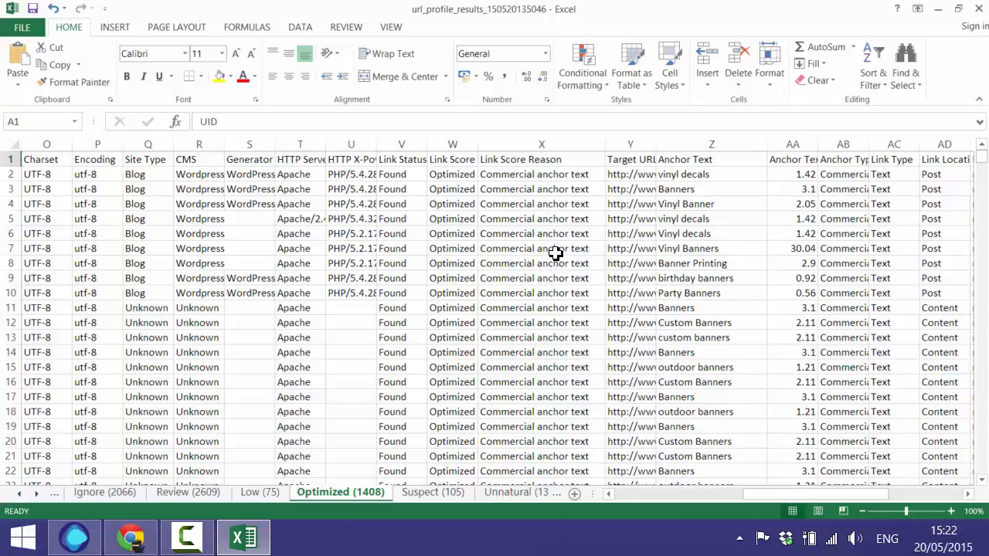
mouse_move(683, 199)
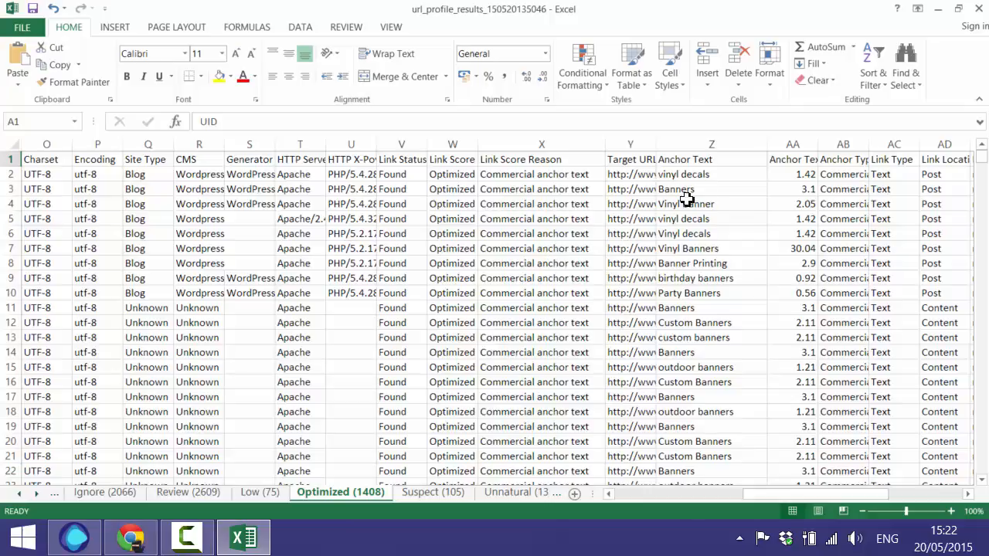
mouse_move(709, 182)
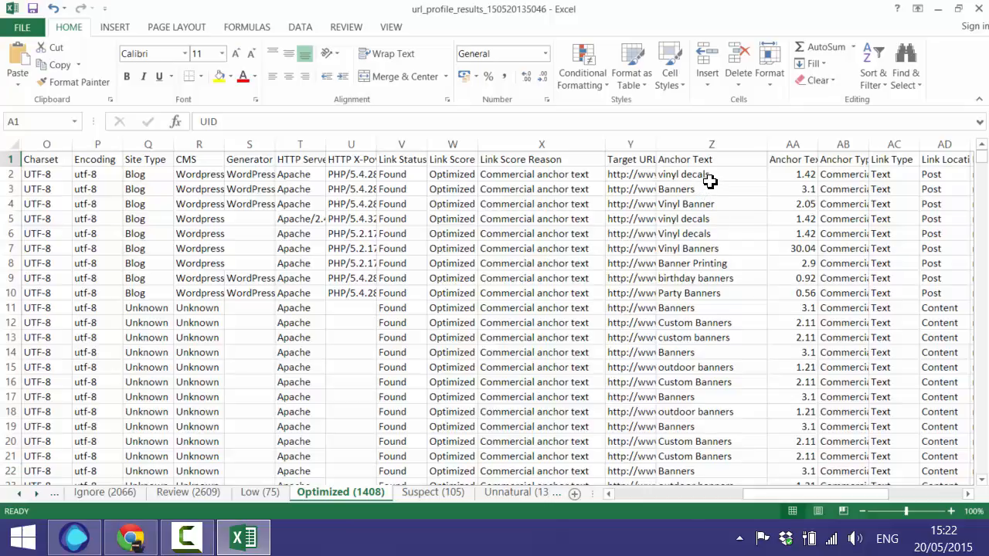
mouse_move(699, 218)
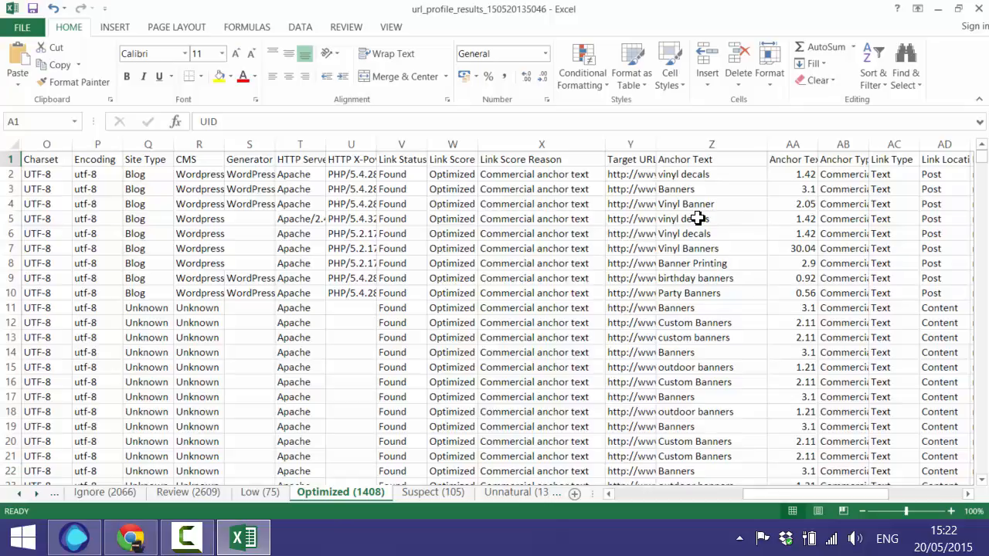
mouse_move(720, 179)
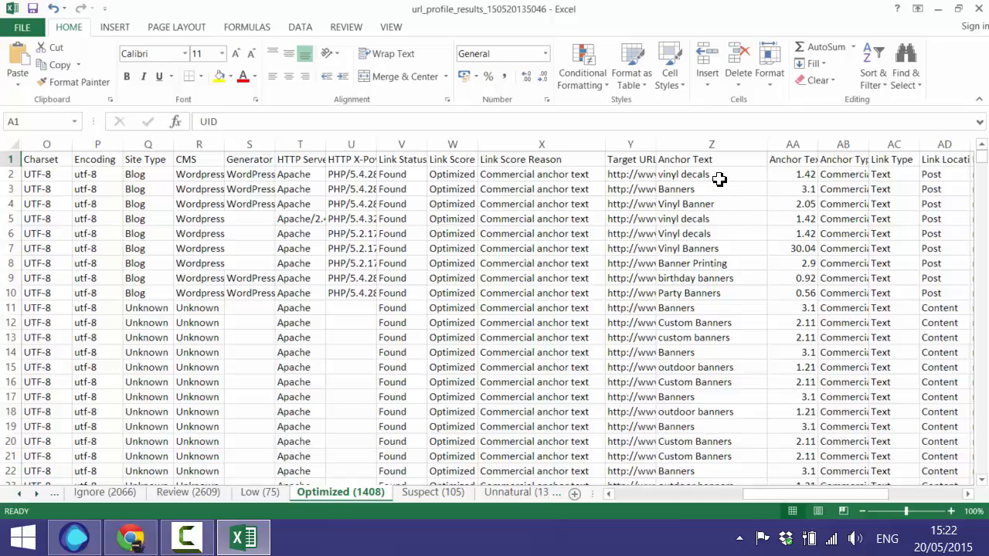
mouse_move(702, 245)
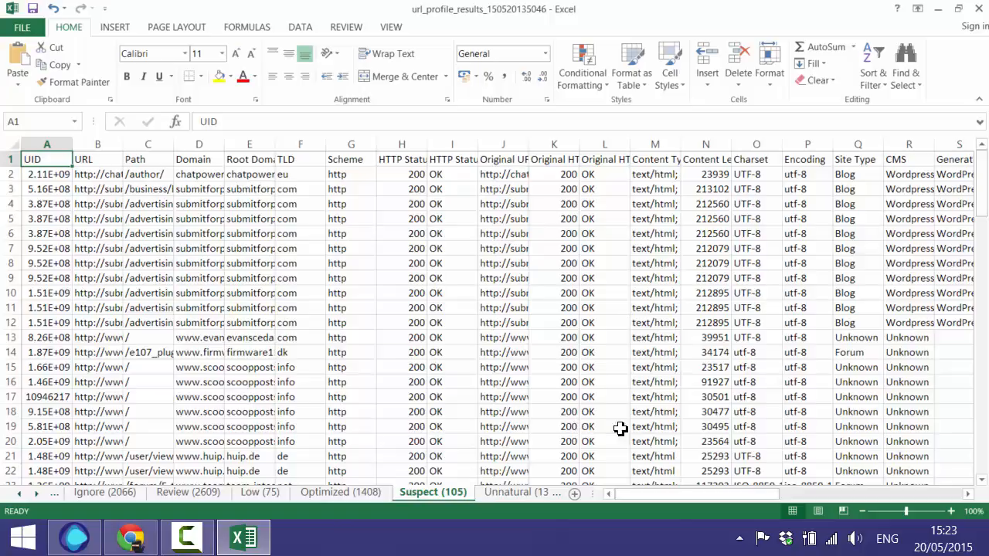
Step: Bring the Anchor Text and link columns into view and widen Anchor Text to read in full
scroll("right", 3)
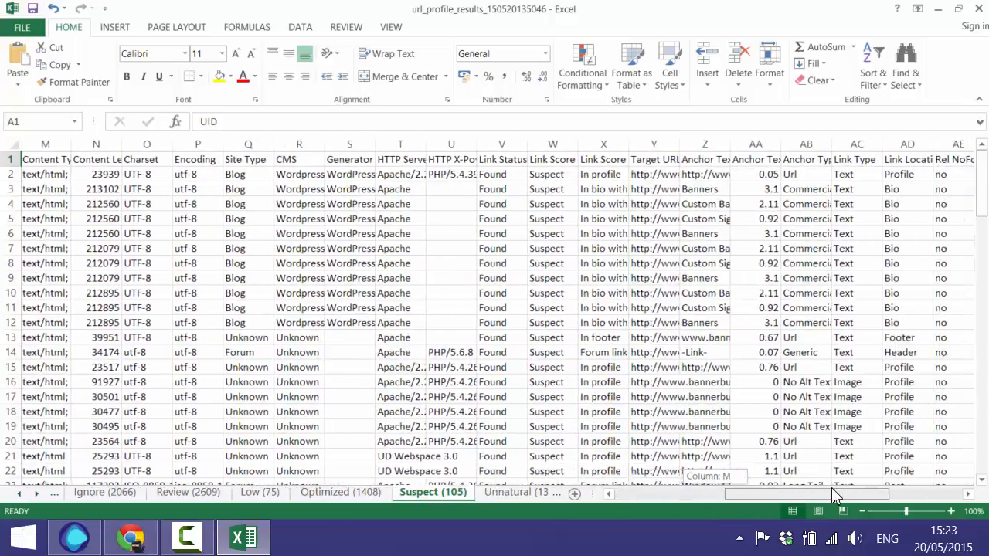
scroll("right", 3)
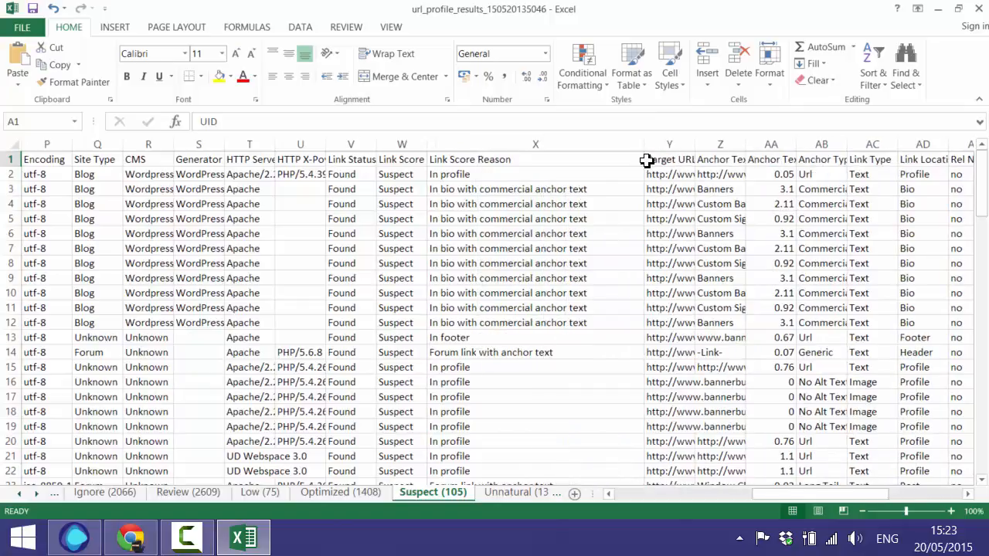
left_click(638, 144)
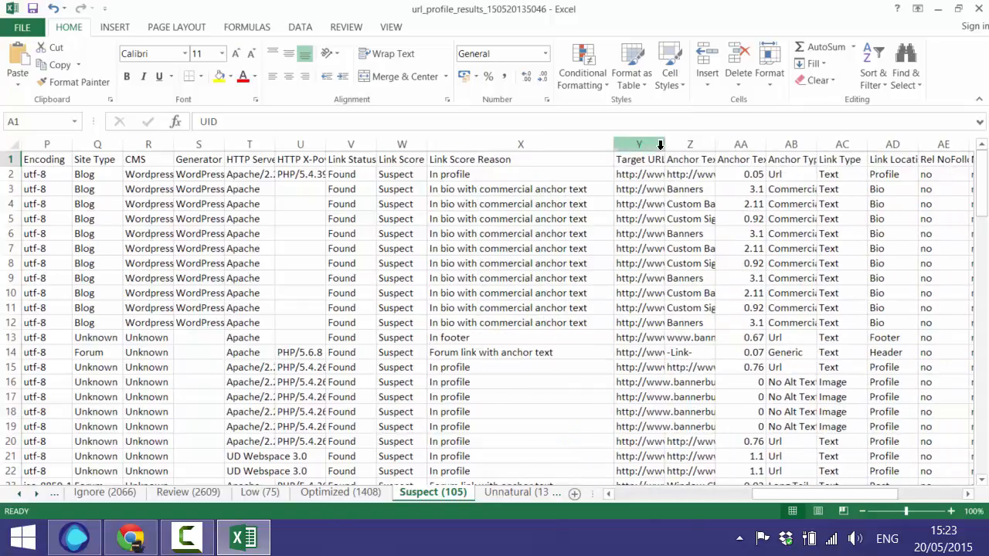
left_click_drag(662, 145, 784, 146)
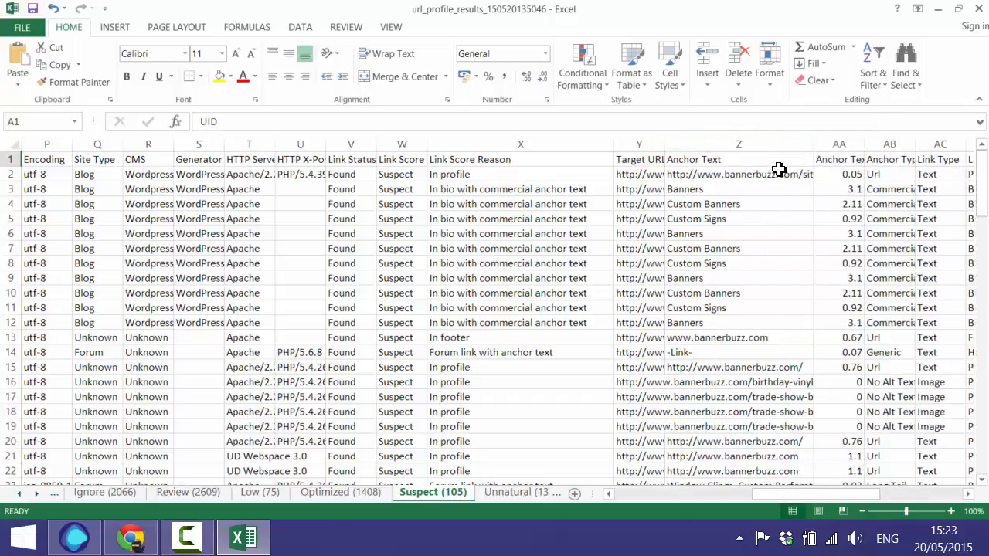
mouse_move(587, 342)
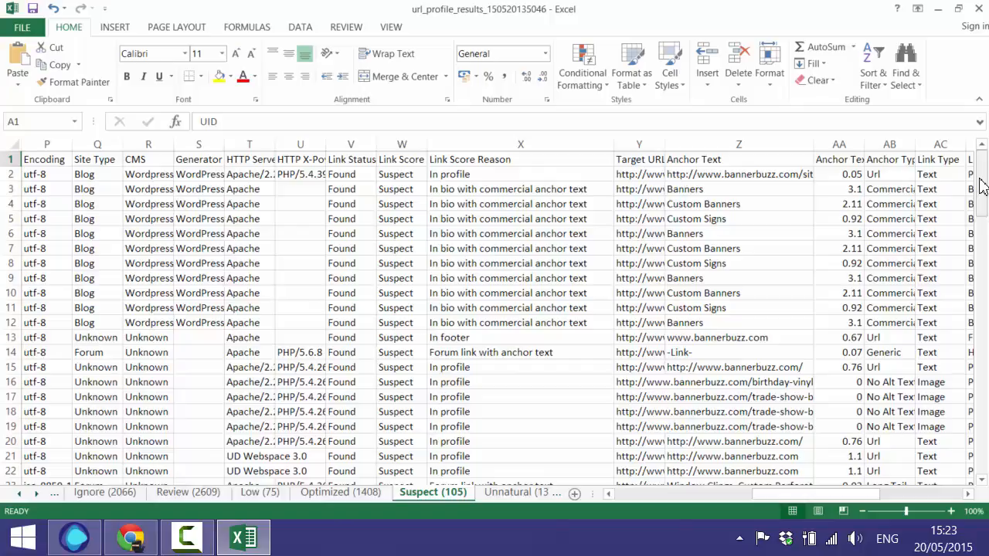
Step: Scroll through the flagged rows to review their link status and reasons
scroll("down", 3)
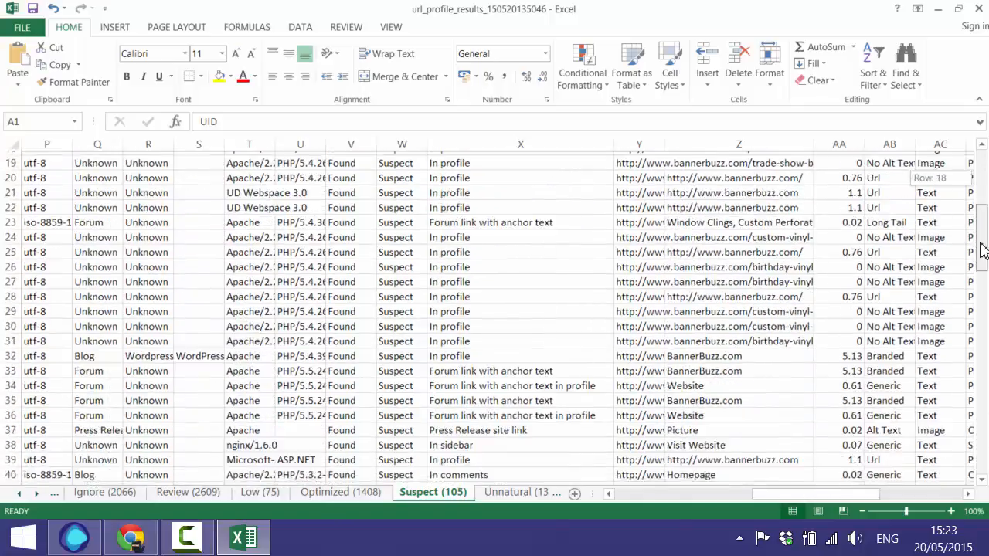
scroll("down", 3)
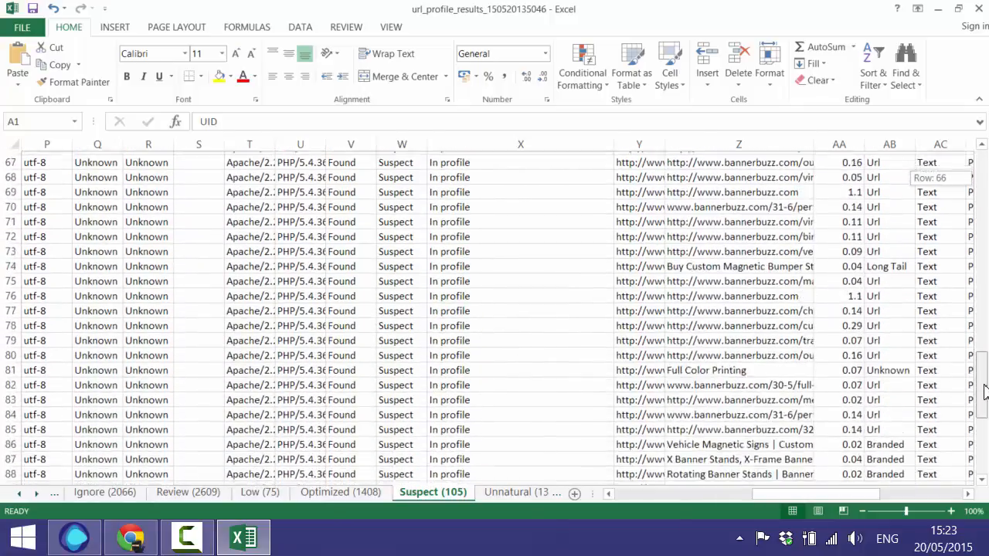
scroll("up", 3)
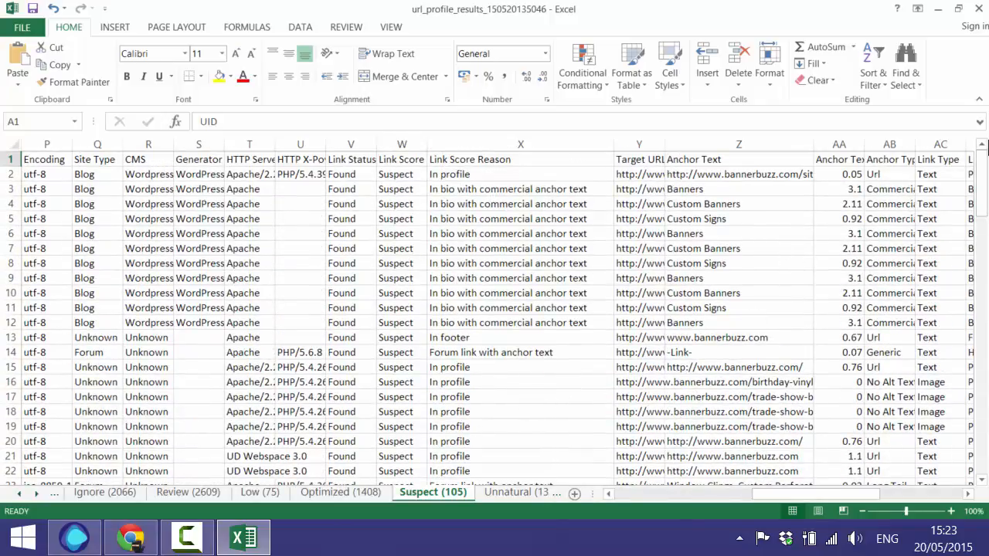
scroll("down", 3)
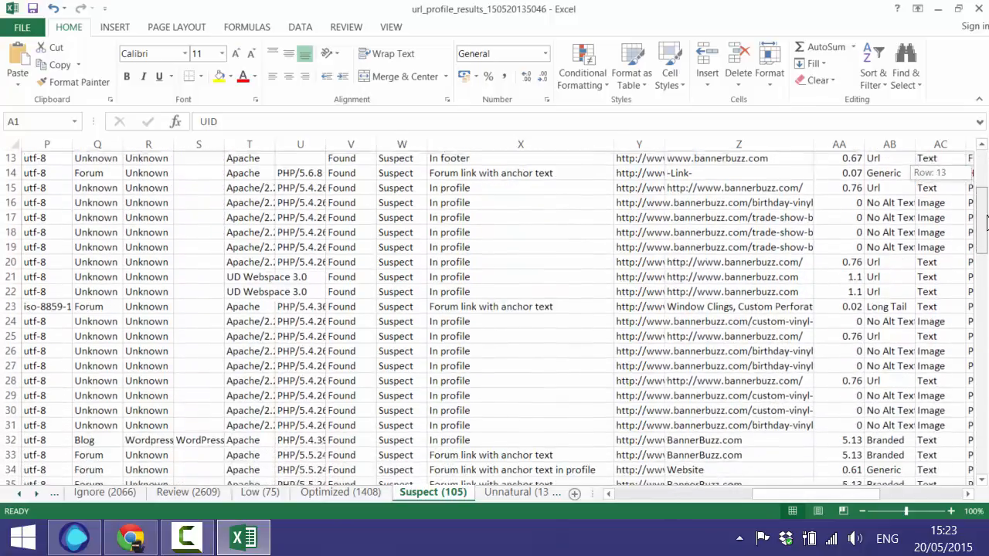
scroll("down", 3)
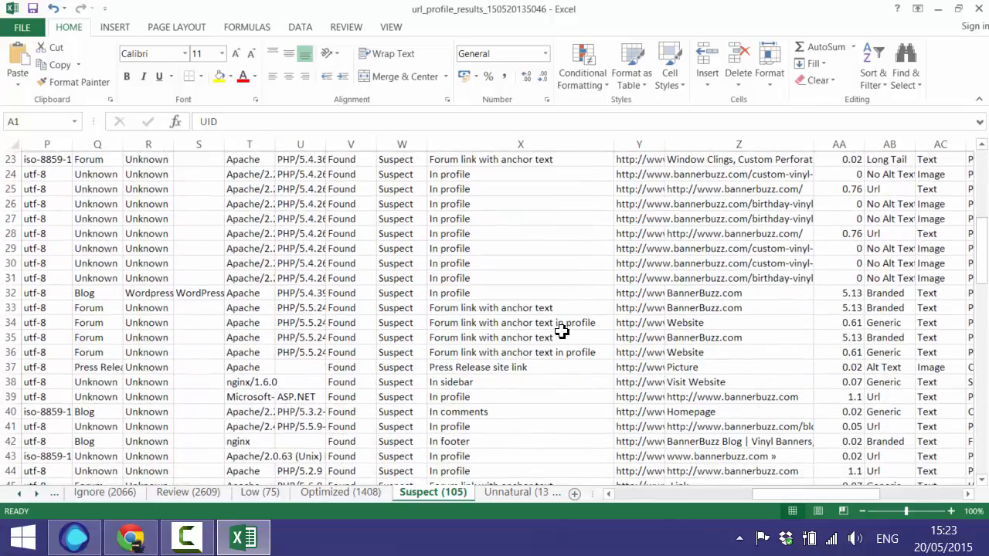
scroll("down", 3)
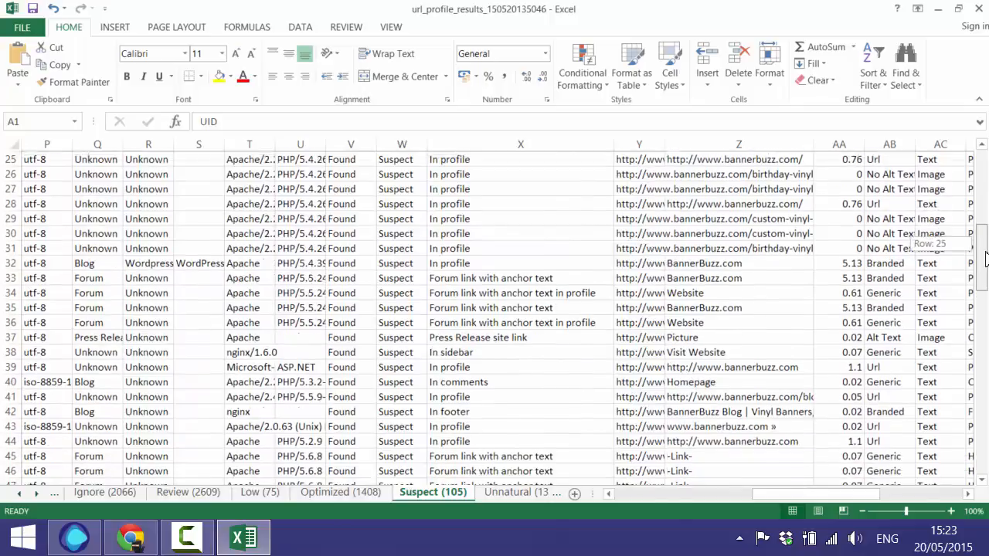
scroll("up", 3)
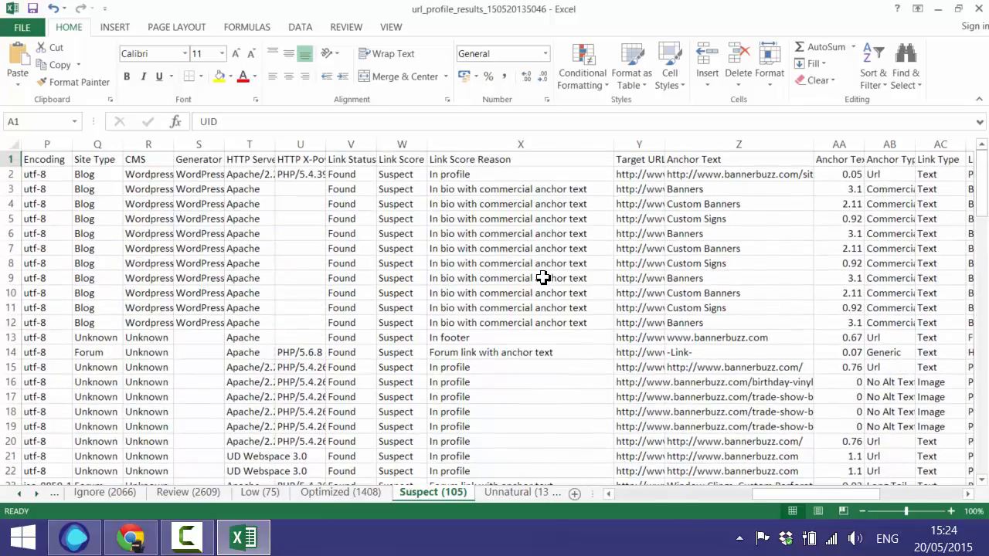
mouse_move(501, 454)
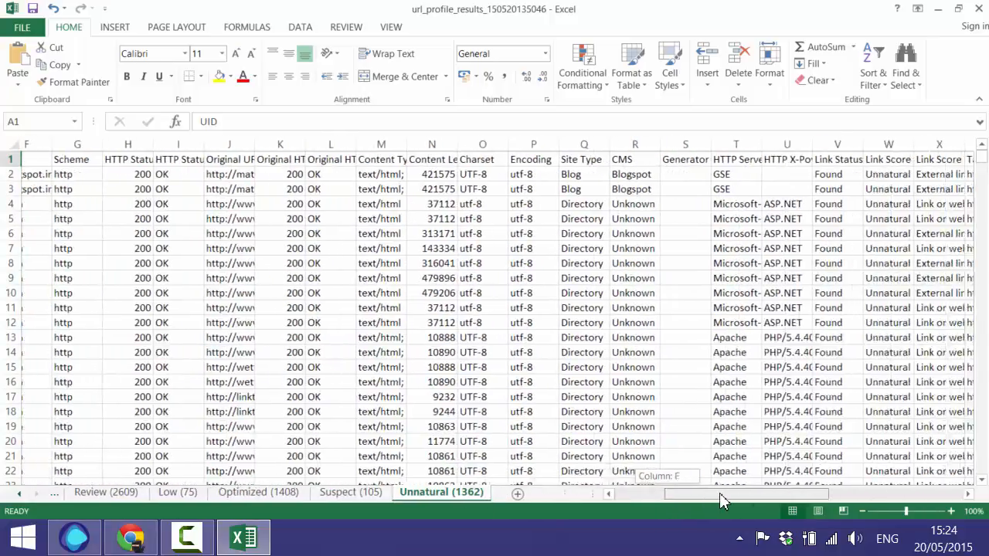
Step: Widen the Link Score Reason column (X) so each reason reads in full
scroll("right", 3)
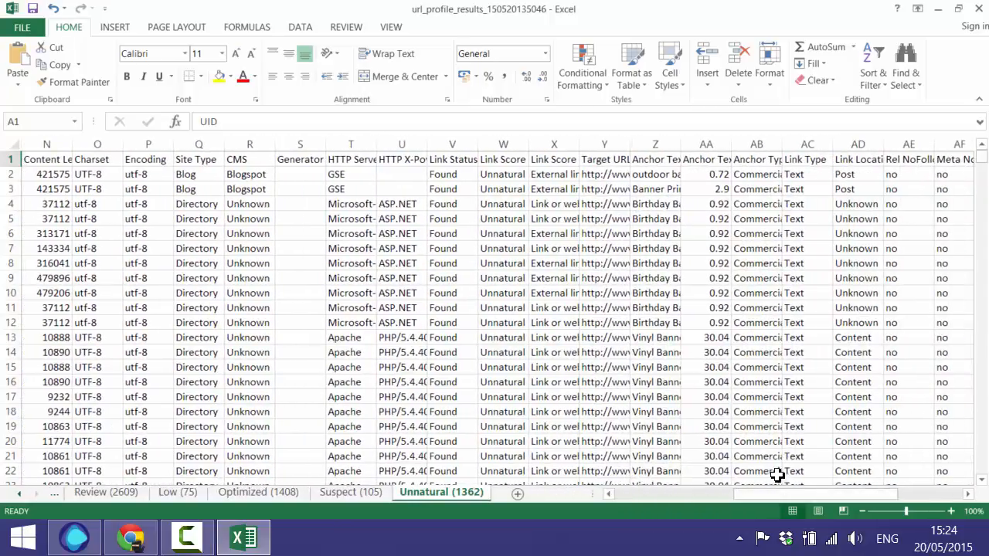
left_click_drag(636, 145, 688, 145)
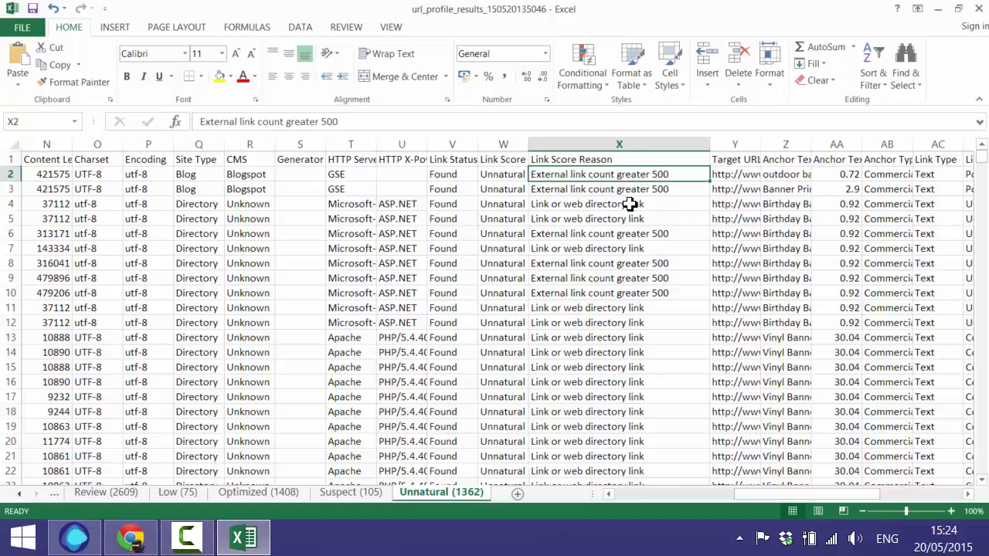
mouse_move(642, 211)
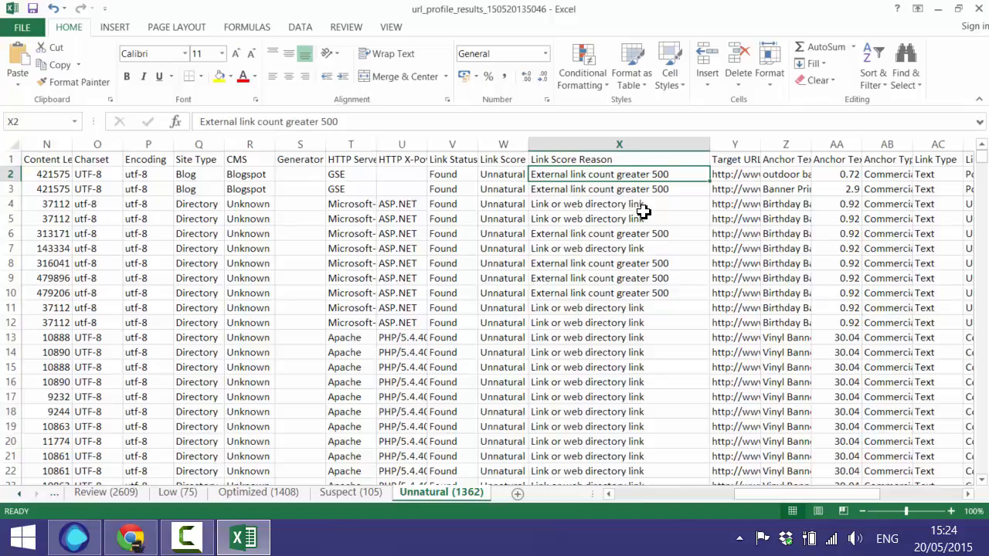
mouse_move(806, 257)
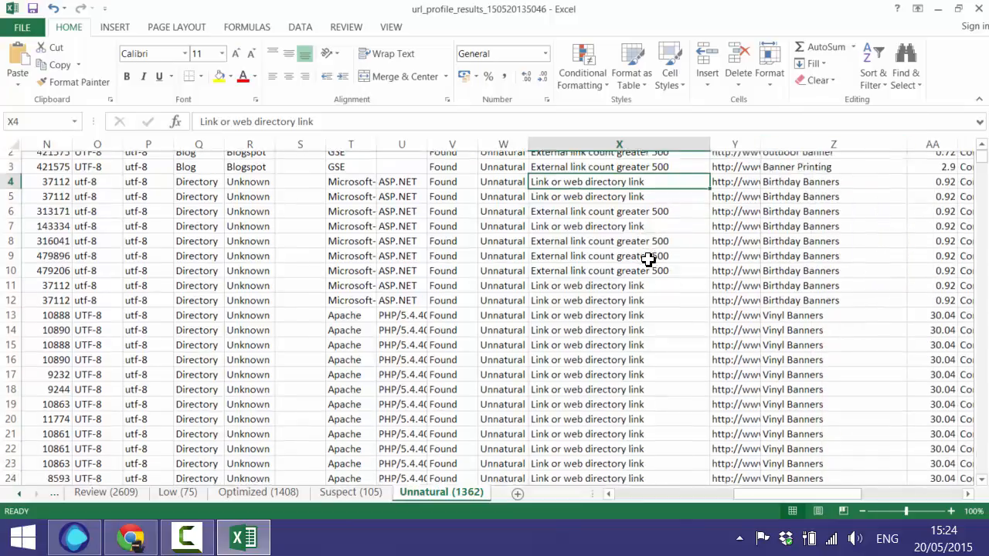
Step: Review the Unnatural rows and their directory-link reasons, then return to the top
scroll("down", 3)
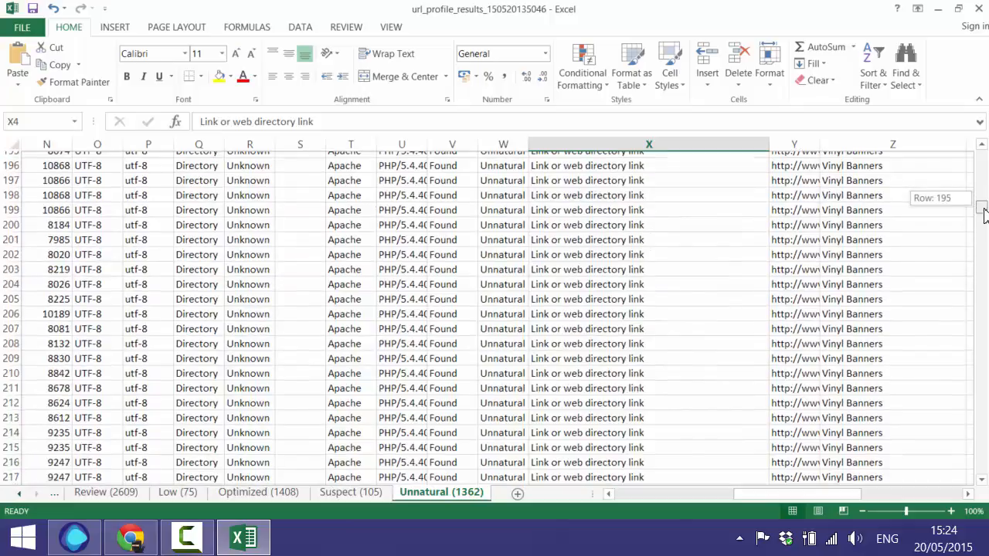
scroll("down", 3)
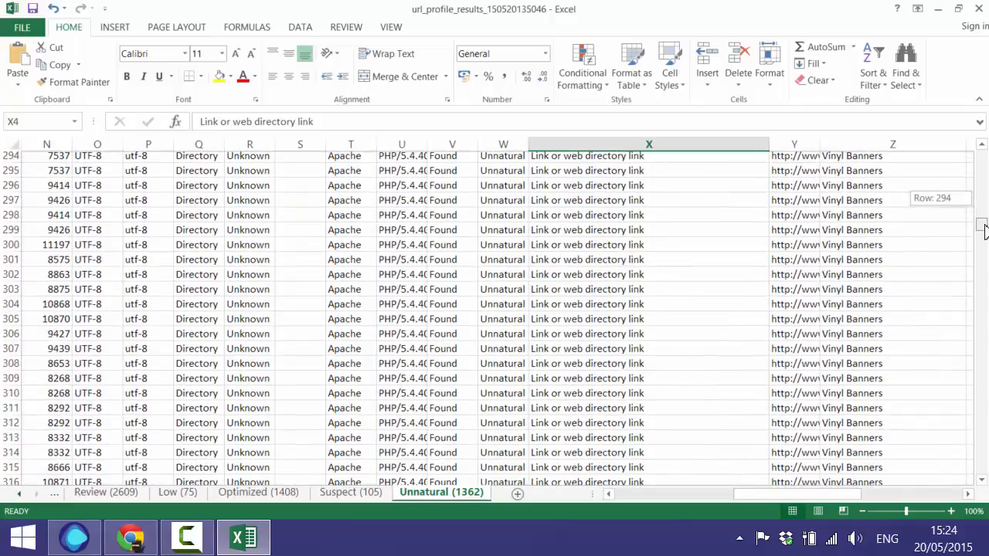
scroll("down", 3)
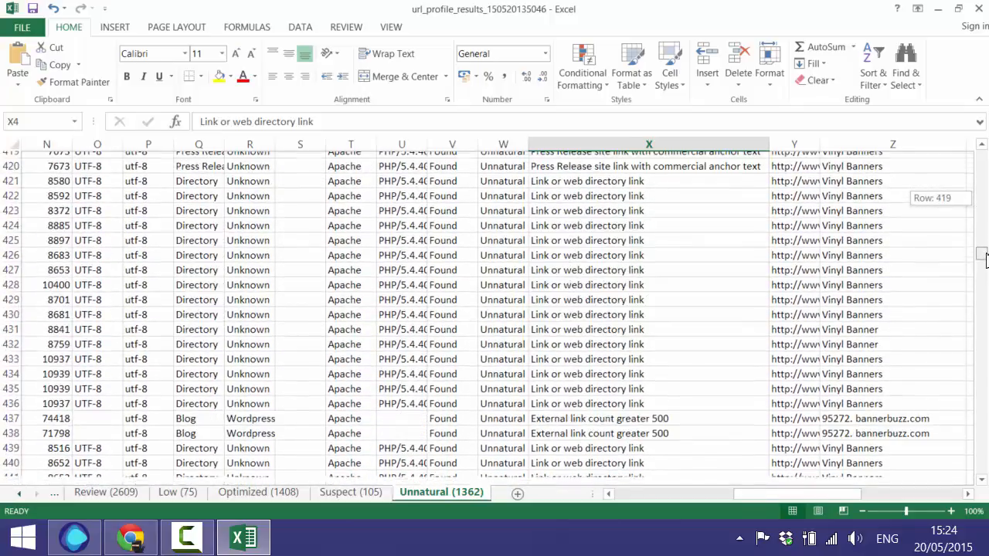
scroll("down", 3)
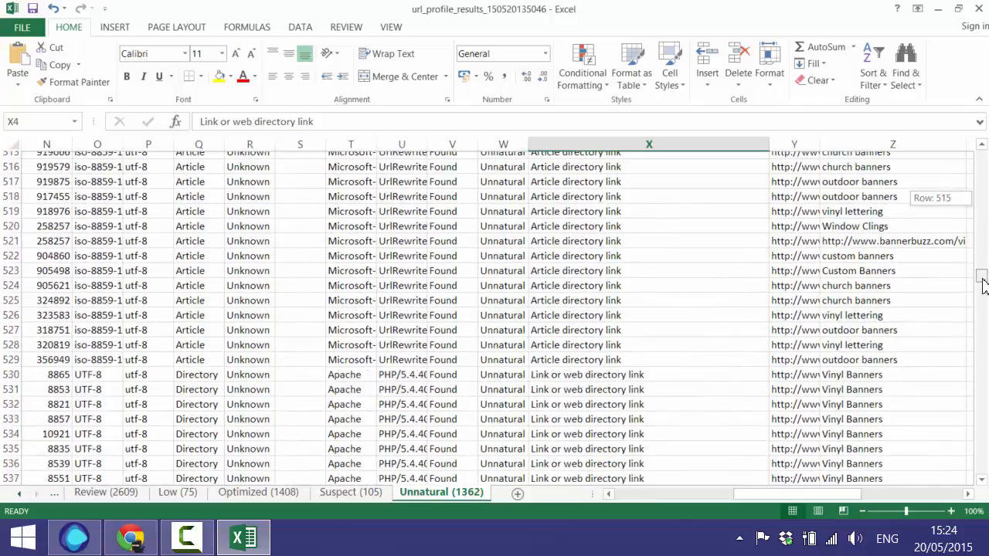
scroll("down", 3)
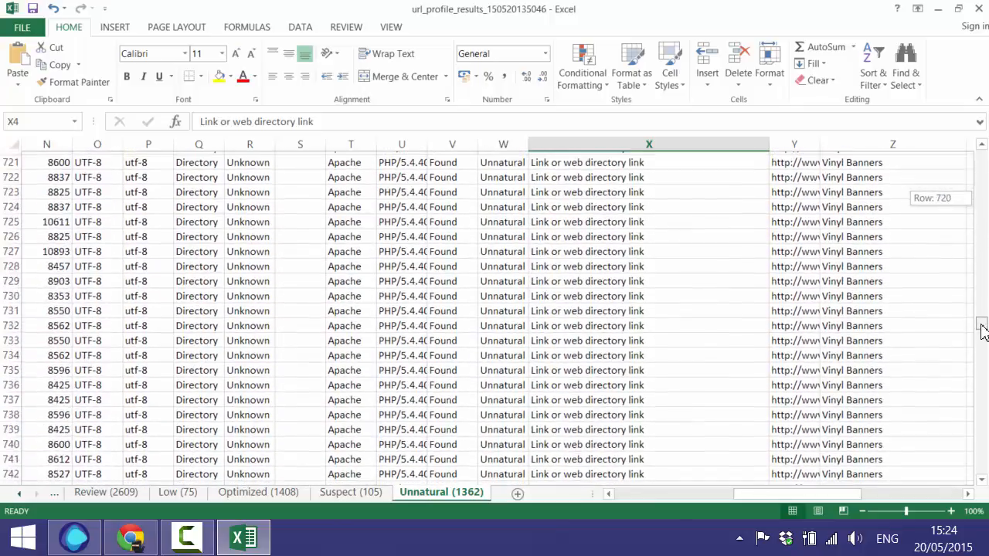
scroll("down", 3)
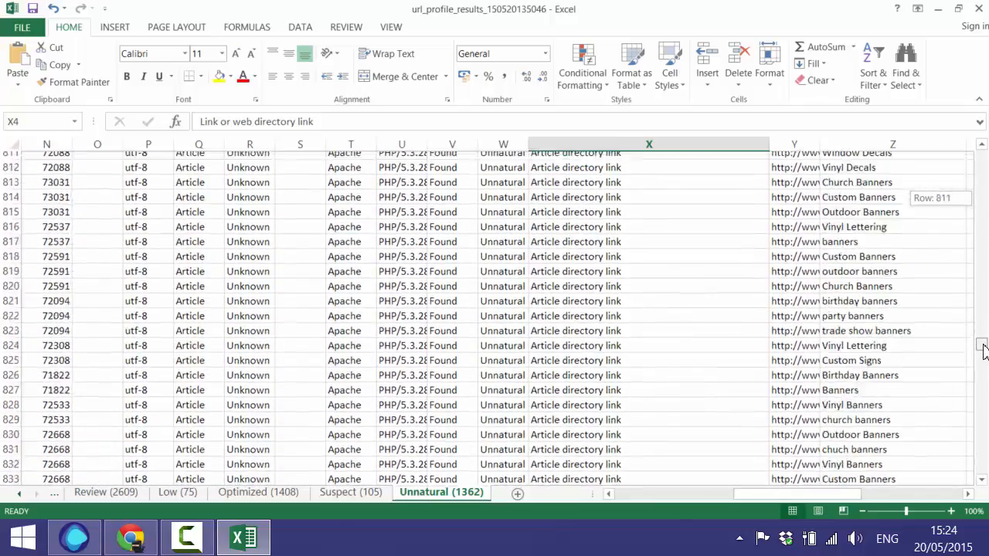
scroll("up", 3)
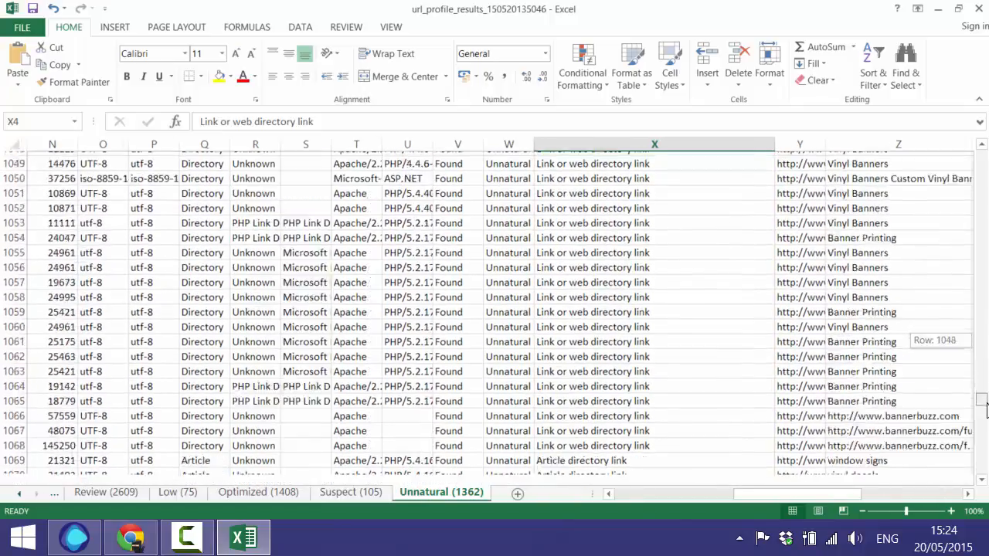
scroll("down", 3)
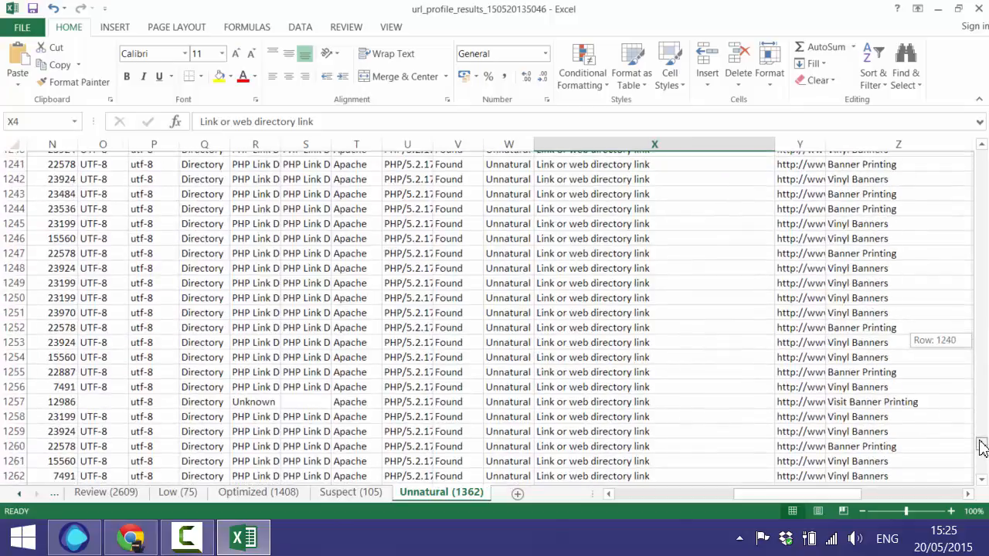
scroll("down", 3)
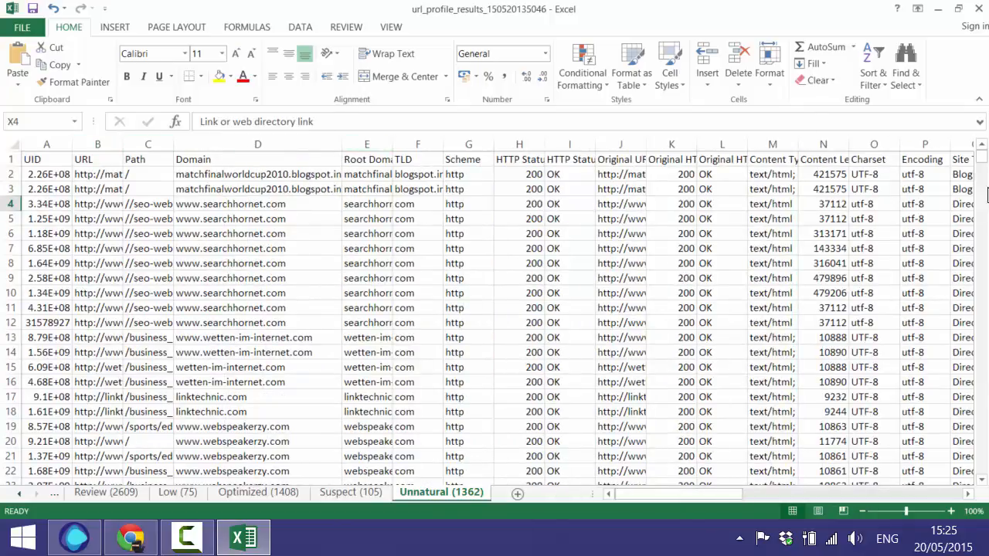
scroll("down", 3)
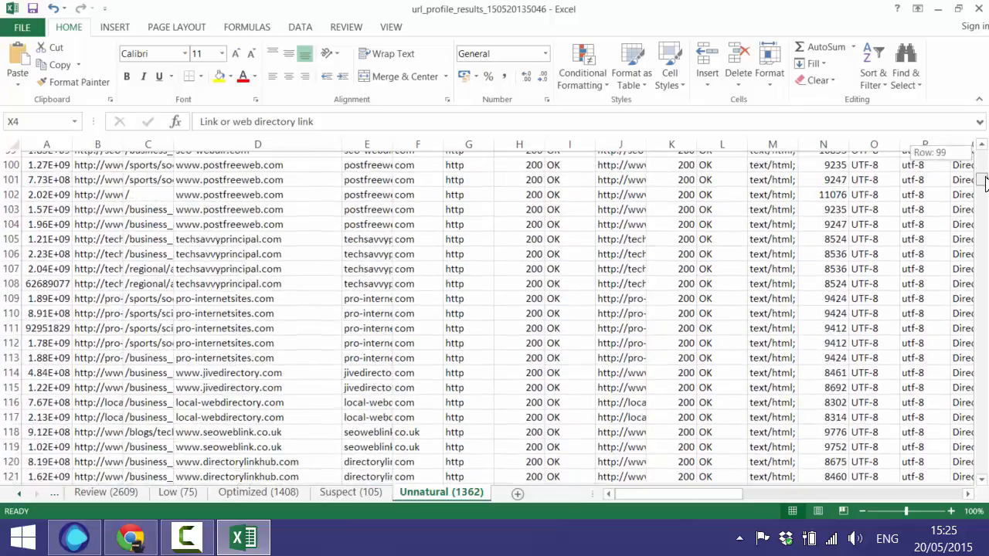
scroll("up", 3)
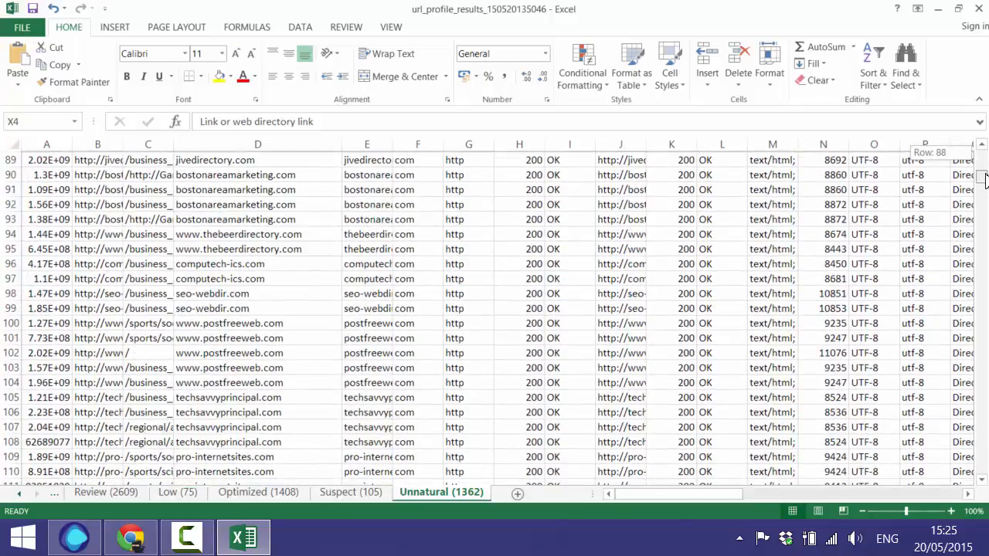
scroll("up", 3)
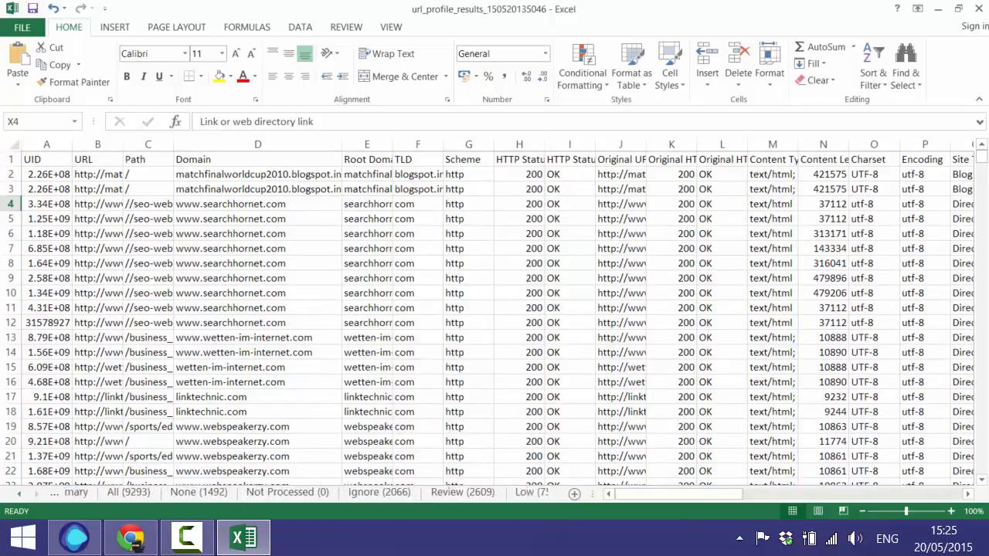
Step: On the Summary sheet, check the Unnatural count of 1362 and total the Review, Low and Optimized counts
left_click(94, 491)
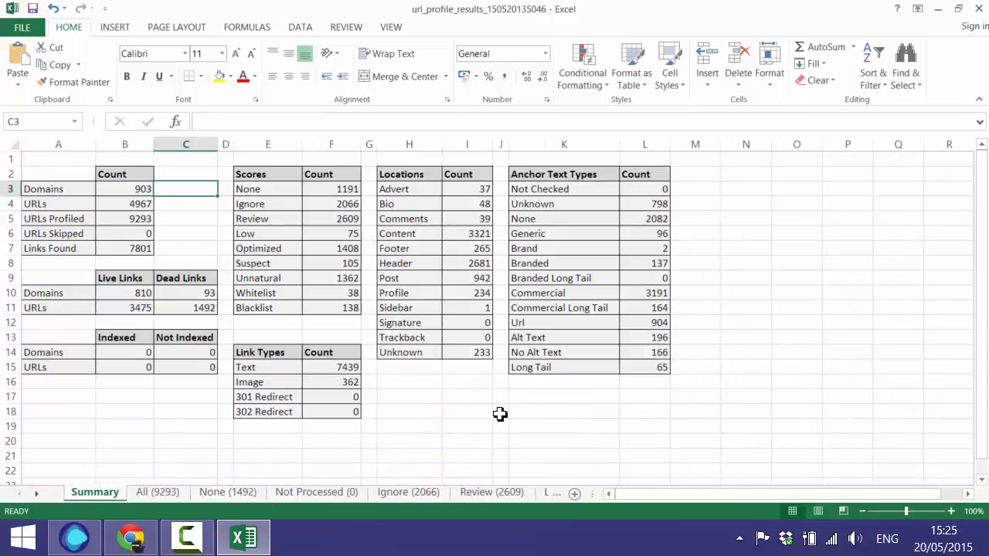
left_click(501, 411)
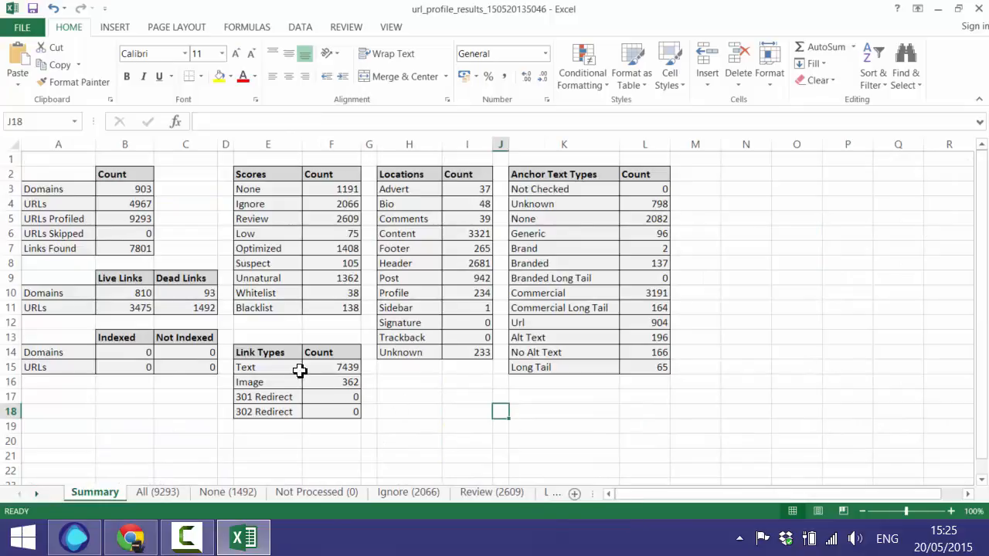
mouse_move(326, 278)
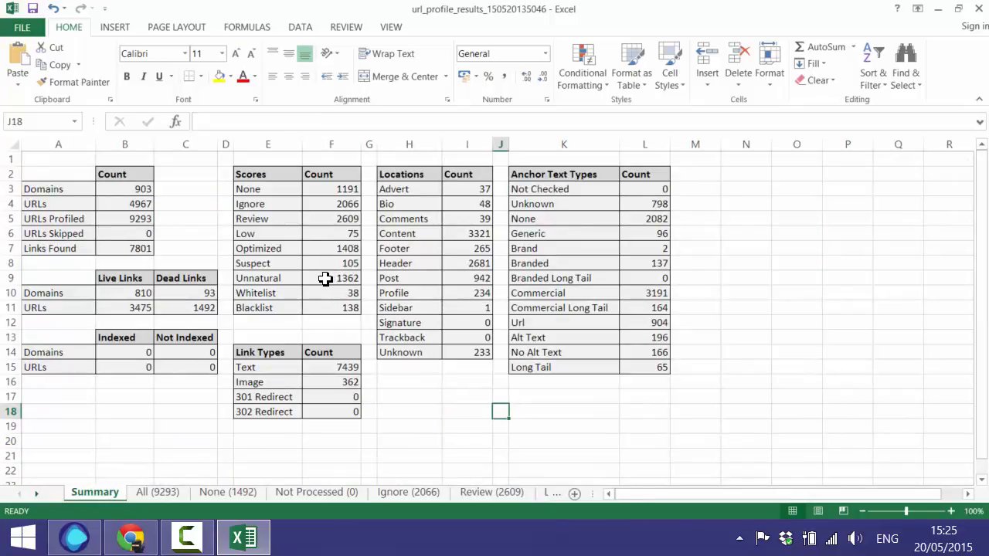
left_click(330, 278)
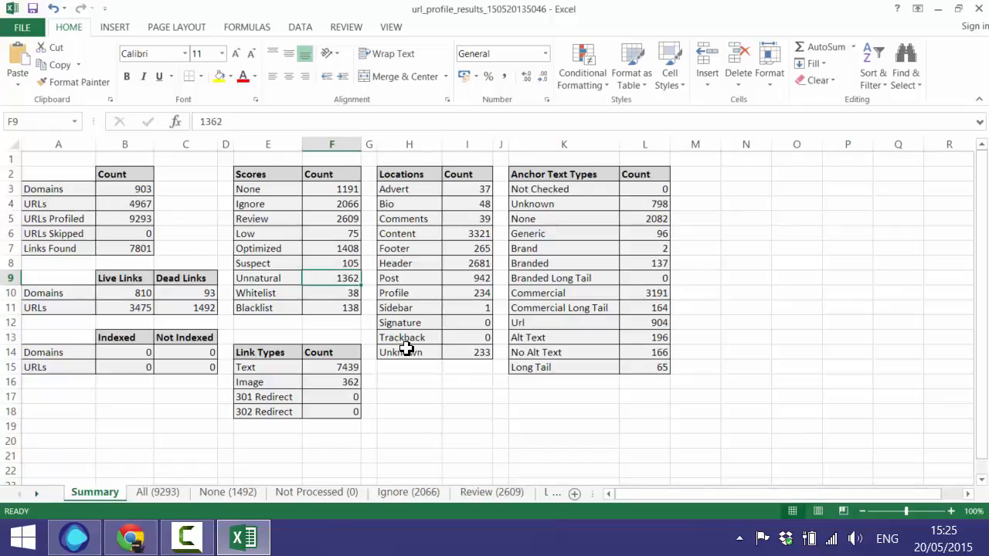
mouse_move(337, 221)
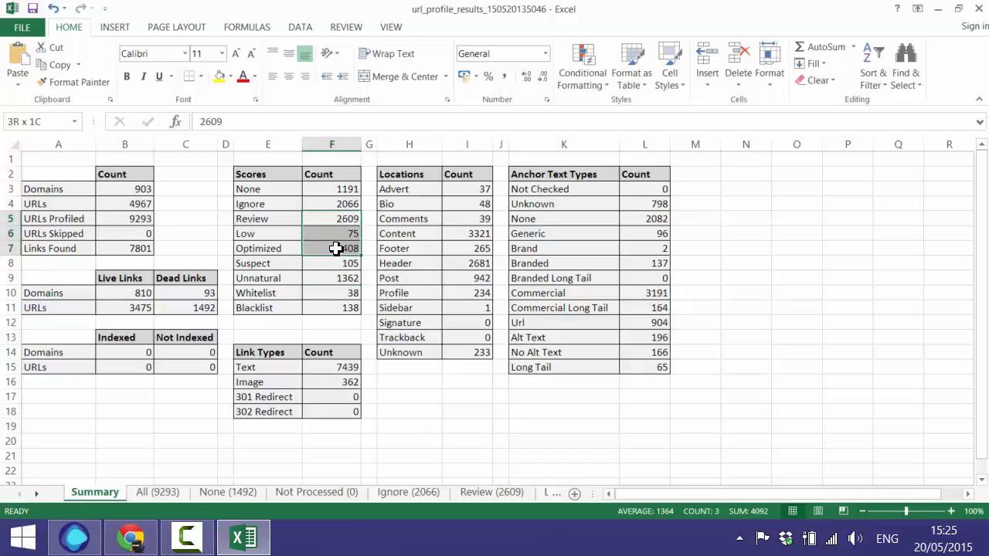
left_click(409, 377)
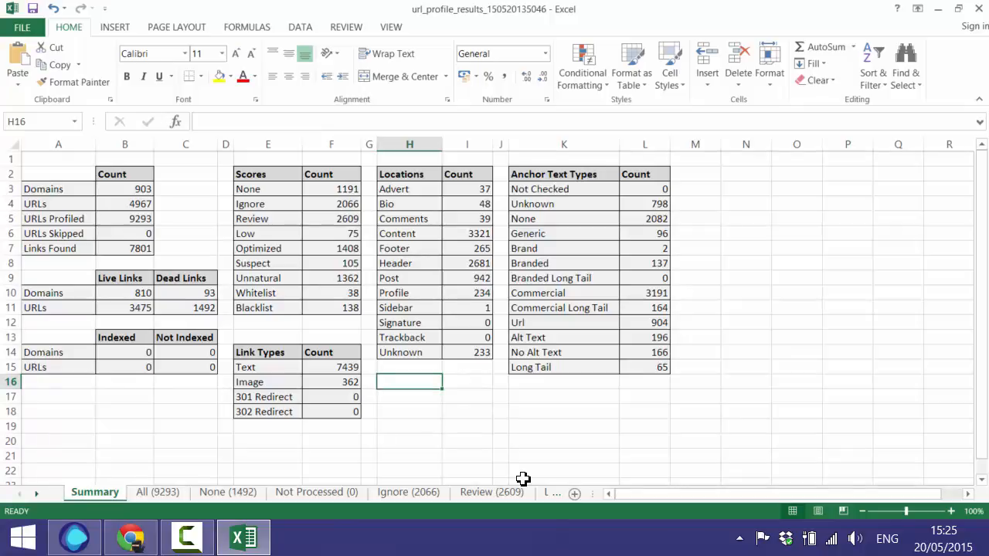
mouse_move(93, 537)
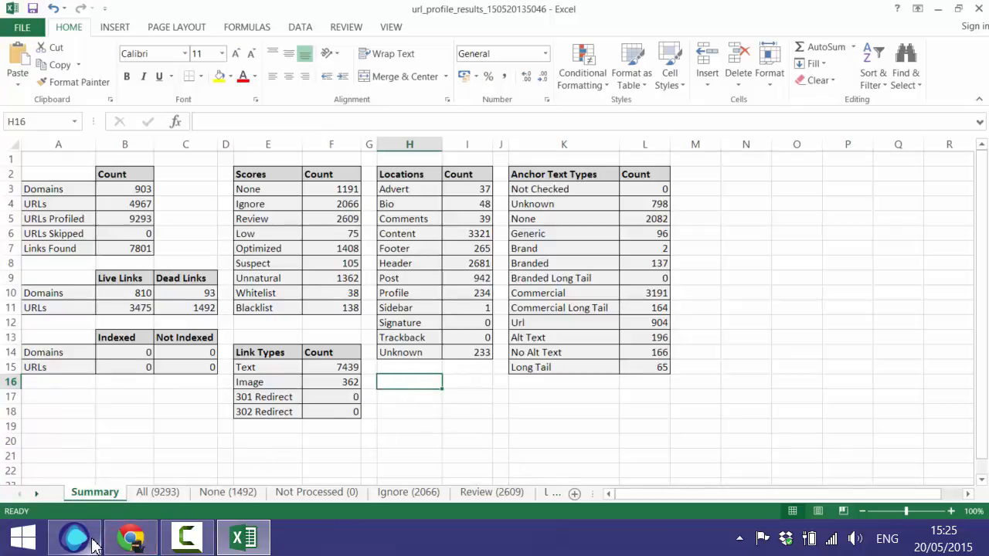
Step: Bring the URL Profiler window with its finished-run prompt back over Excel
left_click(186, 536)
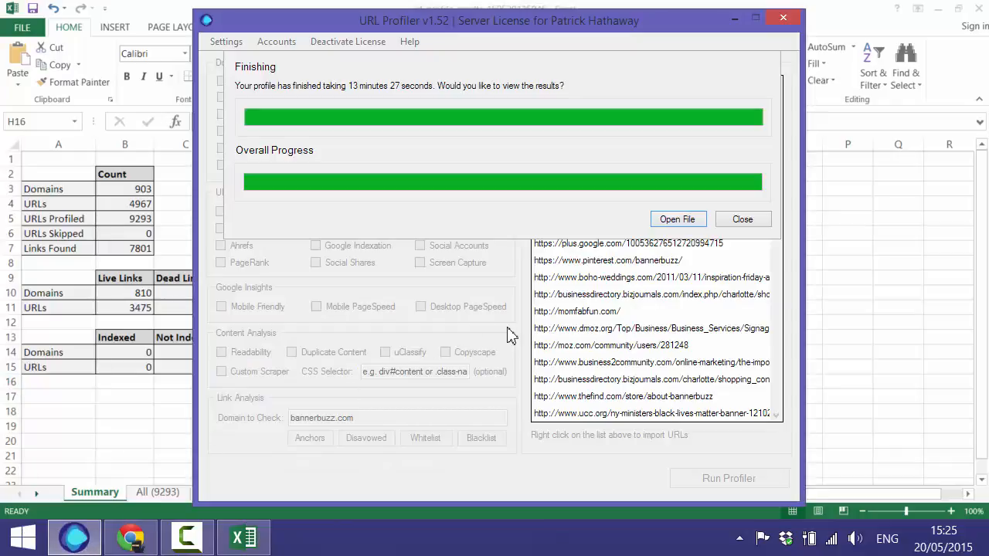